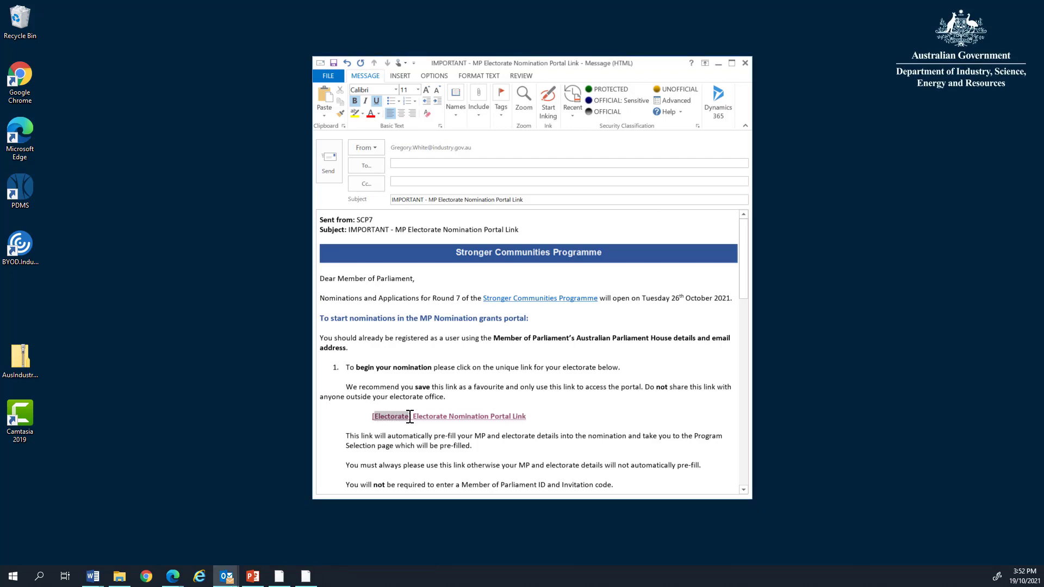
{"action": "mouse_move", "coordinate": [469, 416]}
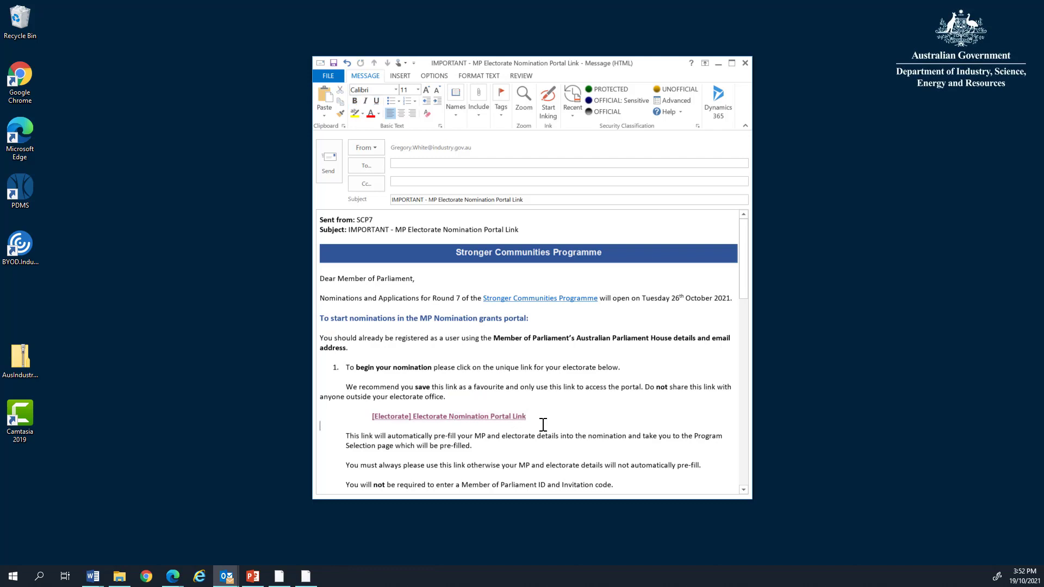
Follow the Electorate Nomination Portal link in the email to reach the business.gov.au sign-in page
{"action": "left_click", "coordinate": [448, 416]}
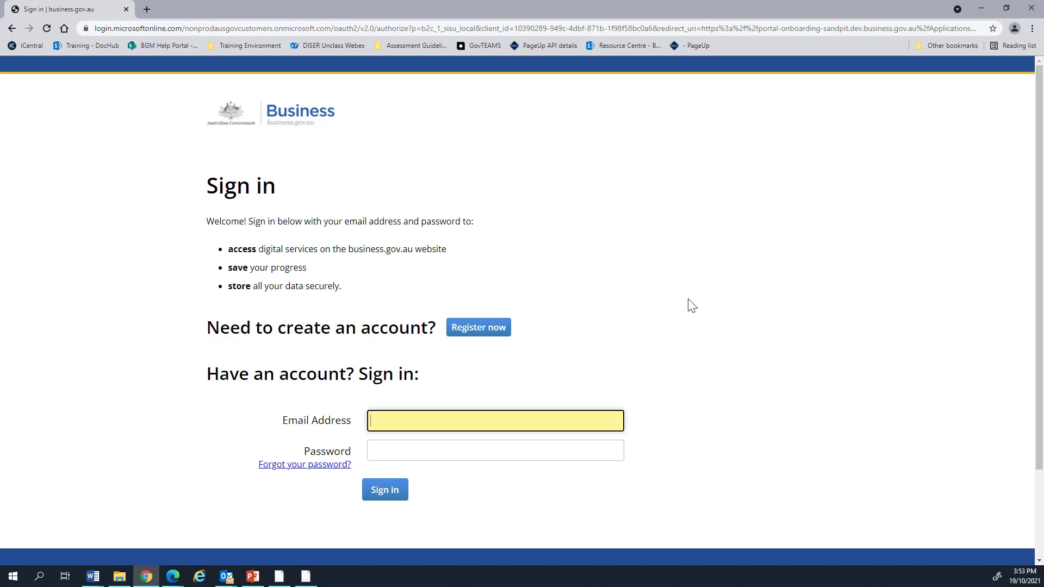
{"action": "mouse_move", "coordinate": [772, 212]}
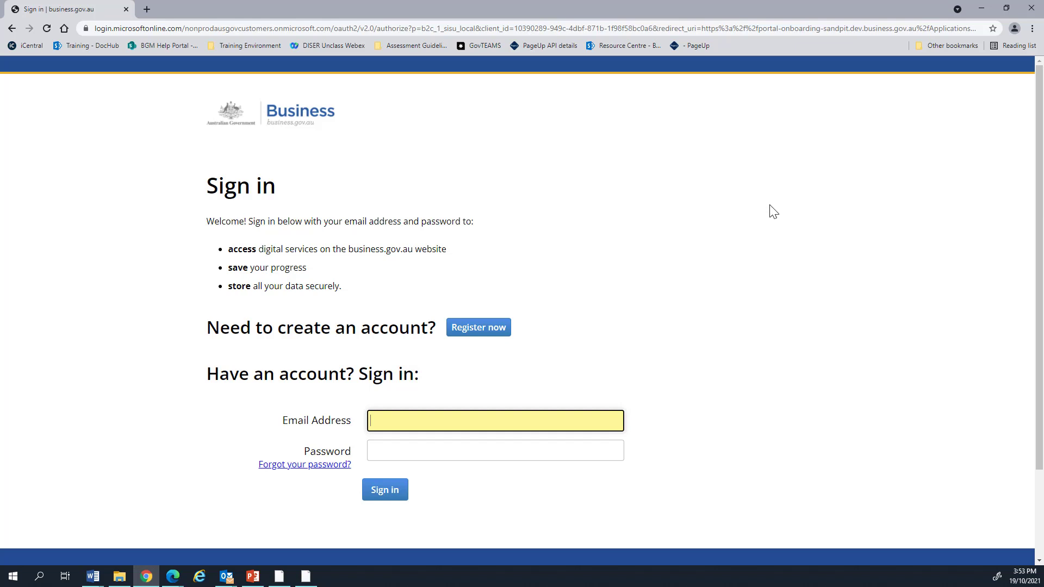
Sign in with the suggested 'grants' training email and password to reach My Applications
{"action": "left_click", "coordinate": [992, 28]}
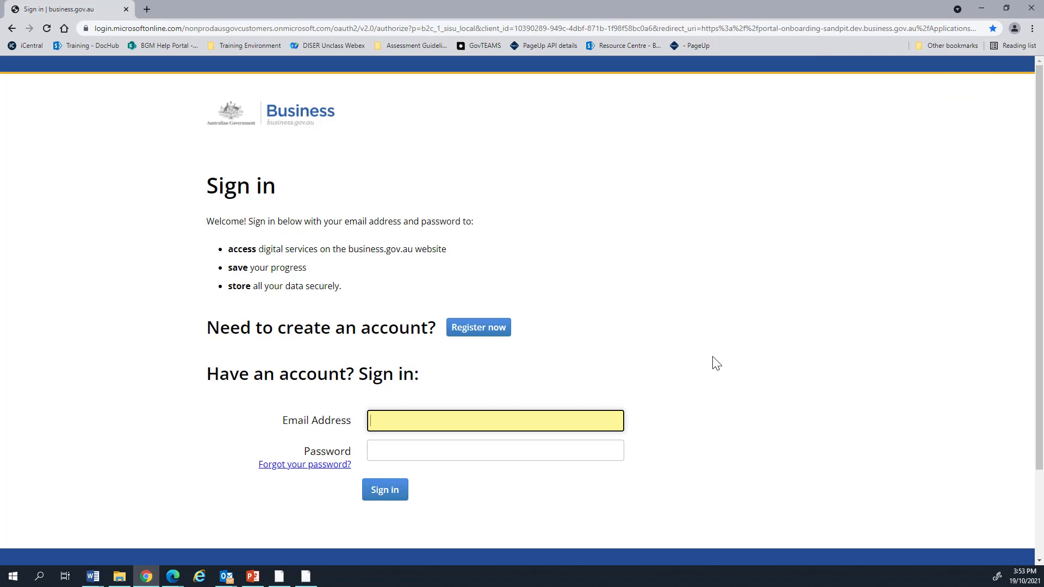
{"action": "type", "text": "grants"}
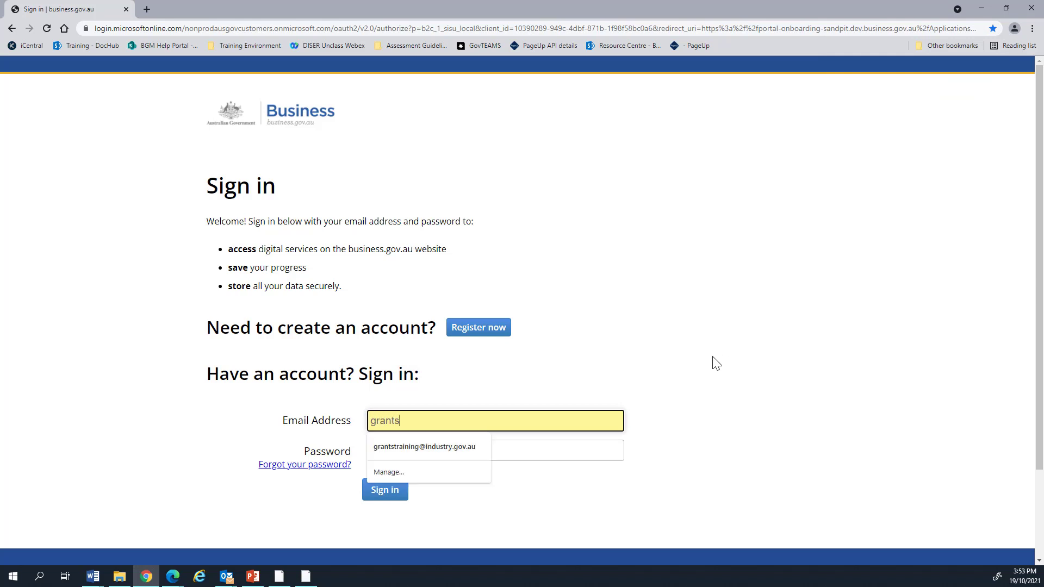
{"action": "left_click", "coordinate": [423, 446]}
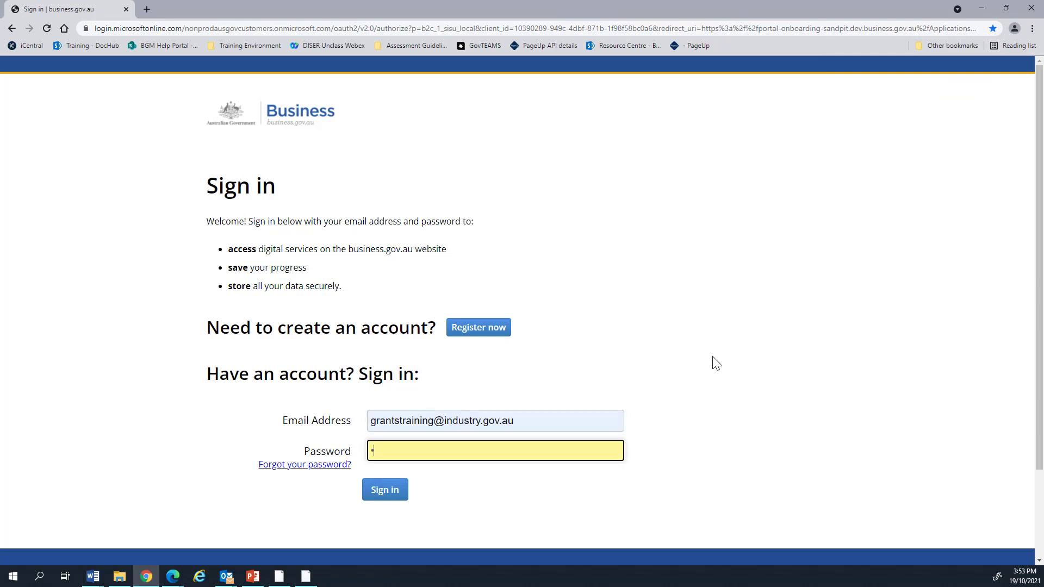
{"action": "type", "text": "password"}
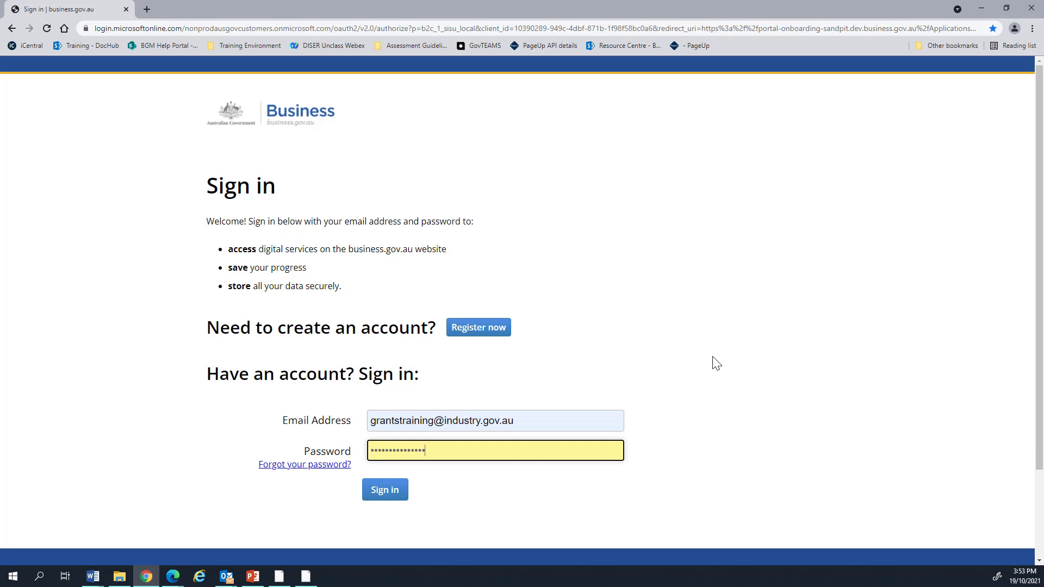
{"action": "left_click", "coordinate": [385, 490]}
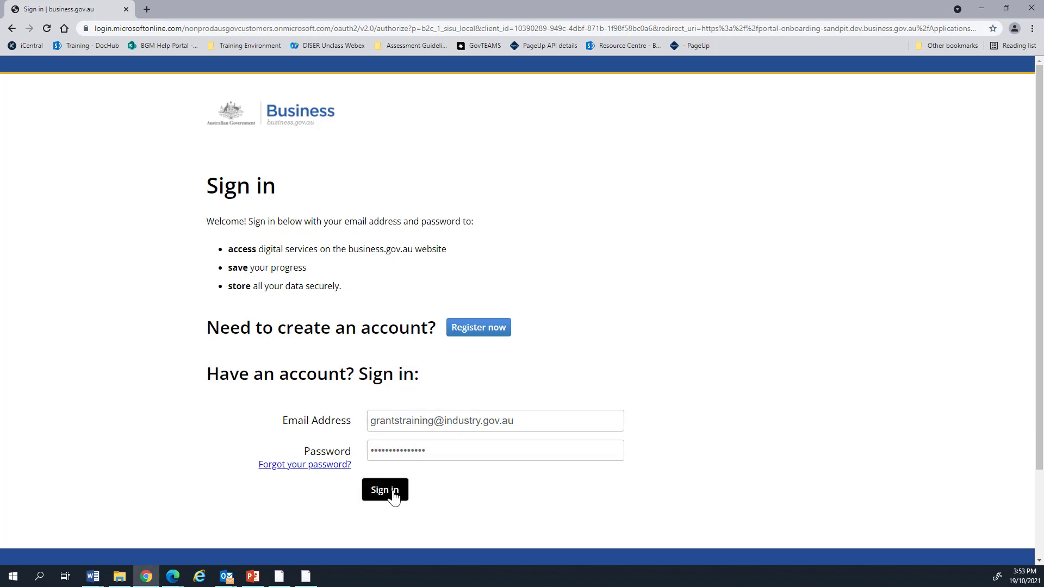
{"action": "left_click", "coordinate": [384, 491]}
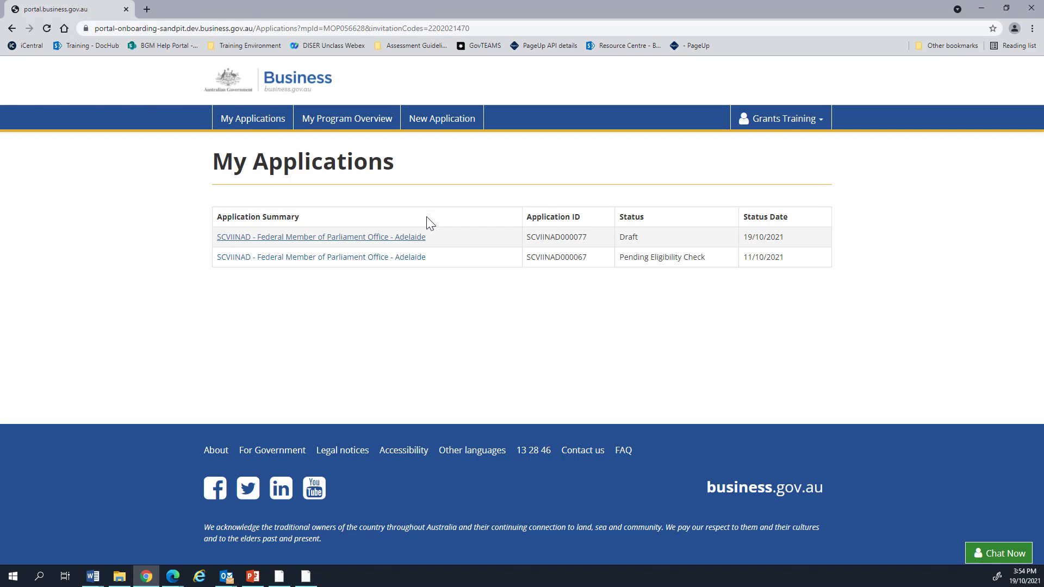
{"action": "mouse_move", "coordinate": [441, 117]}
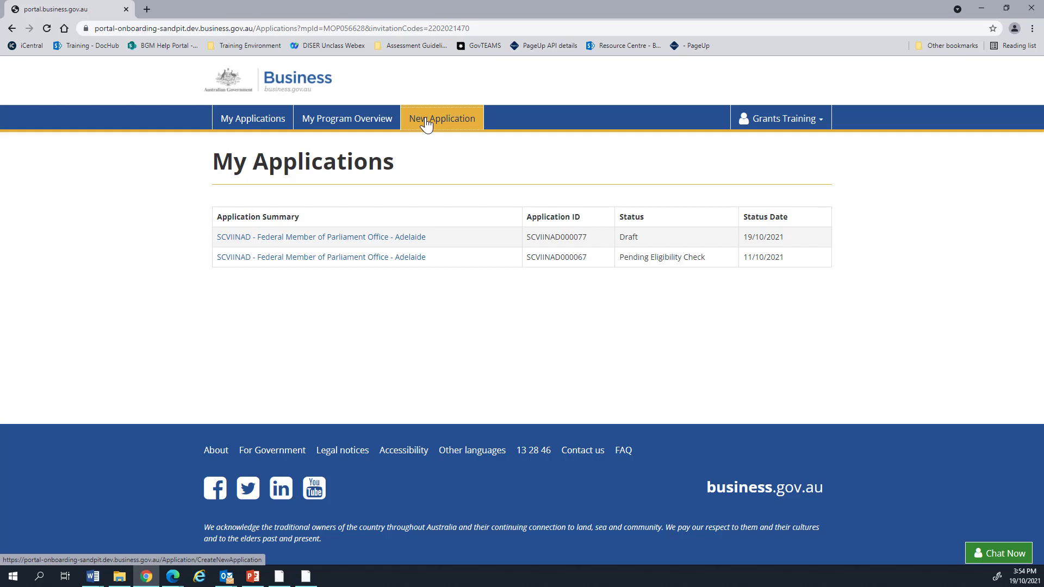
Start a New Application and continue past the instructions to program selection
{"action": "left_click", "coordinate": [440, 118]}
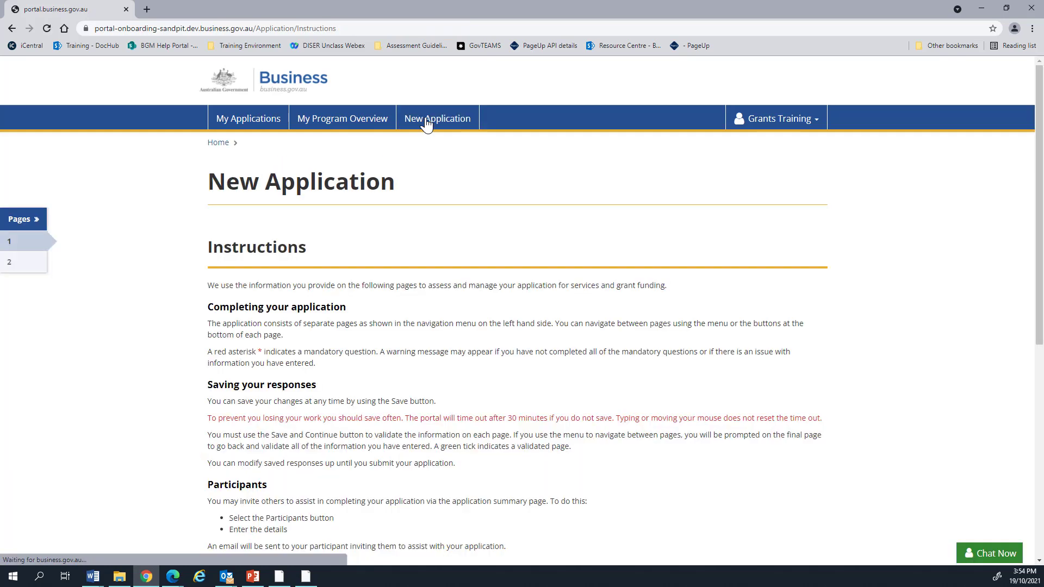
{"action": "scroll", "scroll_direction": "down", "scroll_amount": 3}
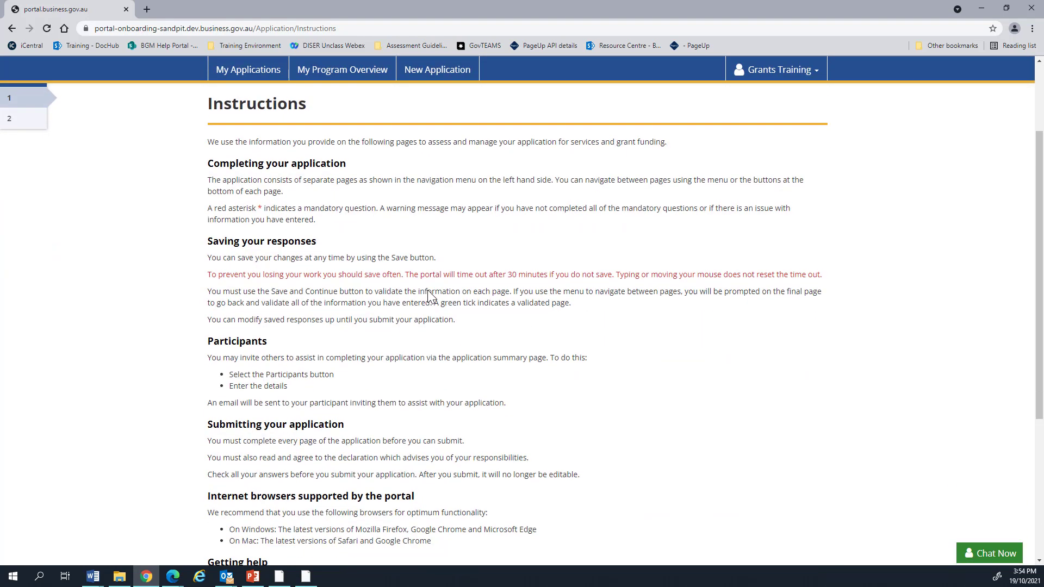
{"action": "scroll", "scroll_direction": "down", "scroll_amount": 3}
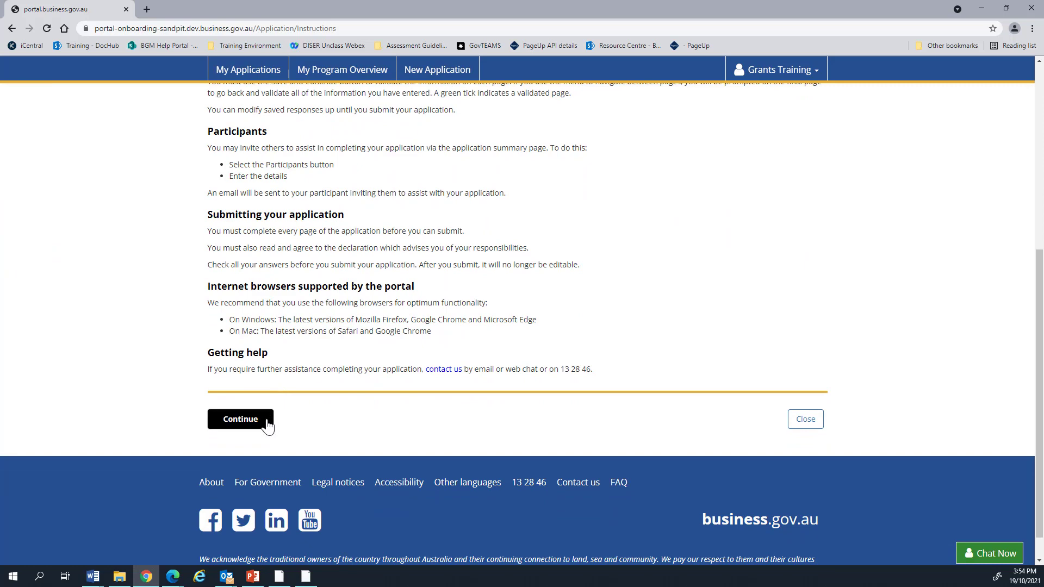
{"action": "left_click", "coordinate": [240, 418]}
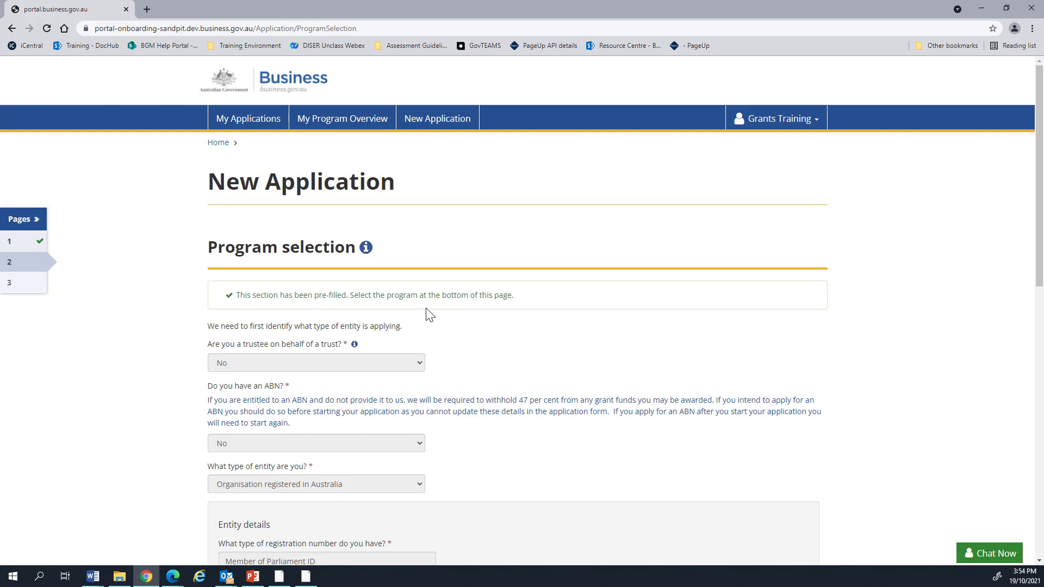
Select Stronger Communities Programme Round 7 and continue, creating application SCVIINAD000078 at Eligibility
{"action": "scroll", "scroll_direction": "down", "scroll_amount": 3}
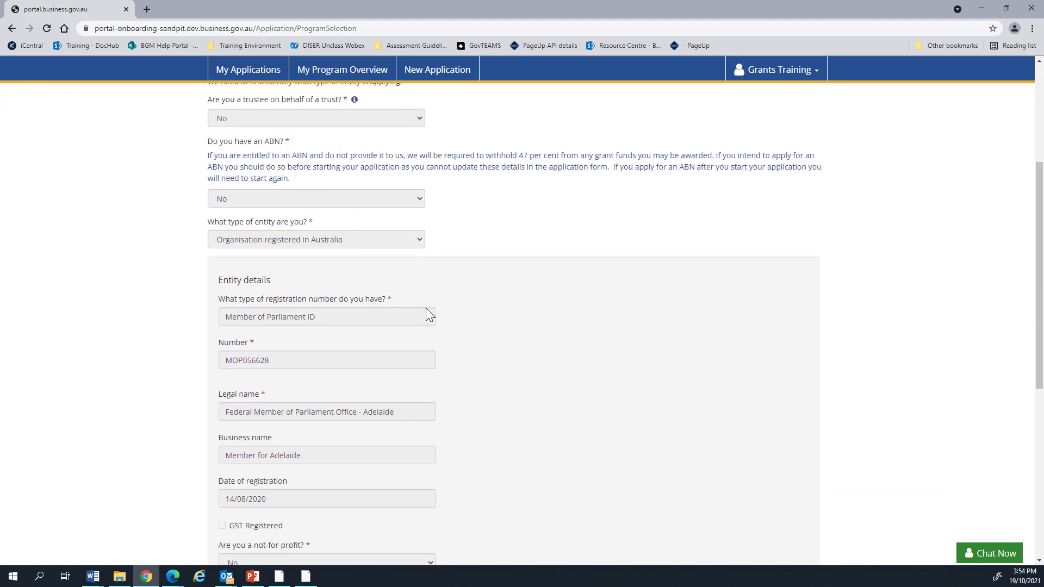
{"action": "scroll", "scroll_direction": "down", "scroll_amount": 3}
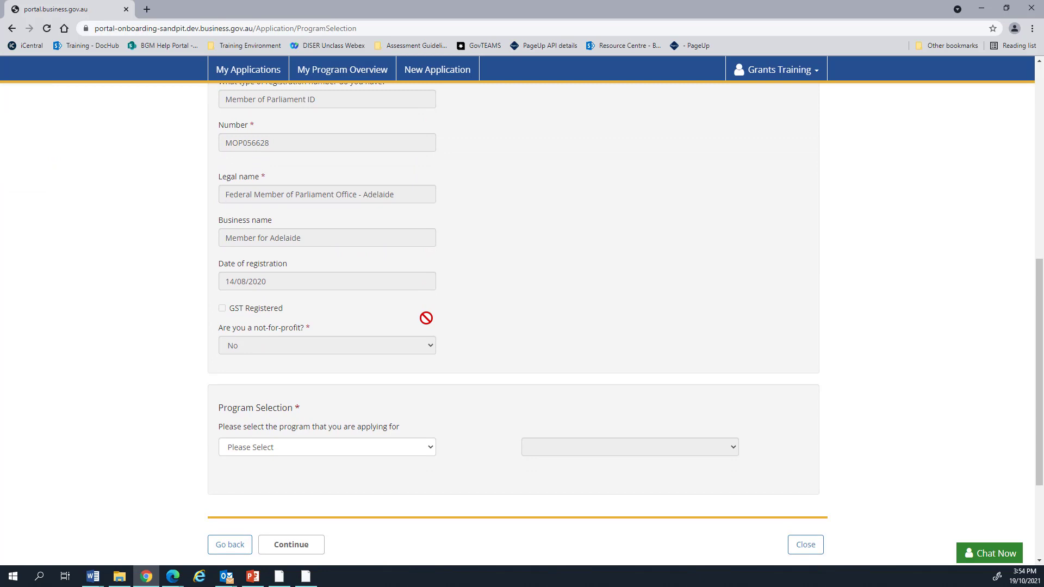
{"action": "scroll", "scroll_direction": "down", "scroll_amount": 3}
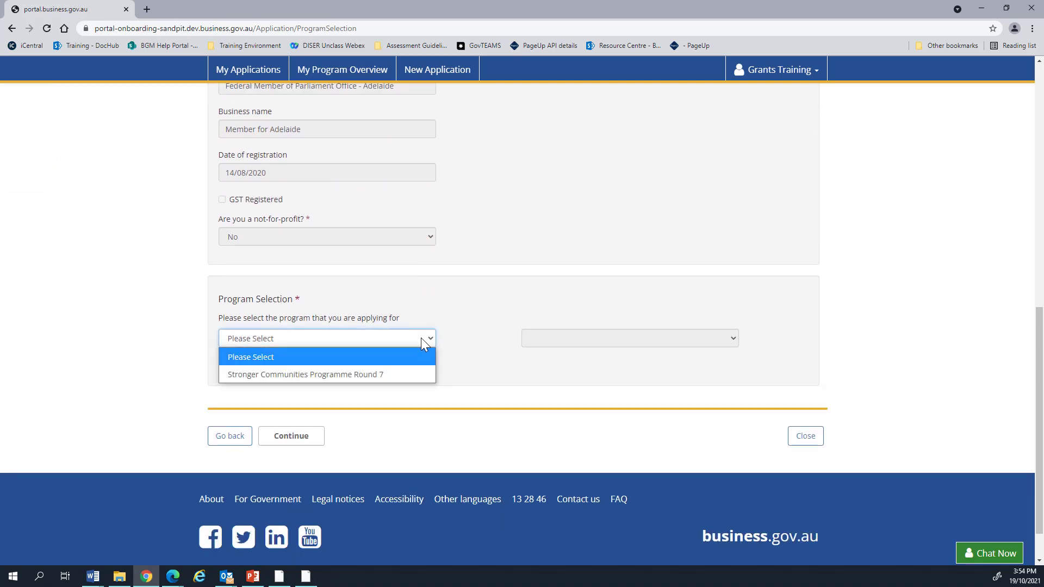
{"action": "mouse_move", "coordinate": [304, 374]}
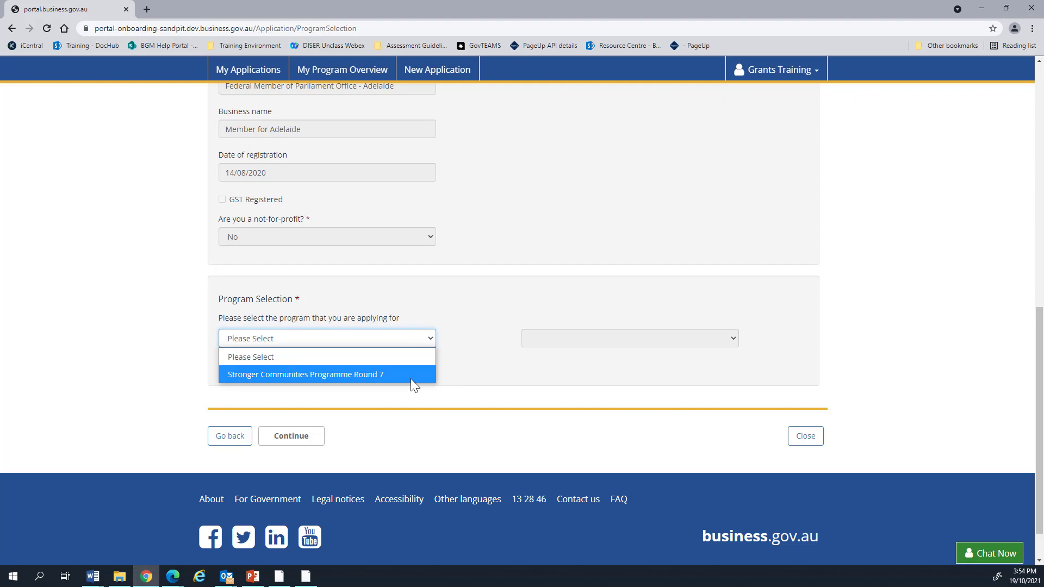
{"action": "left_click", "coordinate": [305, 374]}
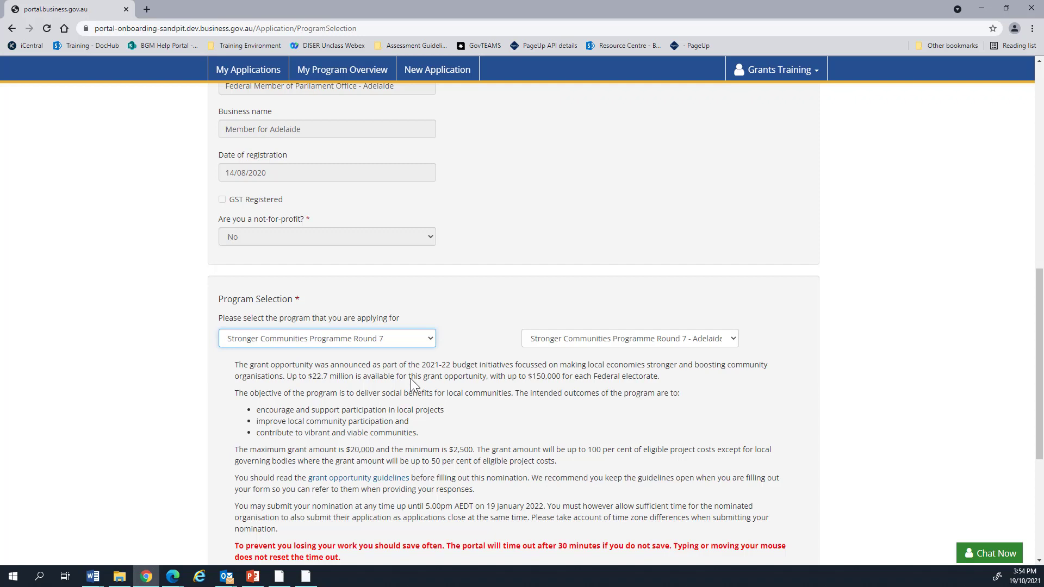
{"action": "scroll", "scroll_direction": "up", "scroll_amount": 3}
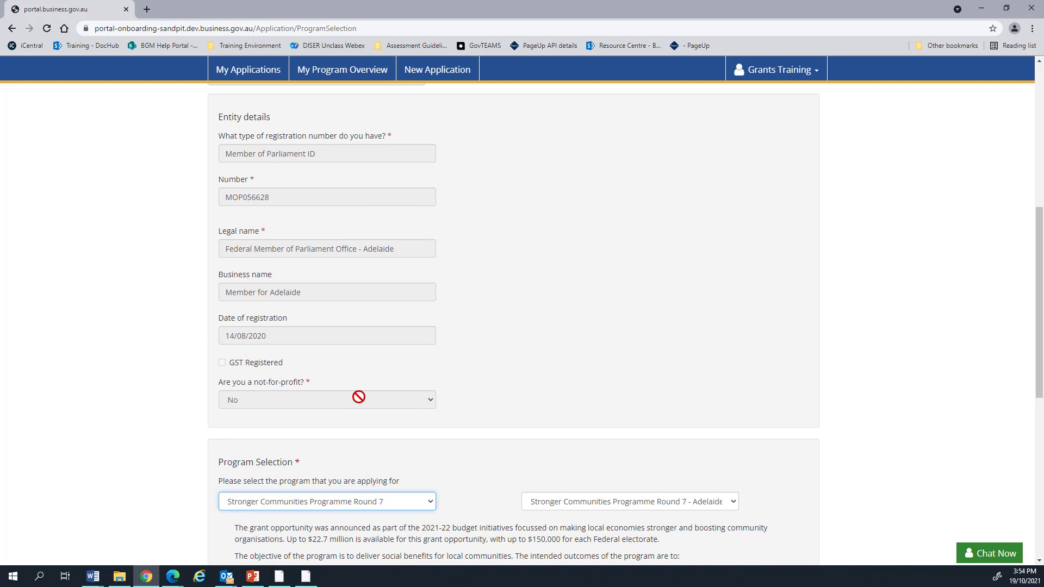
{"action": "mouse_move", "coordinate": [365, 459]}
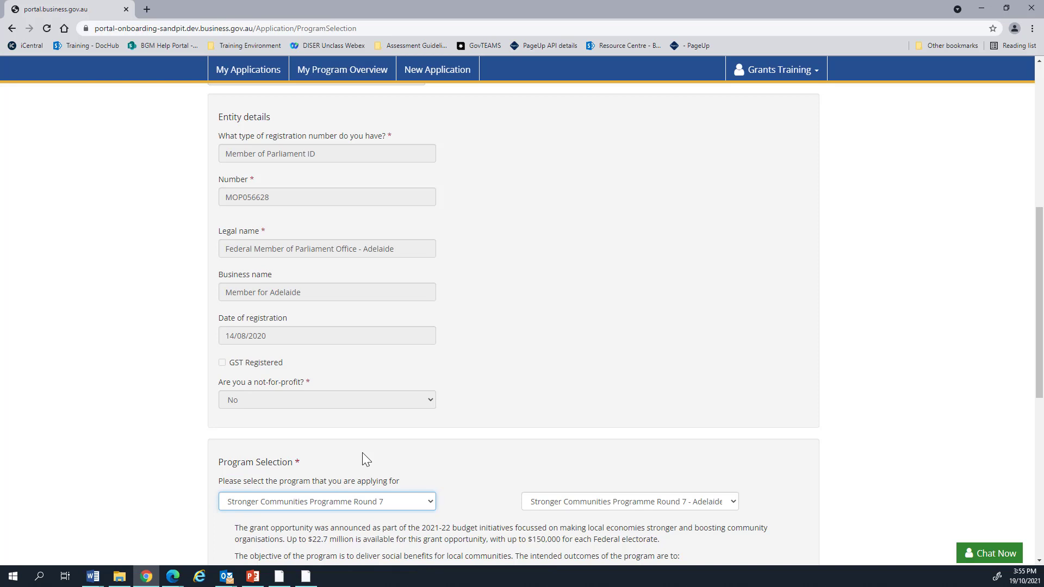
{"action": "scroll", "scroll_direction": "down", "scroll_amount": 3}
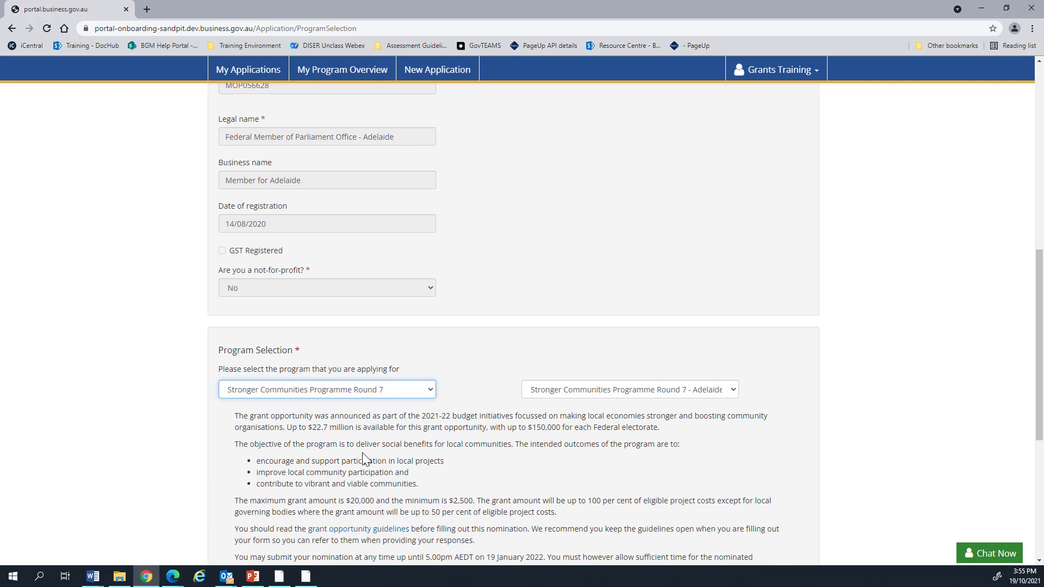
{"action": "scroll", "scroll_direction": "down", "scroll_amount": 3}
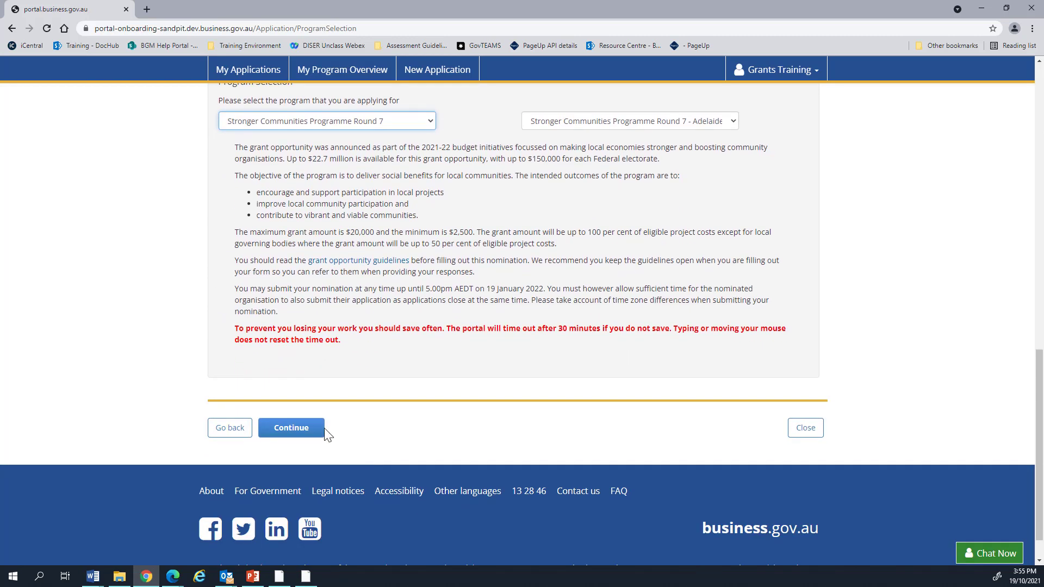
{"action": "left_click", "coordinate": [292, 427]}
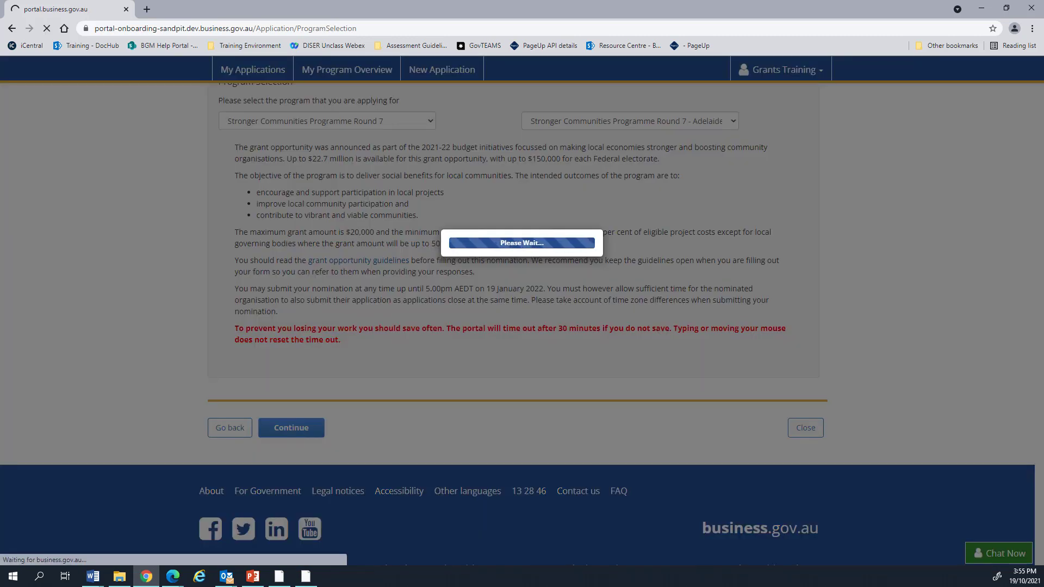
{"action": "left_click", "coordinate": [290, 427]}
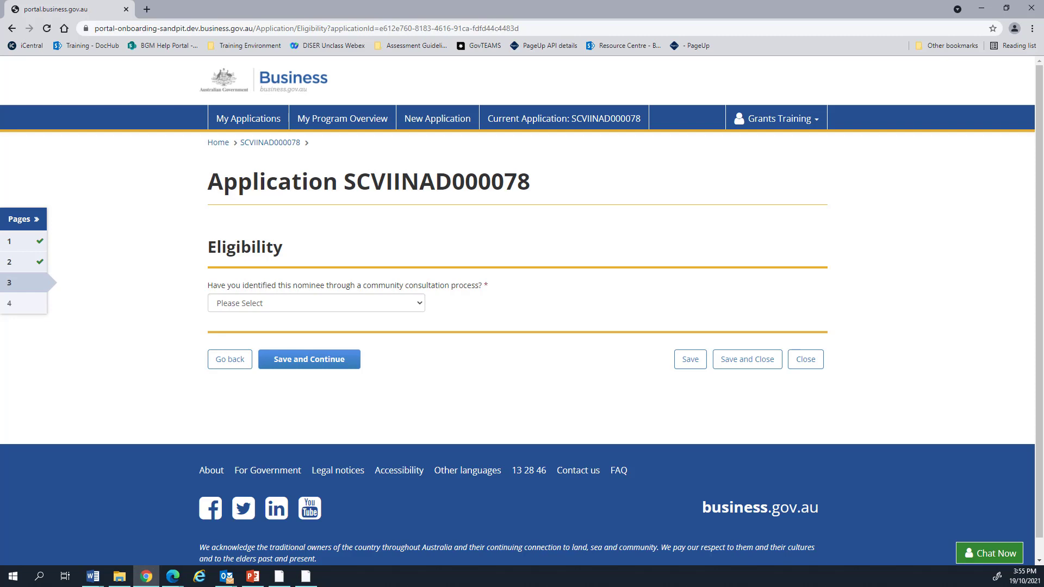
{"action": "mouse_move", "coordinate": [364, 312]}
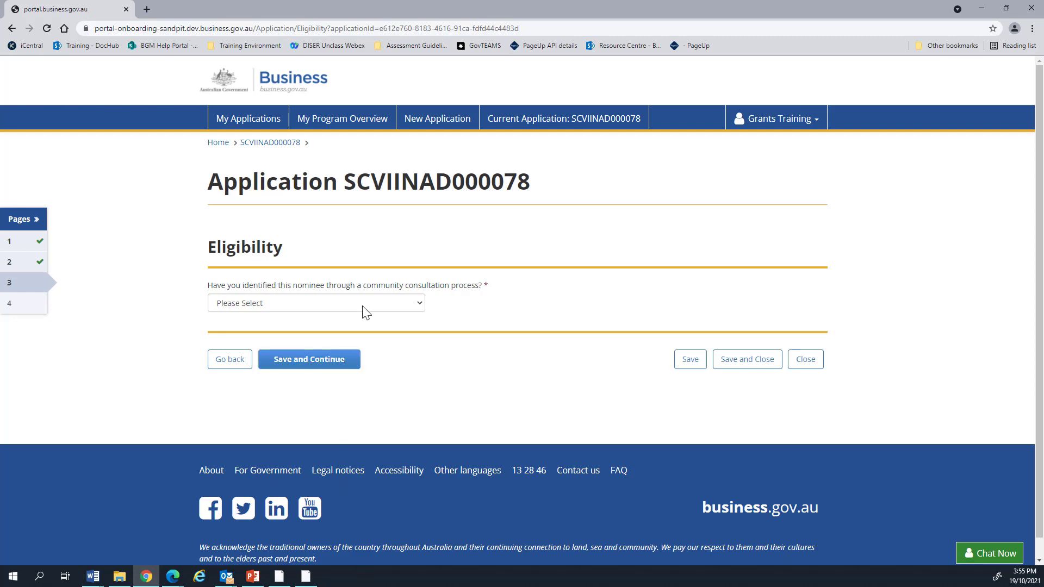
Answer Yes to community consultation and ABN, entity type incorporated not for profit, and save
{"action": "left_click", "coordinate": [315, 303]}
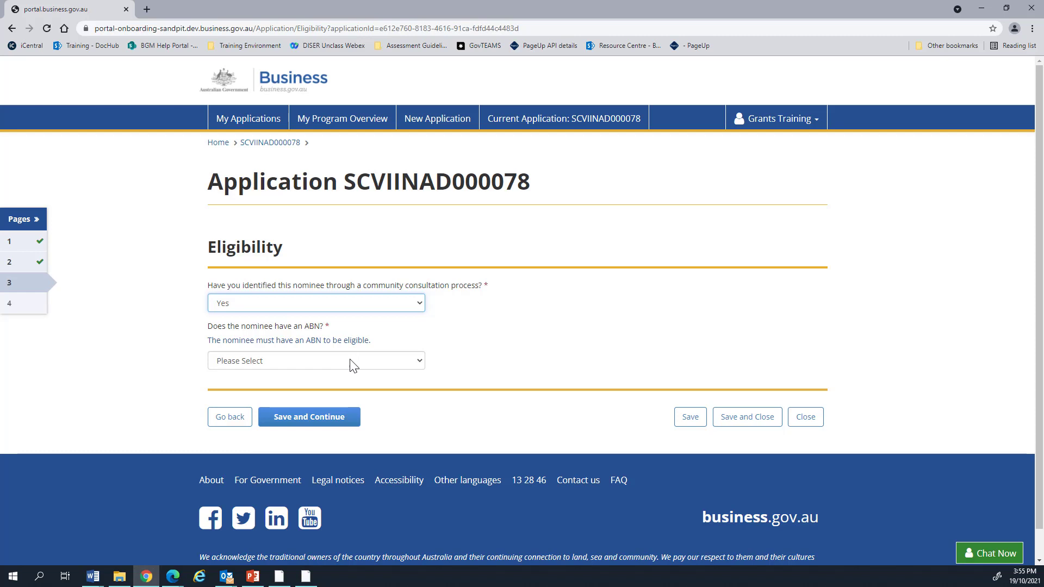
{"action": "left_click", "coordinate": [315, 359]}
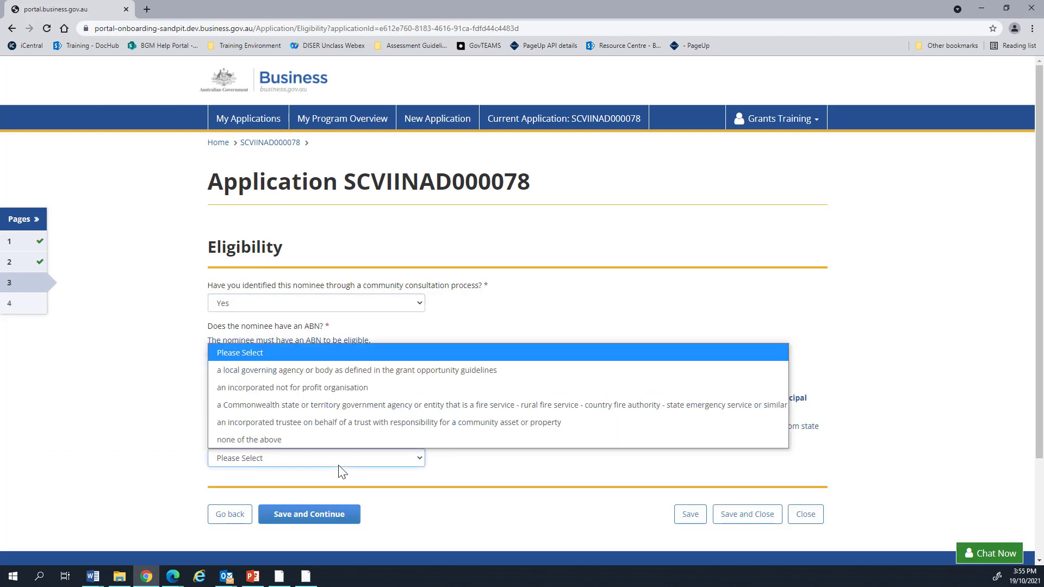
{"action": "left_click", "coordinate": [308, 514]}
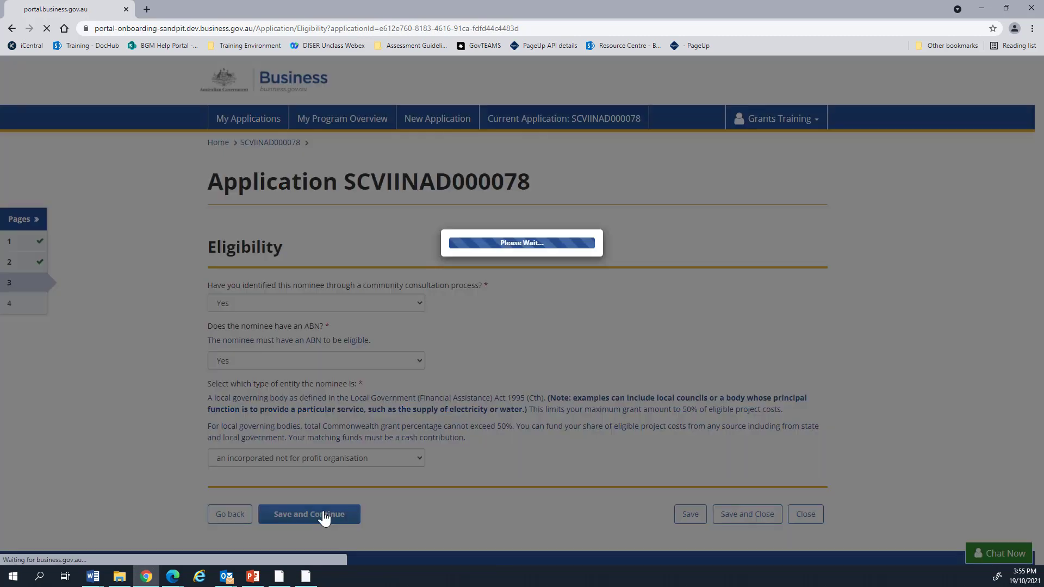
{"action": "left_click", "coordinate": [307, 515]}
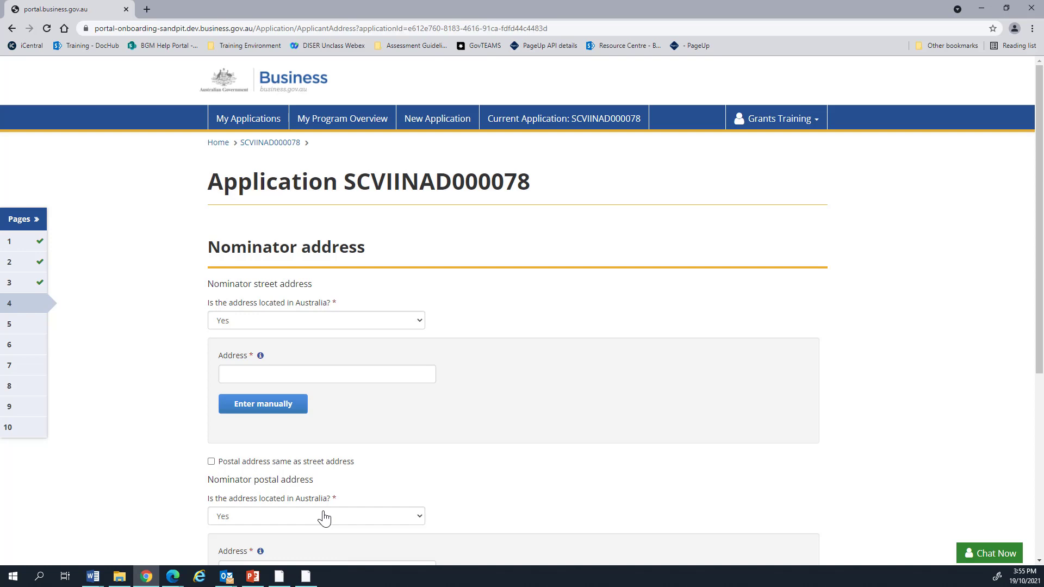
{"action": "mouse_move", "coordinate": [321, 473]}
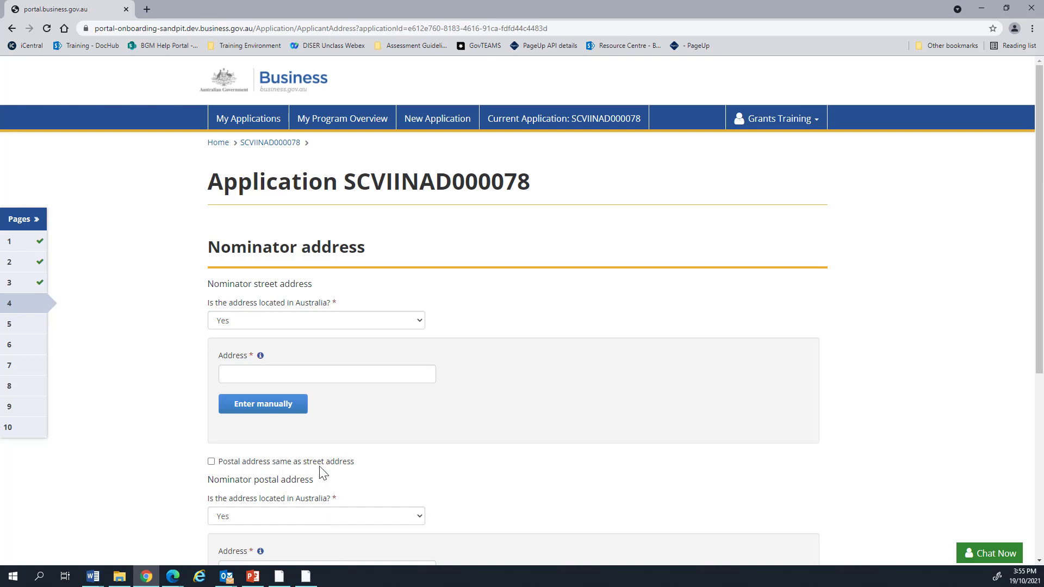
{"action": "left_click", "coordinate": [326, 373]}
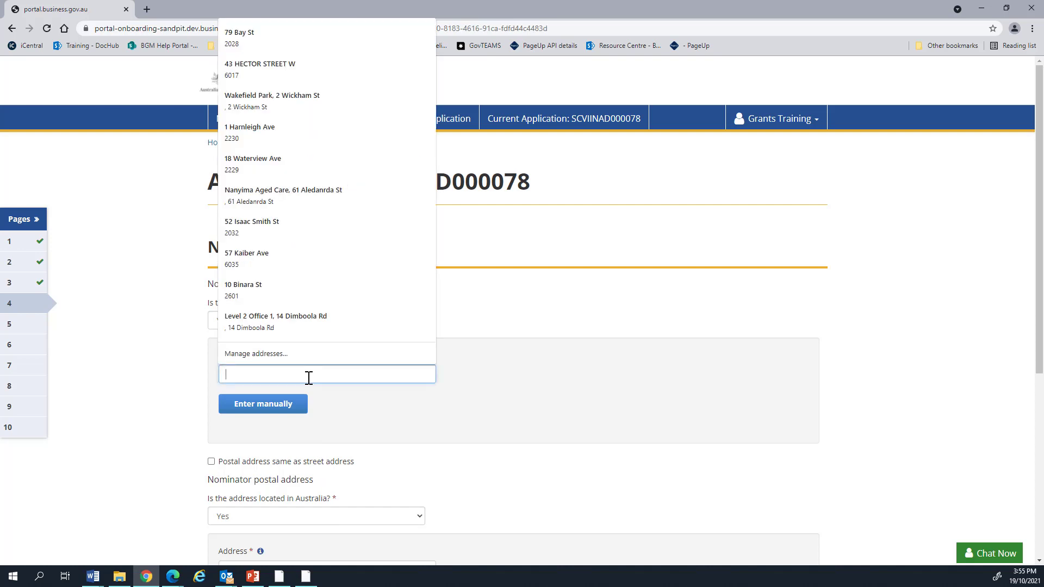
{"action": "mouse_move", "coordinate": [262, 403]}
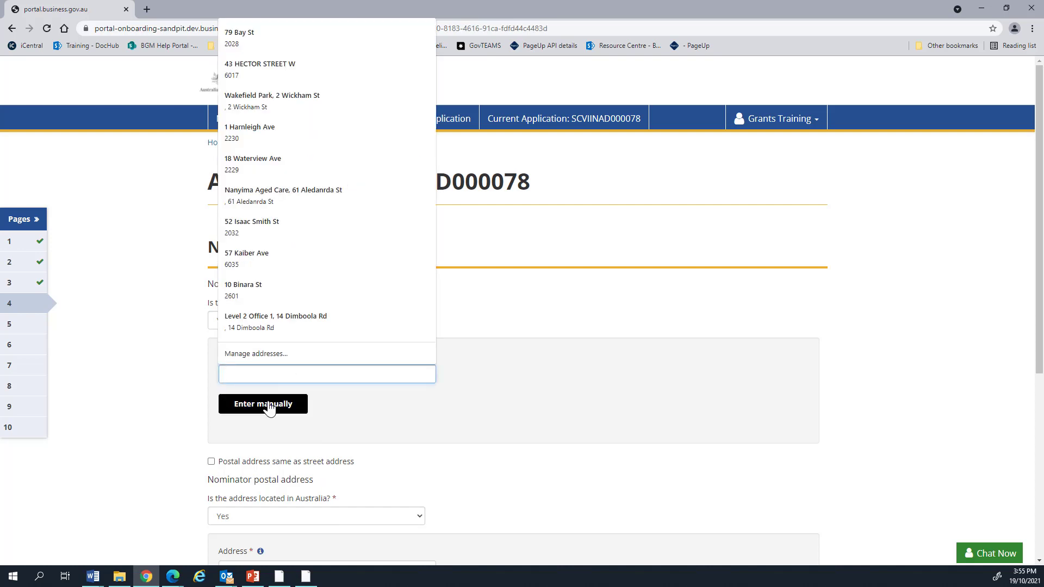
{"action": "left_click", "coordinate": [262, 404]}
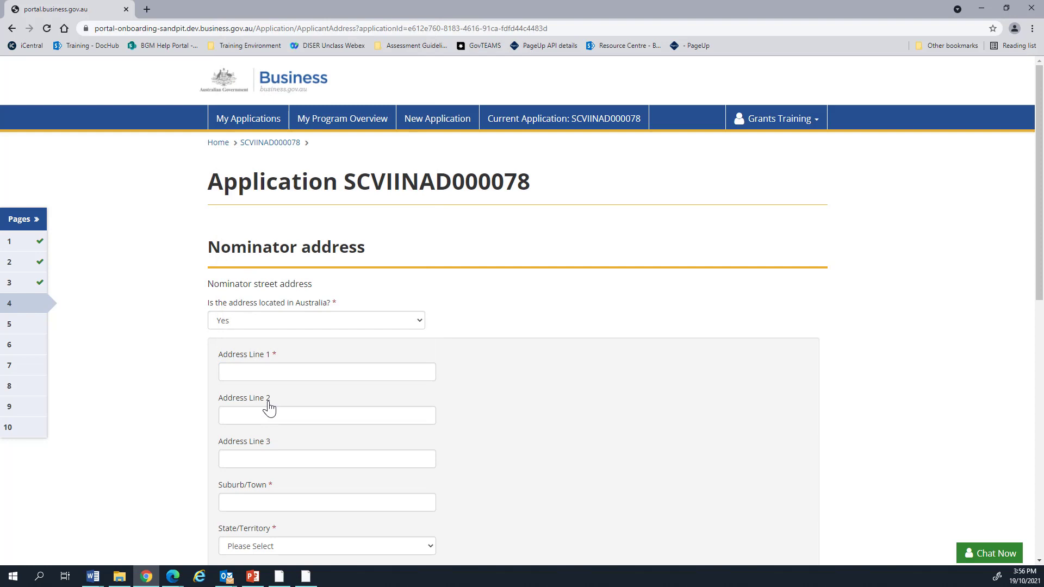
{"action": "type", "text": "161"}
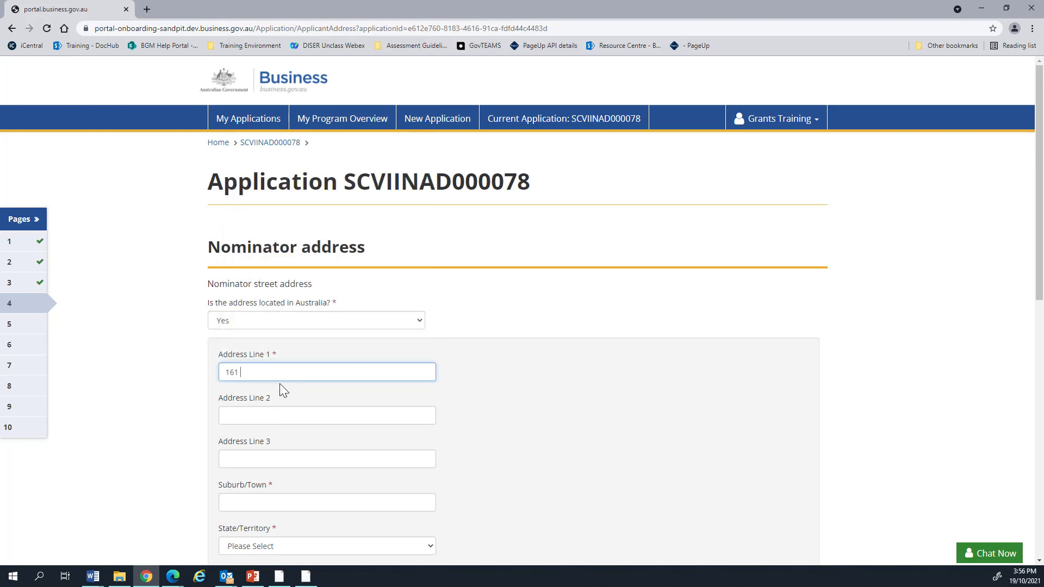
{"action": "scroll", "scroll_direction": "down", "scroll_amount": 3}
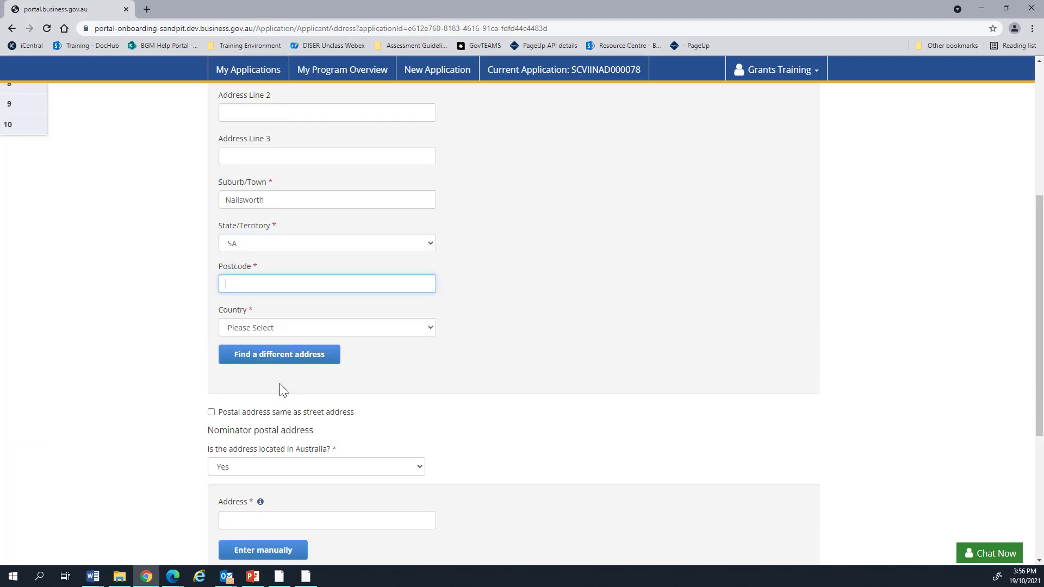
{"action": "type", "text": "5083"}
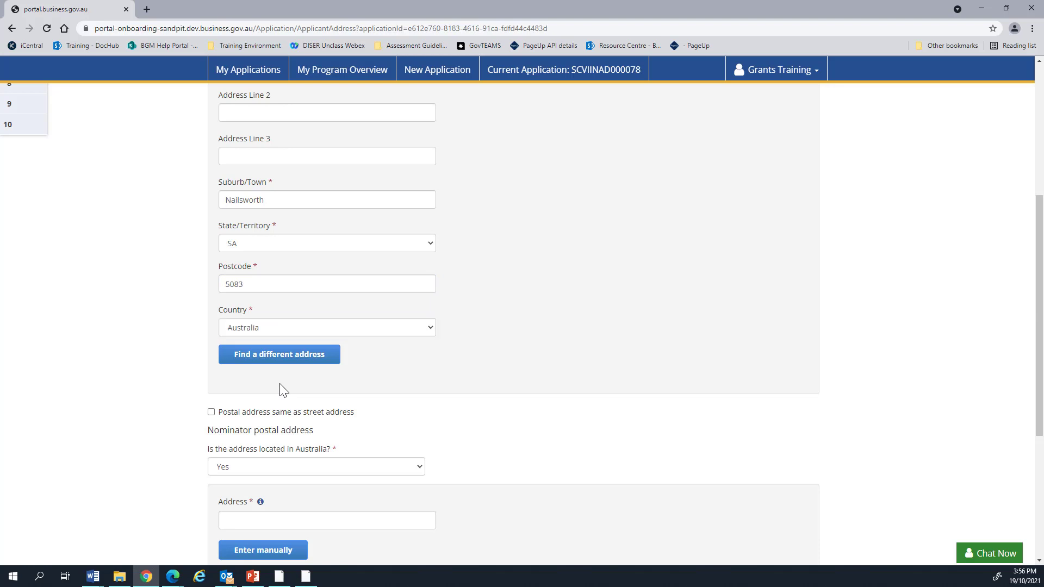
{"action": "scroll", "scroll_direction": "down", "scroll_amount": 3}
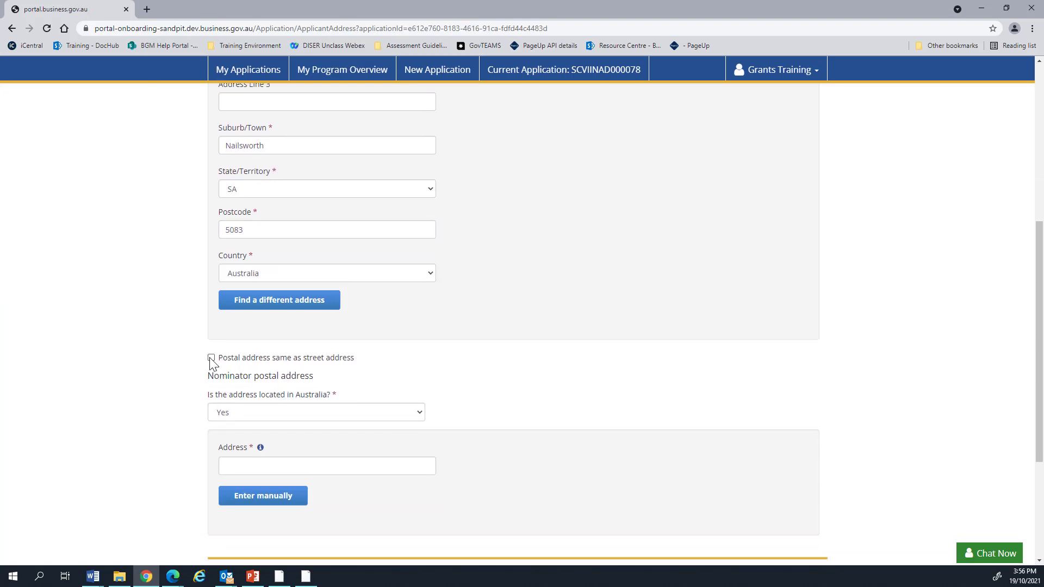
{"action": "left_click", "coordinate": [210, 358]}
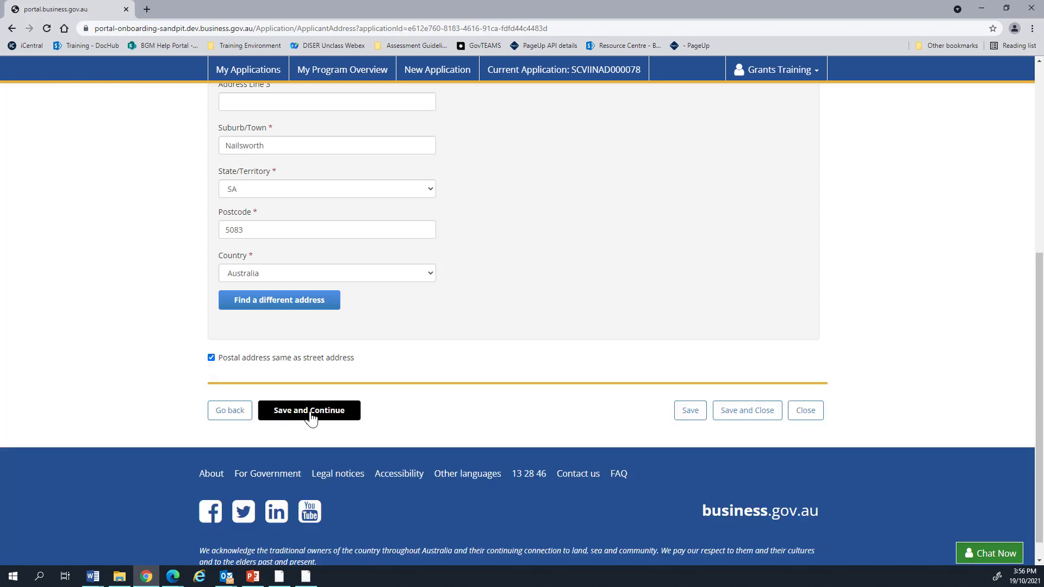
{"action": "left_click", "coordinate": [309, 410]}
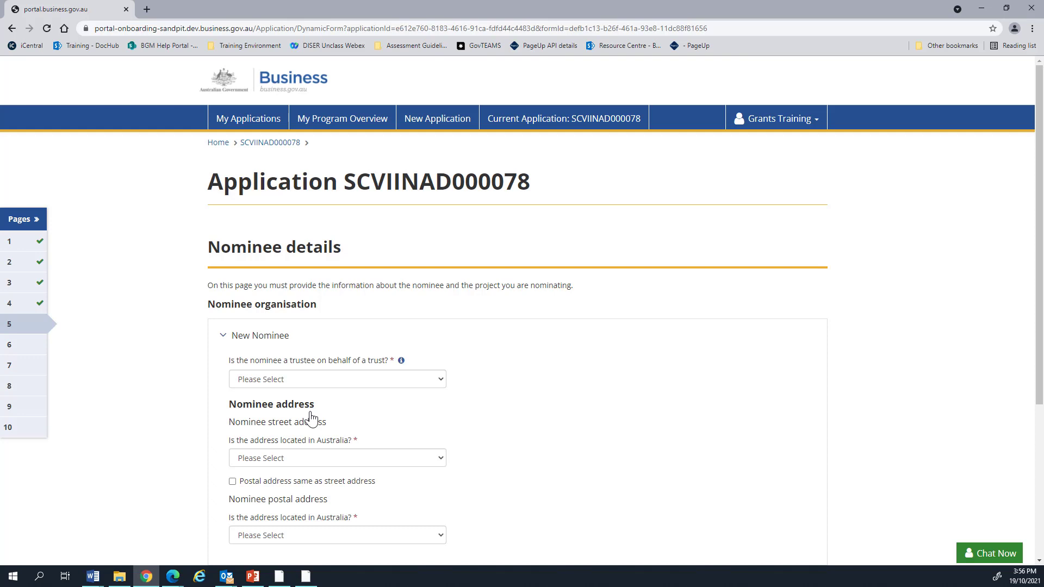
Set trustee No, ABN Yes and validate it for Sturt Football Club Incorporated, then fill its street and postal addresses
{"action": "left_click", "coordinate": [336, 379]}
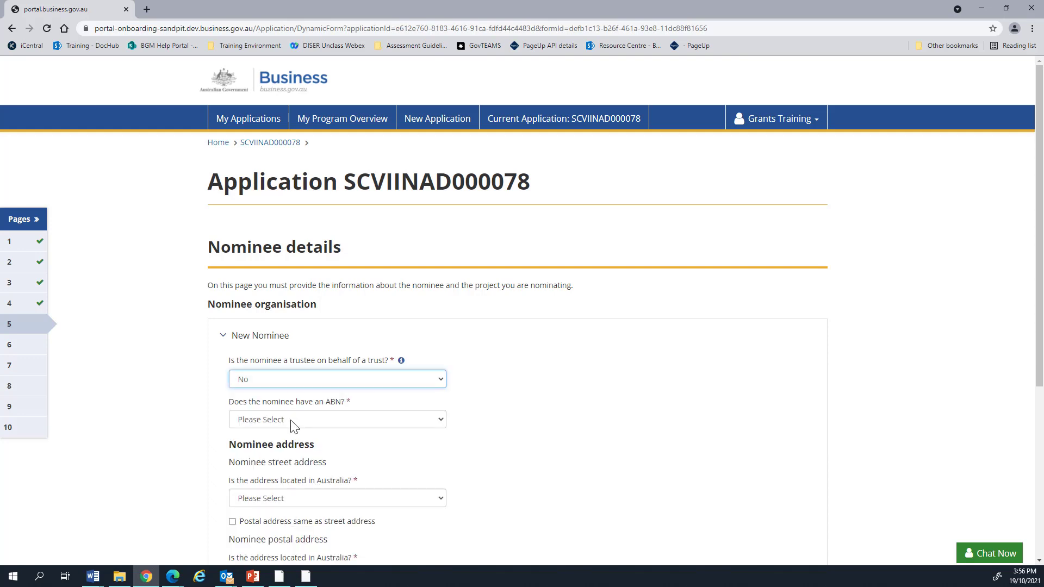
{"action": "left_click", "coordinate": [336, 419]}
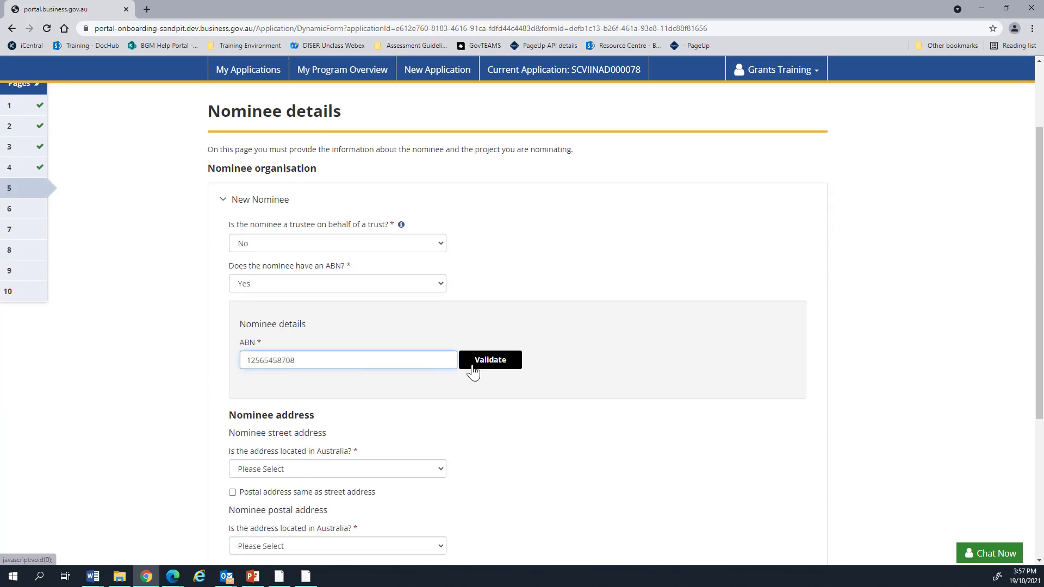
{"action": "left_click", "coordinate": [489, 360]}
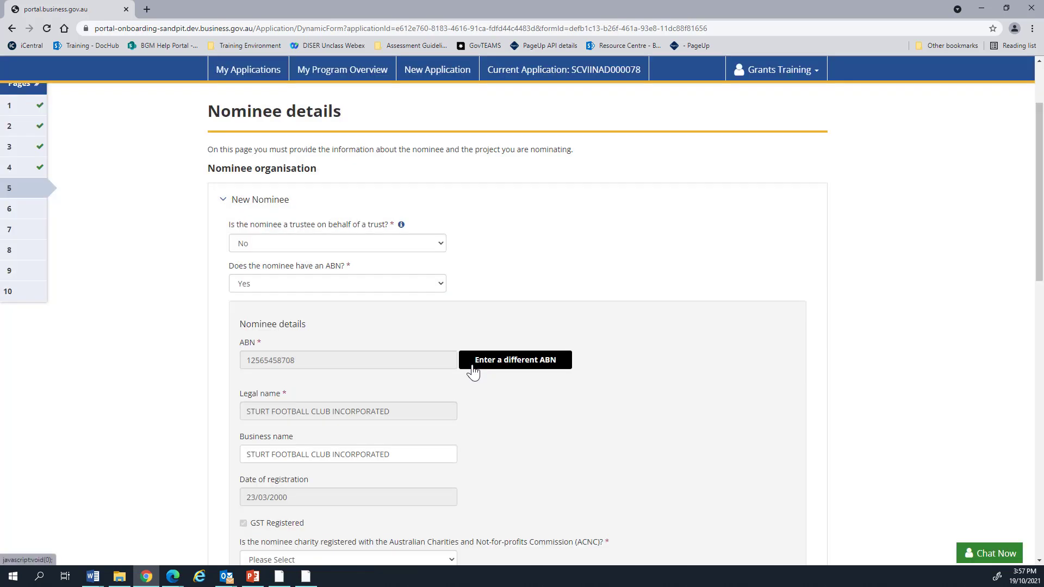
{"action": "scroll", "scroll_direction": "down", "scroll_amount": 3}
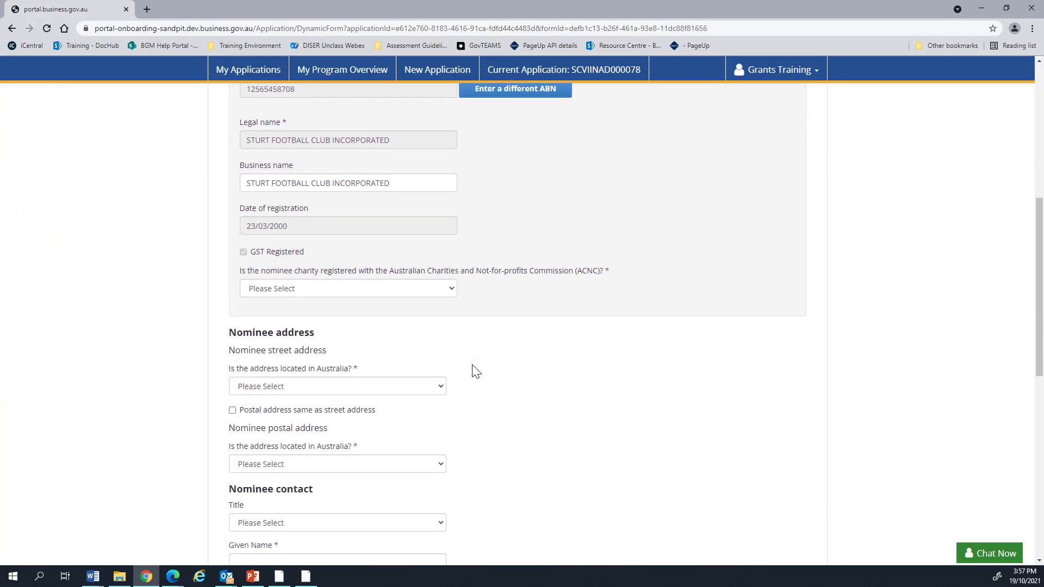
{"action": "left_click", "coordinate": [337, 386]}
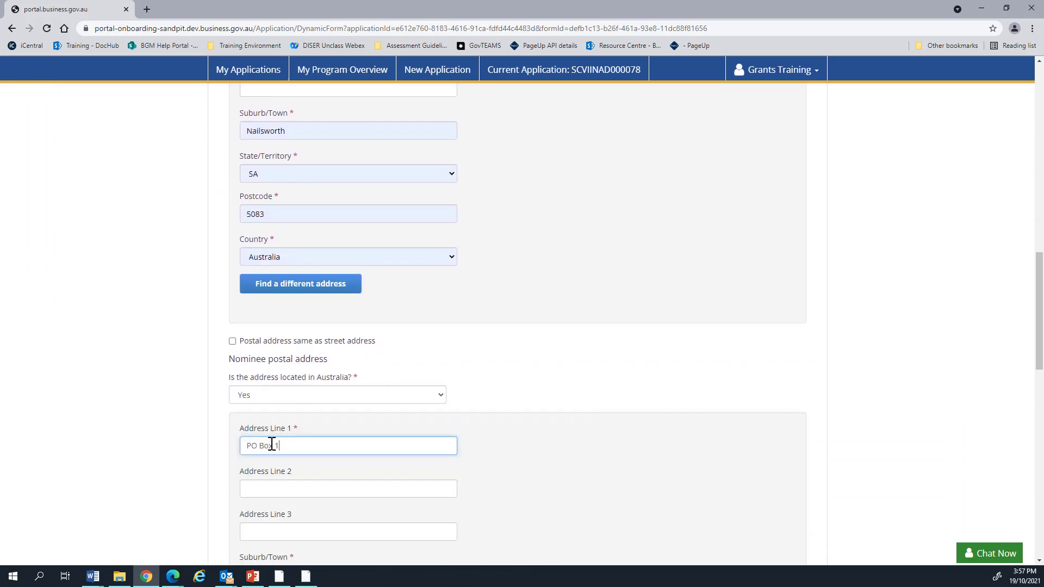
{"action": "scroll", "scroll_direction": "down", "scroll_amount": 3}
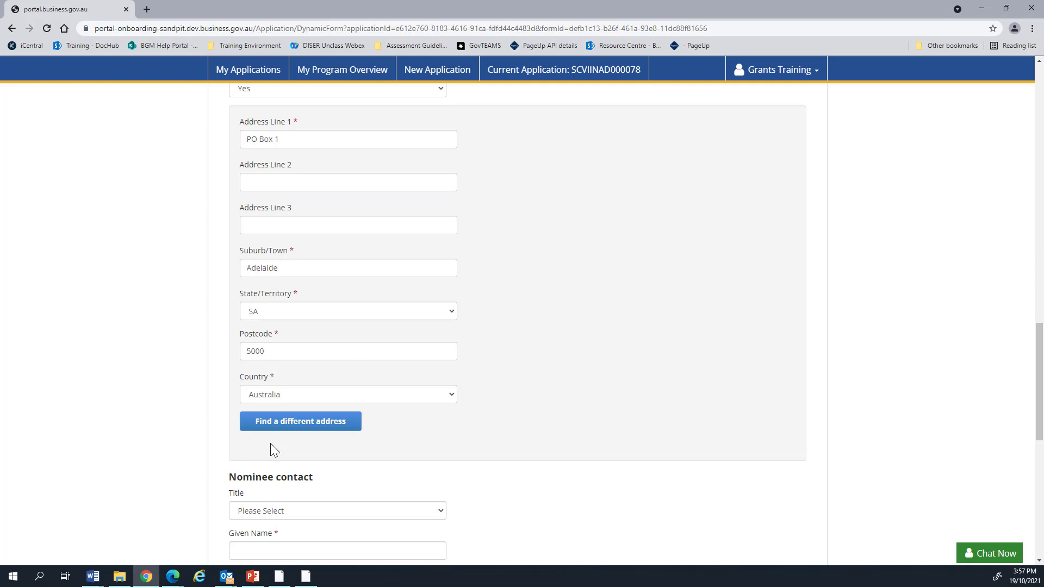
{"action": "scroll", "scroll_direction": "down", "scroll_amount": 3}
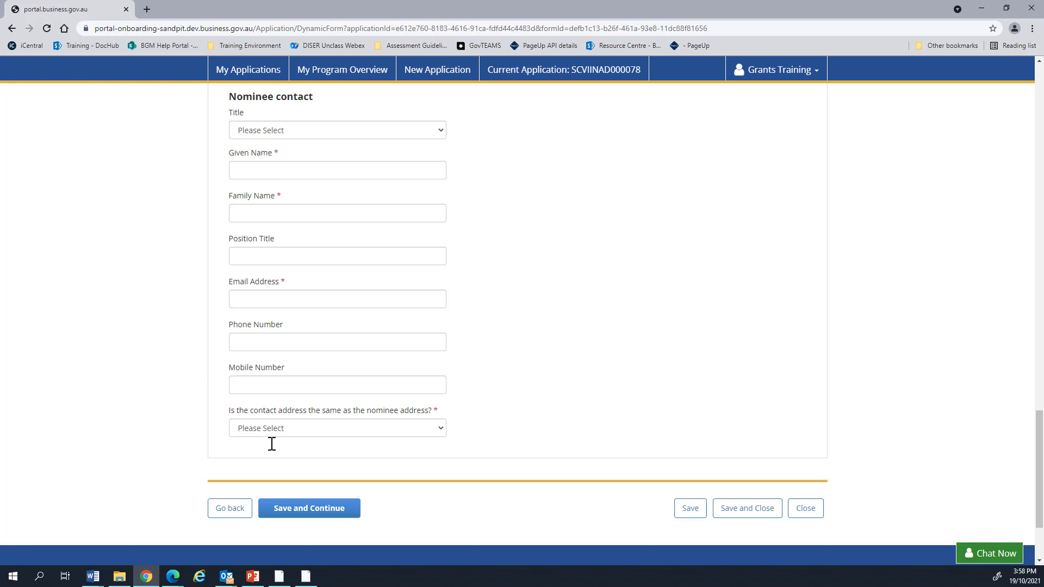
{"action": "left_click", "coordinate": [336, 129]}
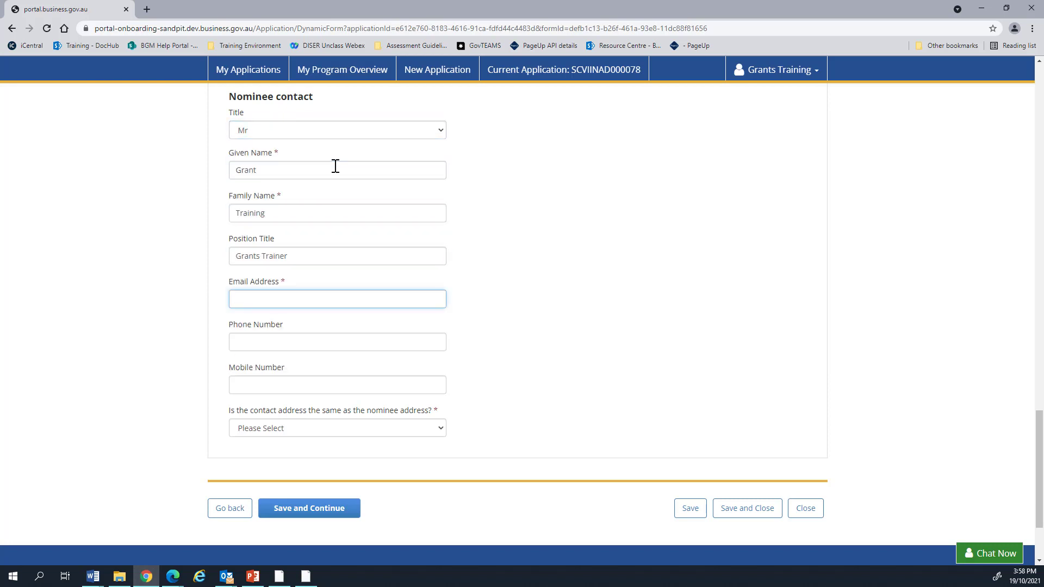
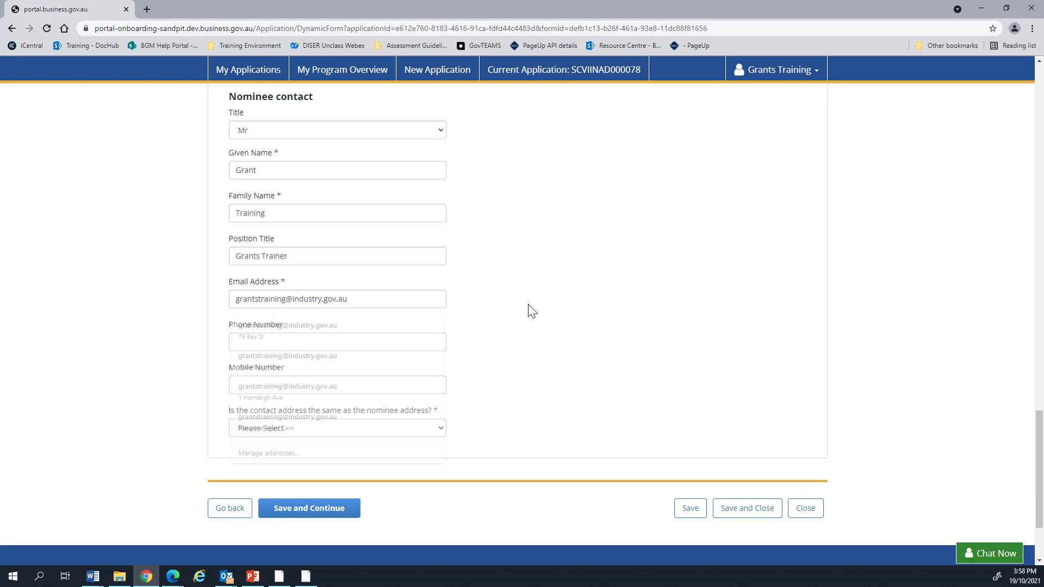
{"action": "scroll", "scroll_direction": "down", "scroll_amount": 3}
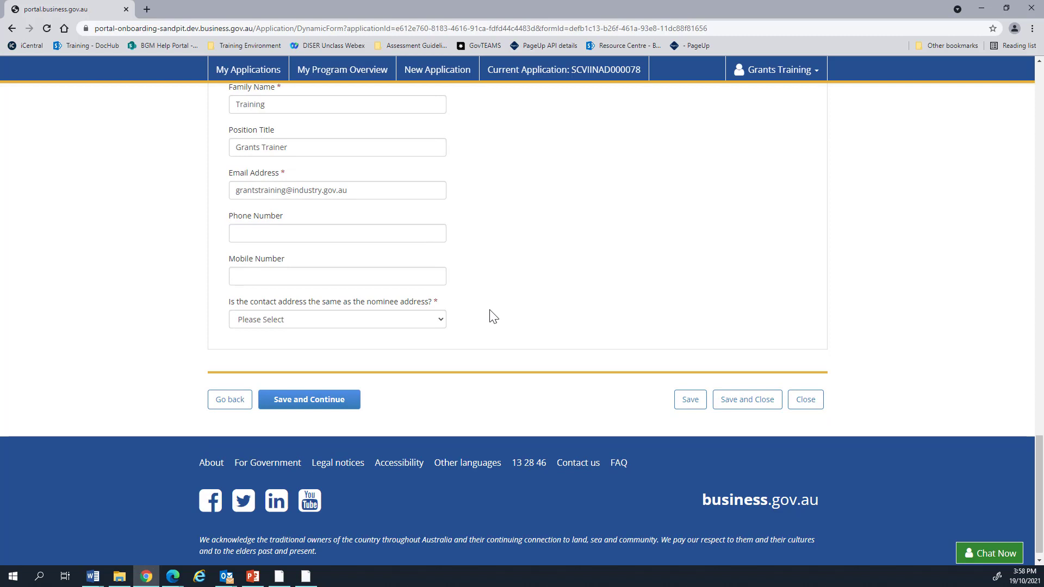
{"action": "left_click", "coordinate": [337, 319]}
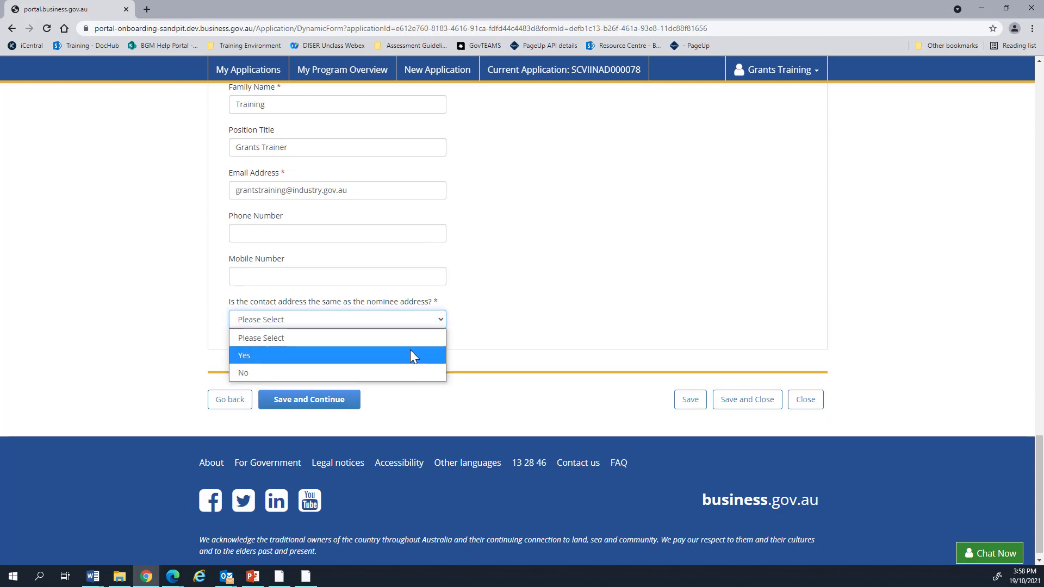
{"action": "left_click", "coordinate": [244, 355]}
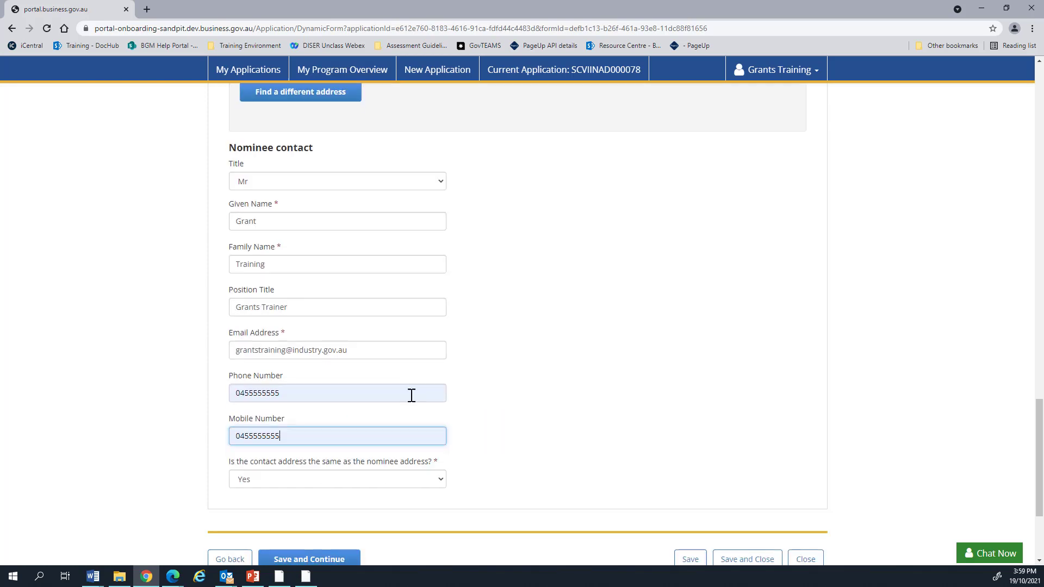
{"action": "left_click", "coordinate": [307, 559]}
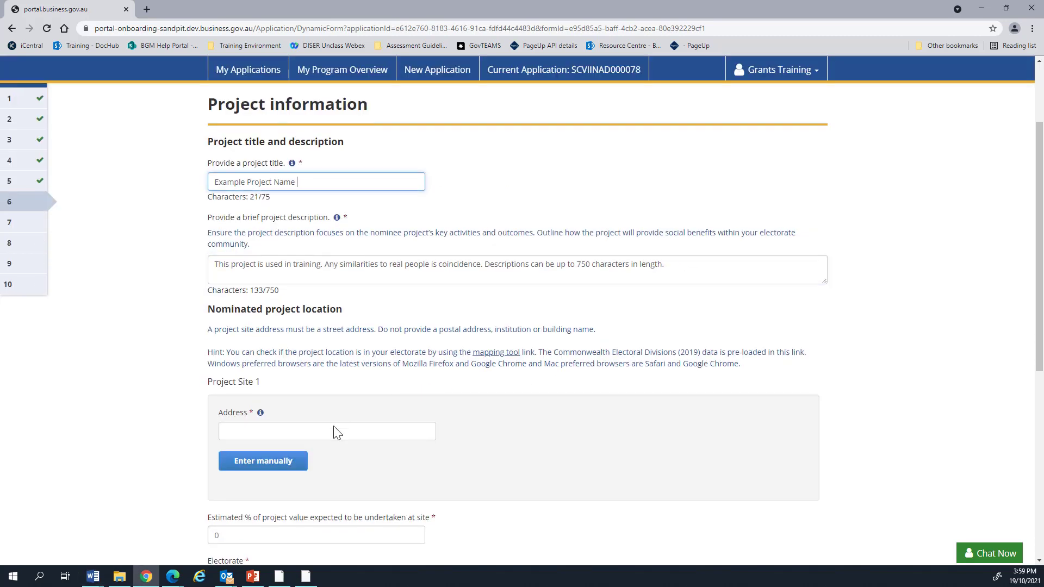
Enter project site 1 King William Rd Adelaide with electorate ADELAIDE
{"action": "left_click", "coordinate": [262, 461]}
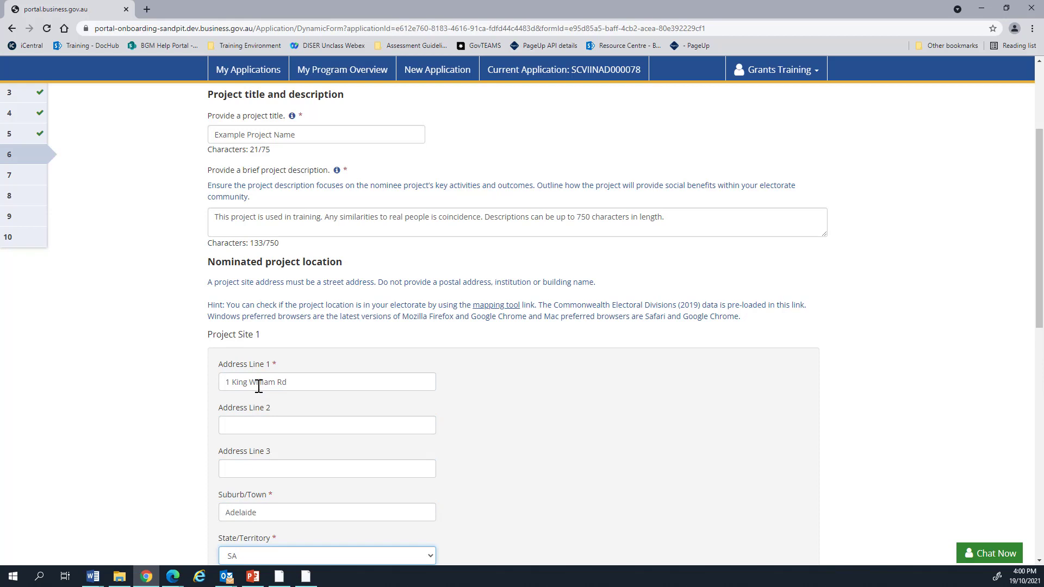
{"action": "scroll", "scroll_direction": "down", "scroll_amount": 3}
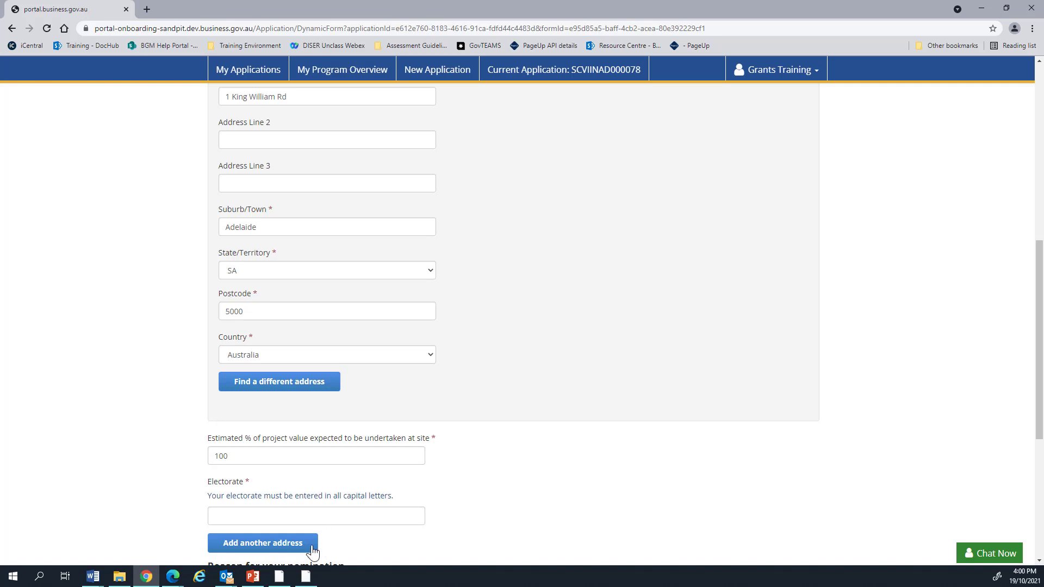
{"action": "mouse_move", "coordinate": [262, 543]}
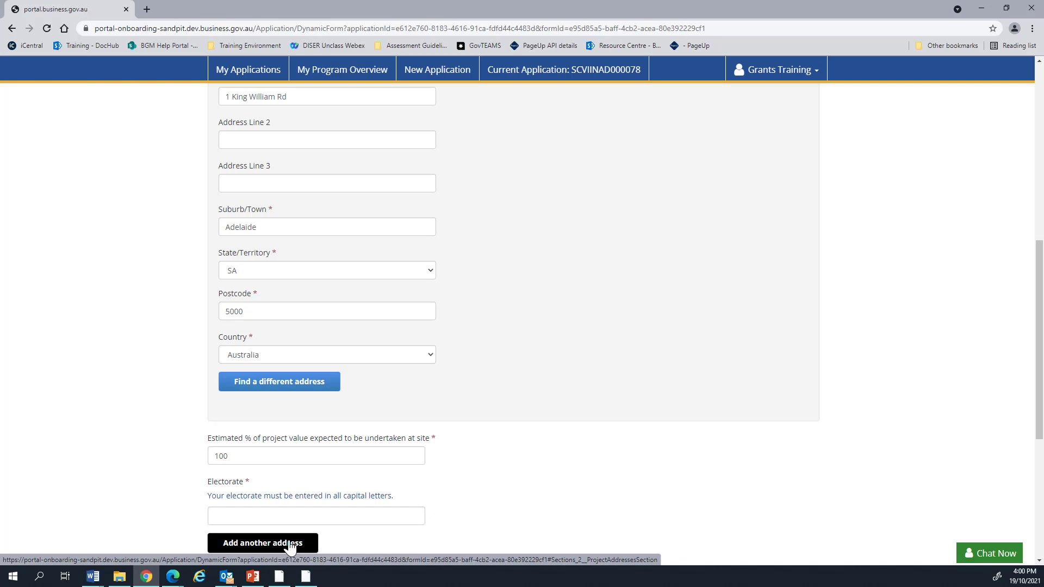
{"action": "type", "text": "ADELAIDE"}
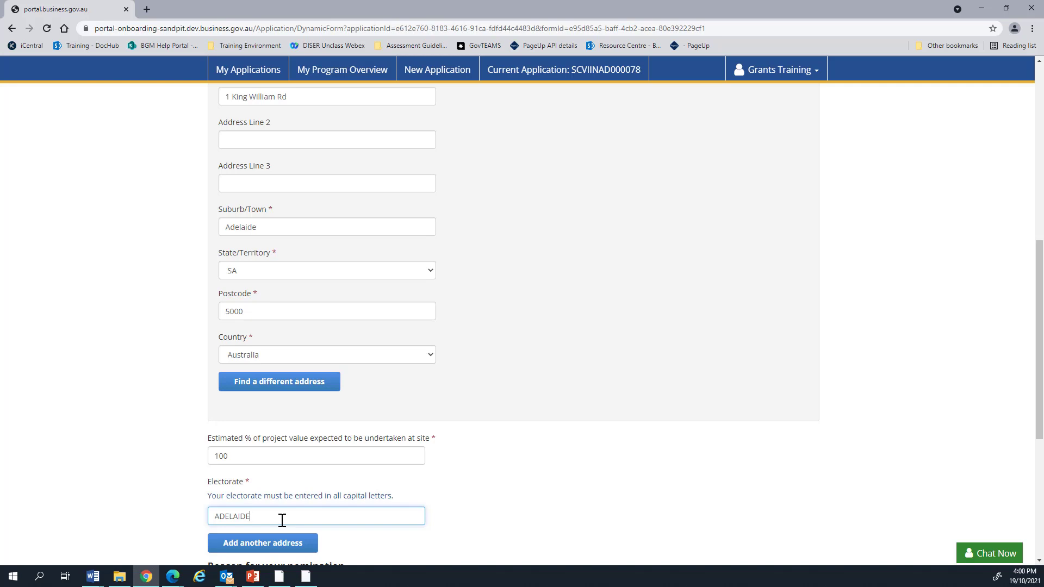
{"action": "mouse_move", "coordinate": [210, 186]}
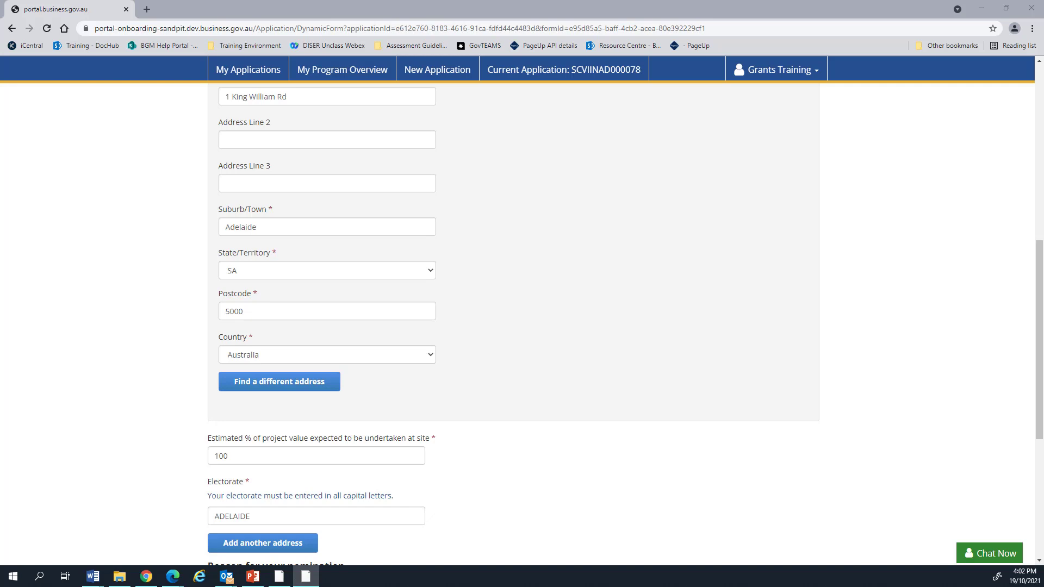
Open NationalMap's electoral boundaries via the nationalmap.gov.au link in the SCP7 Portal User Guide
{"action": "left_click", "coordinate": [91, 576]}
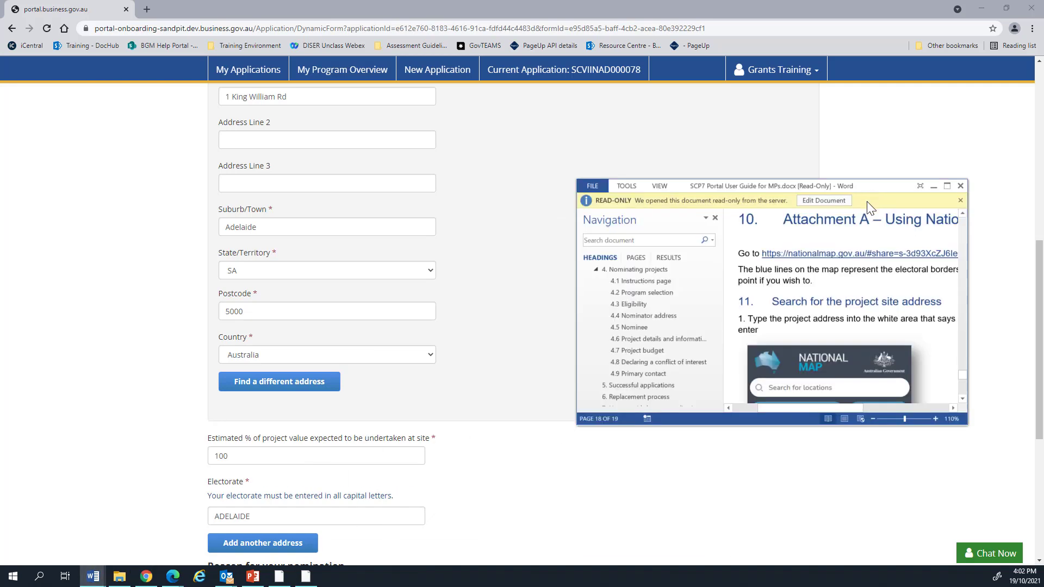
{"action": "mouse_move", "coordinate": [846, 237]}
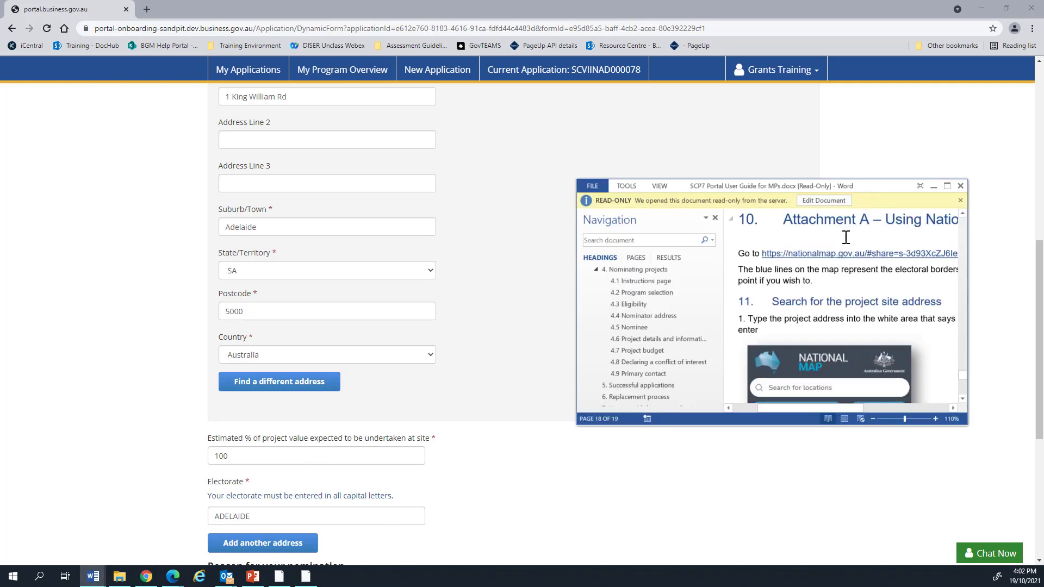
{"action": "left_click", "coordinate": [858, 253]}
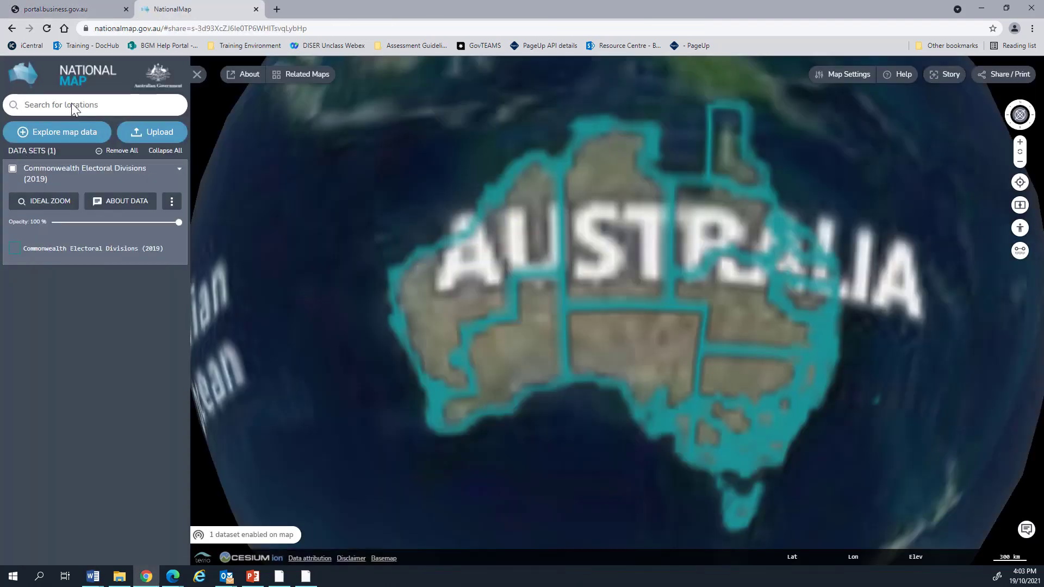
Search 1 King William St Adelaide SA 5000 and show its Commonwealth Electoral Division as Adelaide
{"action": "type", "text": "1 King William St Adelaide SA 5000"}
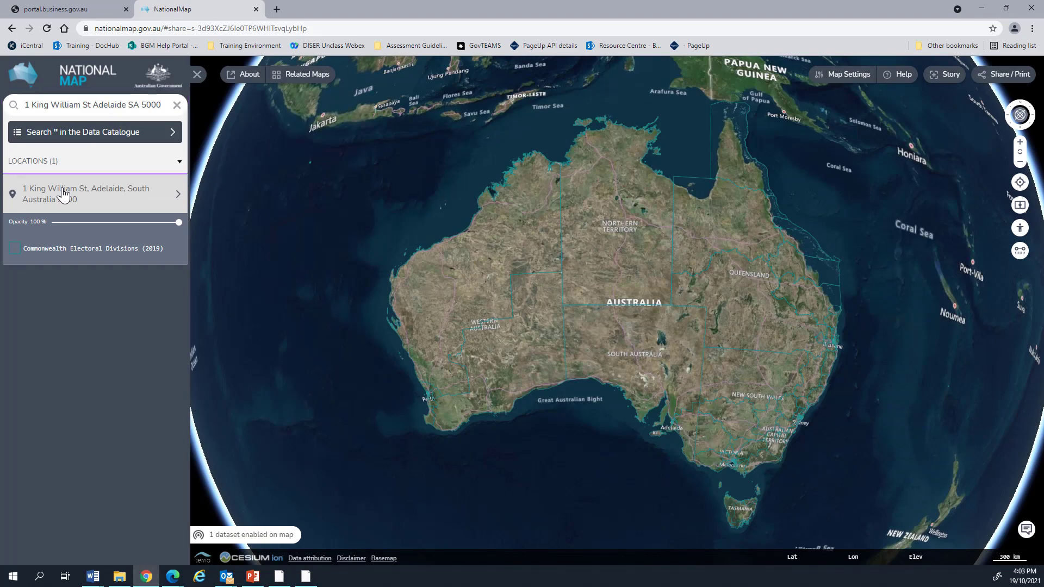
{"action": "left_click", "coordinate": [87, 194]}
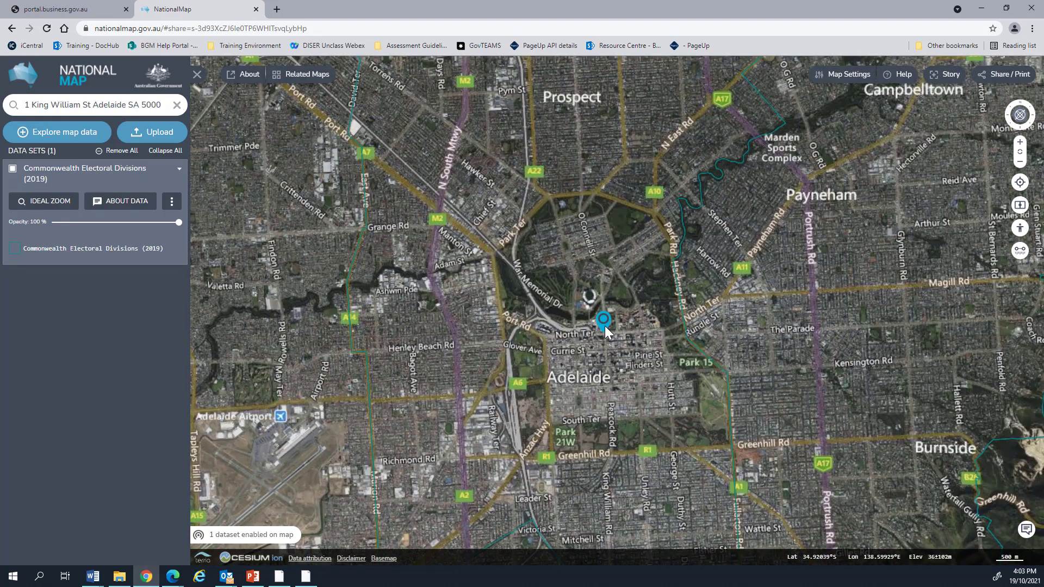
{"action": "left_click", "coordinate": [603, 320]}
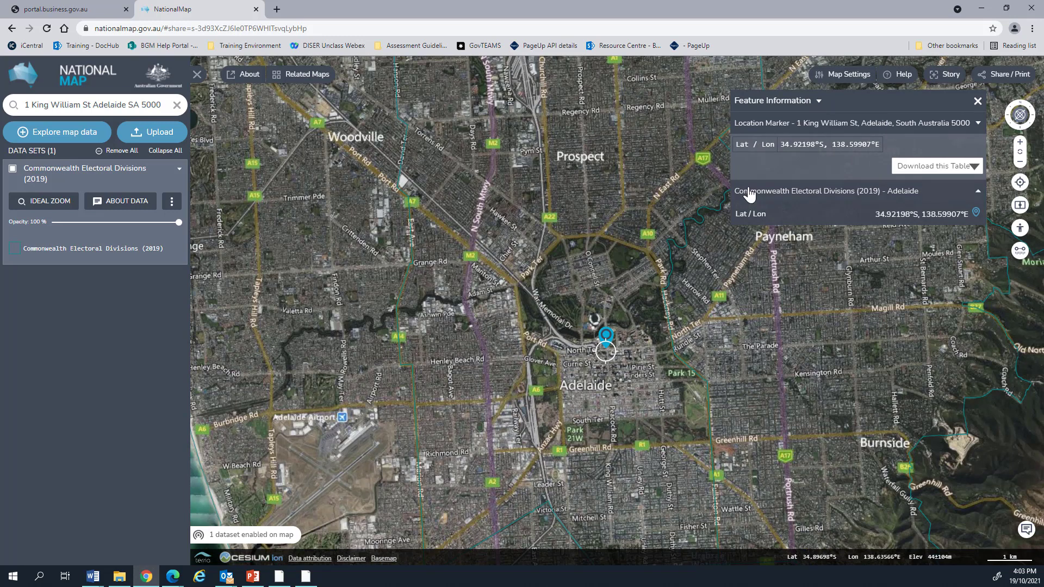
{"action": "mouse_move", "coordinate": [778, 197]}
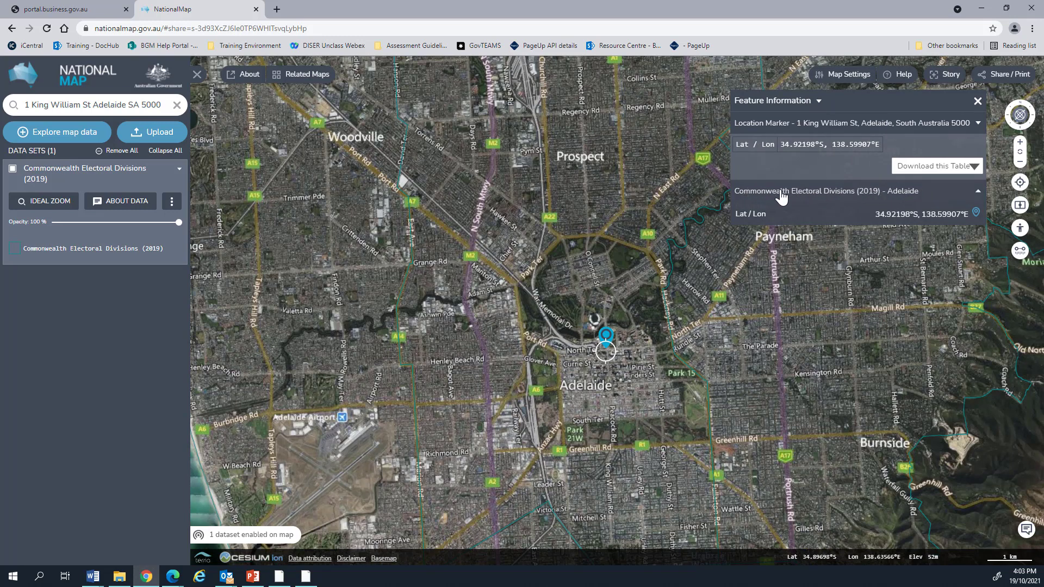
{"action": "mouse_move", "coordinate": [976, 197]}
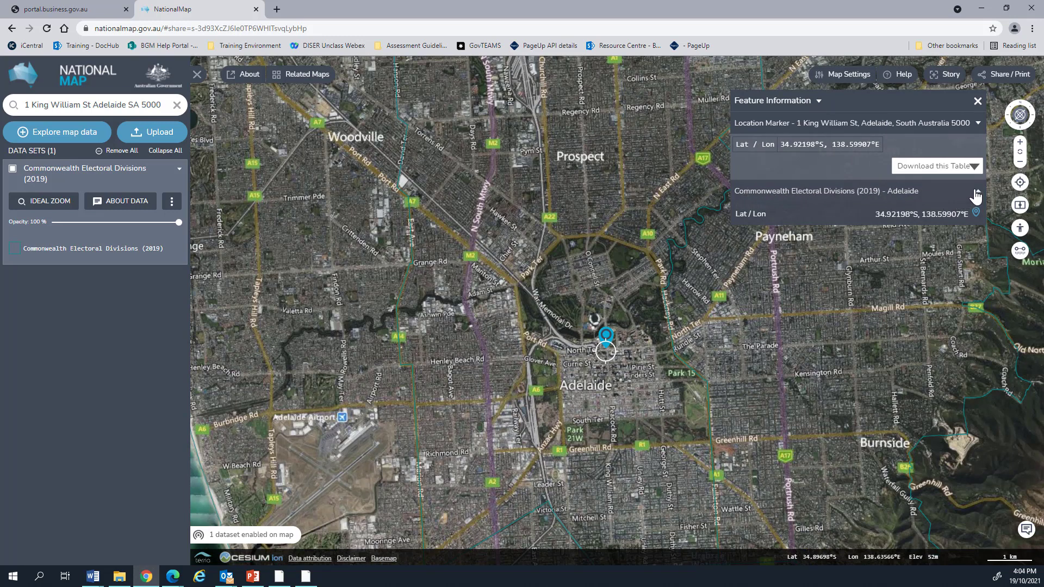
{"action": "left_click", "coordinate": [974, 195]}
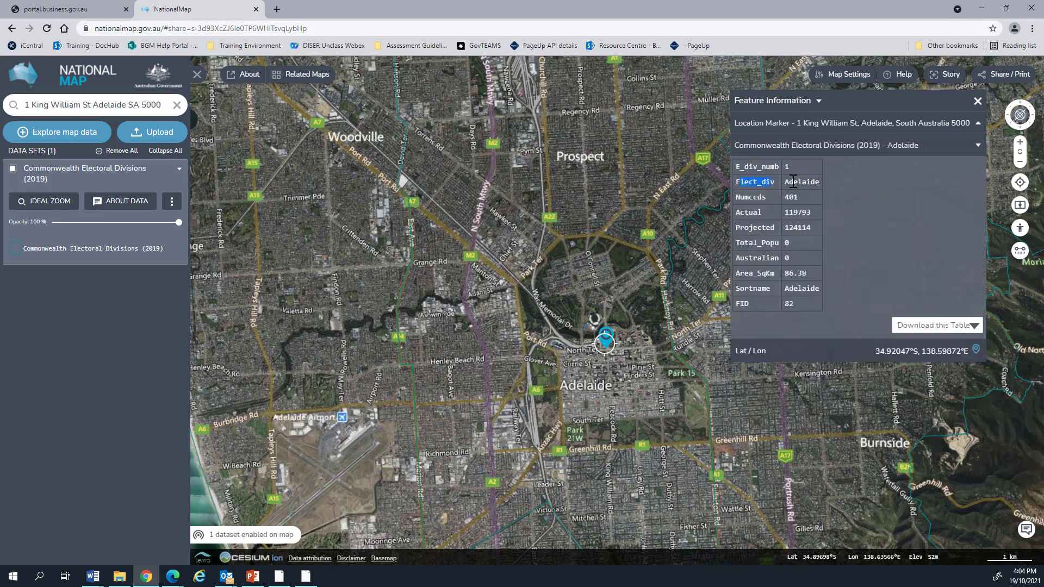
{"action": "double_click", "coordinate": [801, 182]}
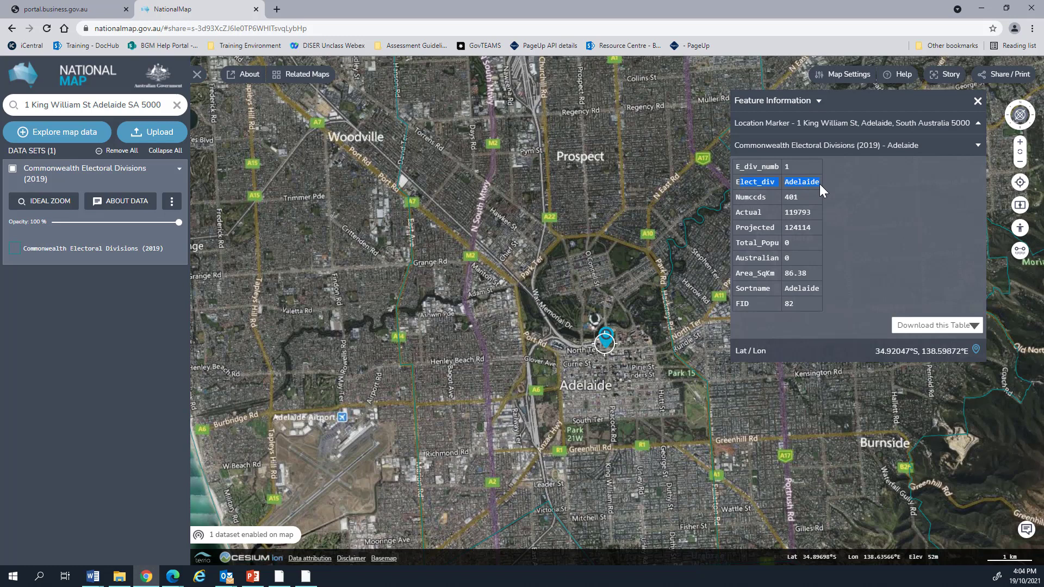
{"action": "mouse_move", "coordinate": [631, 209]}
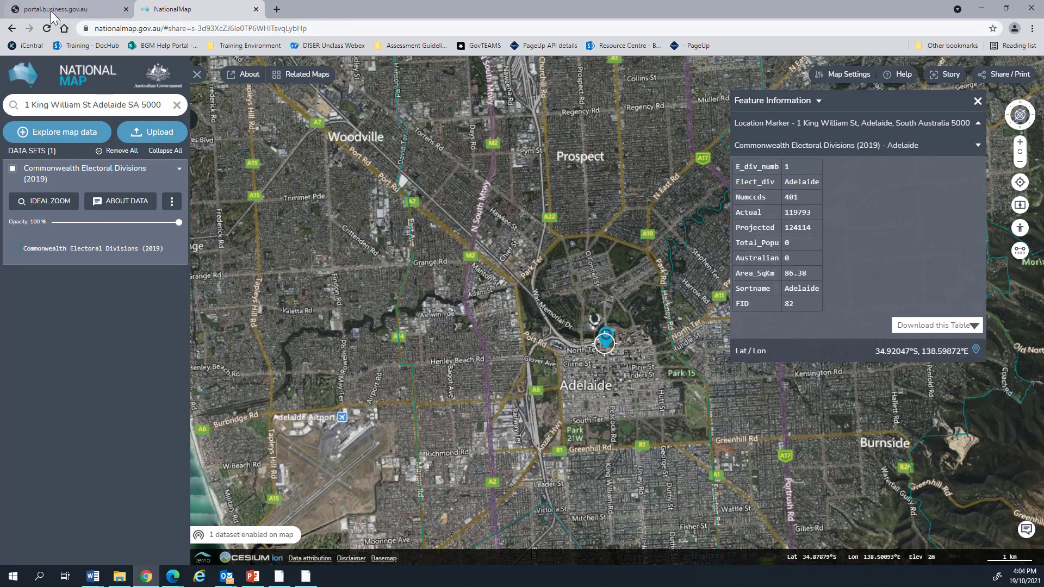
Enter the reason that the MP Office of Adelaide supports this application and save and continue
{"action": "left_click", "coordinate": [63, 9]}
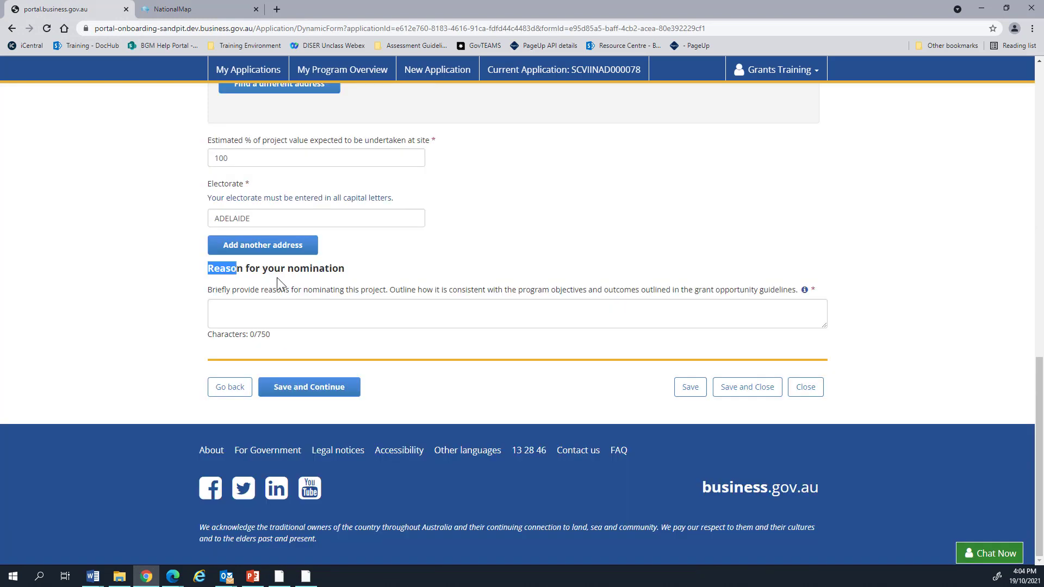
{"action": "type", "text": "The MP Office of Adelaide has chosen to support this application because it is a phenomenal project and truly deserves to be funded."}
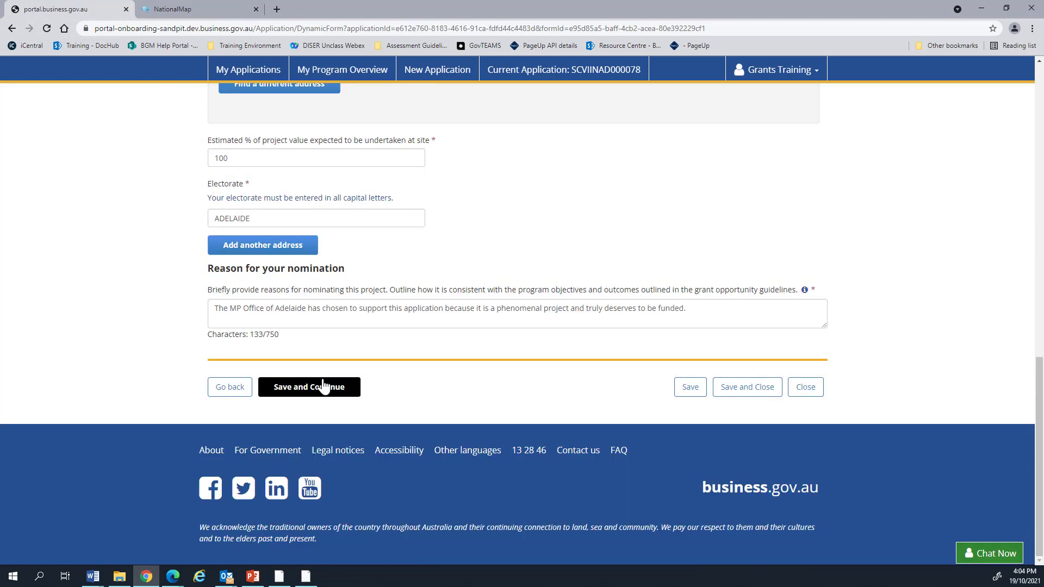
{"action": "left_click", "coordinate": [308, 388]}
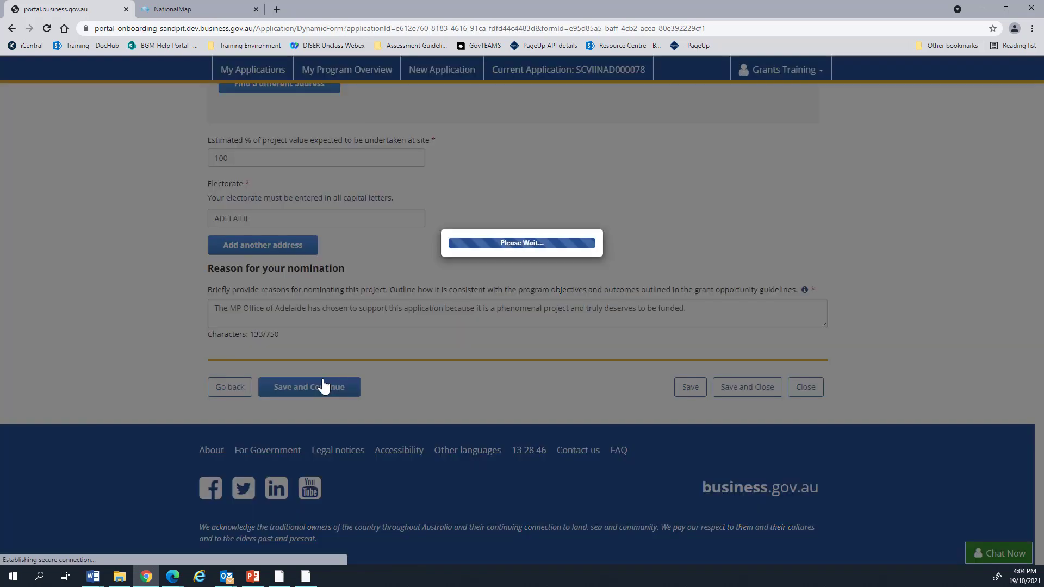
{"action": "left_click", "coordinate": [307, 387]}
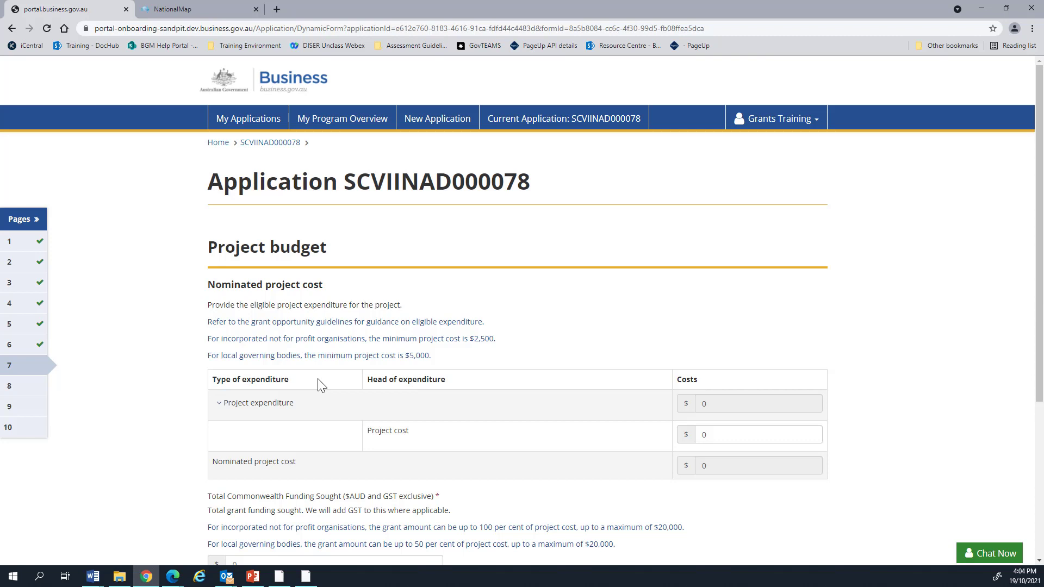
{"action": "mouse_move", "coordinate": [419, 481]}
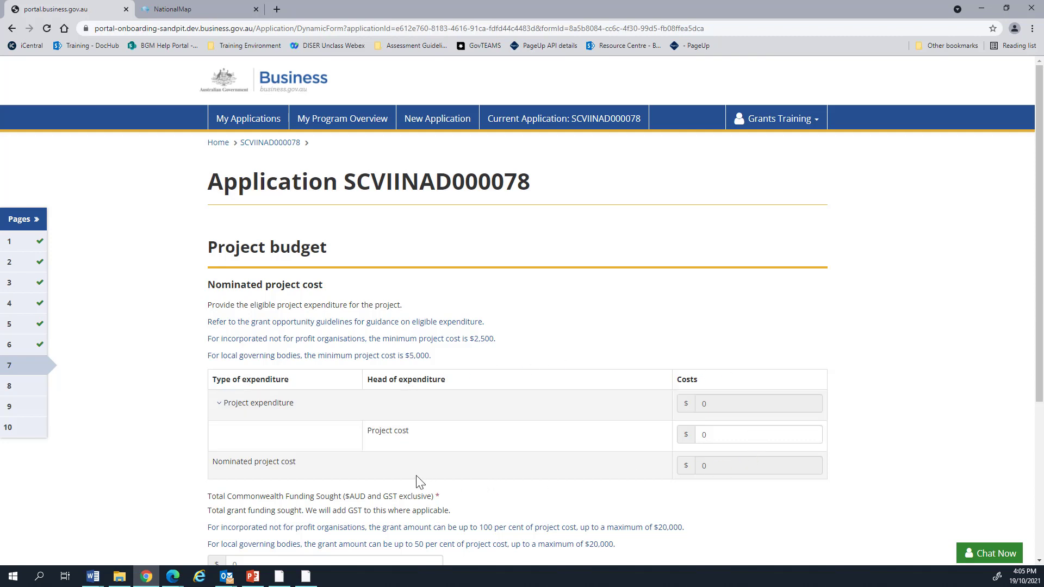
{"action": "mouse_move", "coordinate": [323, 473]}
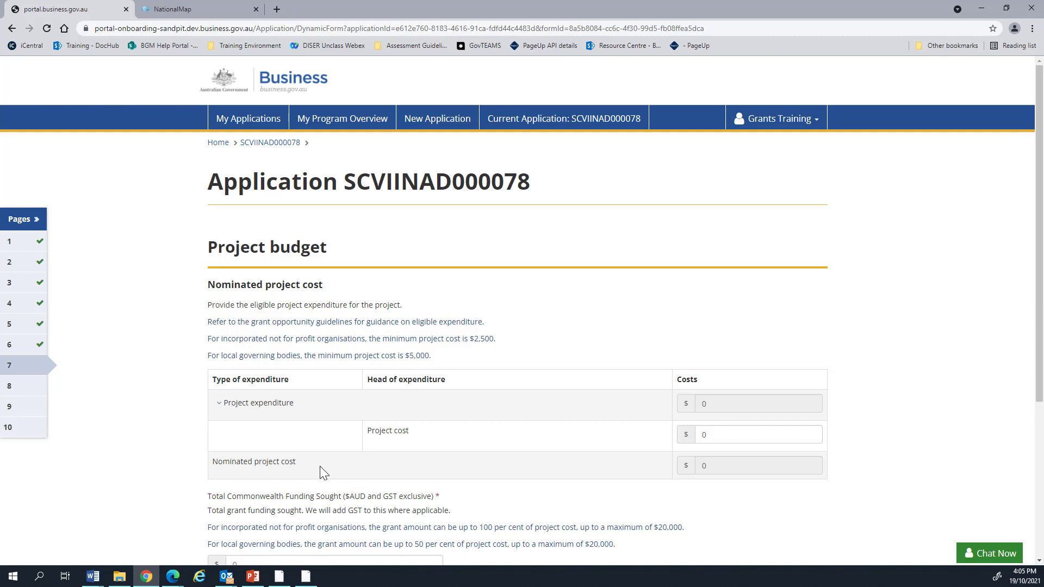
Enter project cost 2500 and grant amount, correct it to 2,500 after validation, and save
{"action": "type", "text": "2500"}
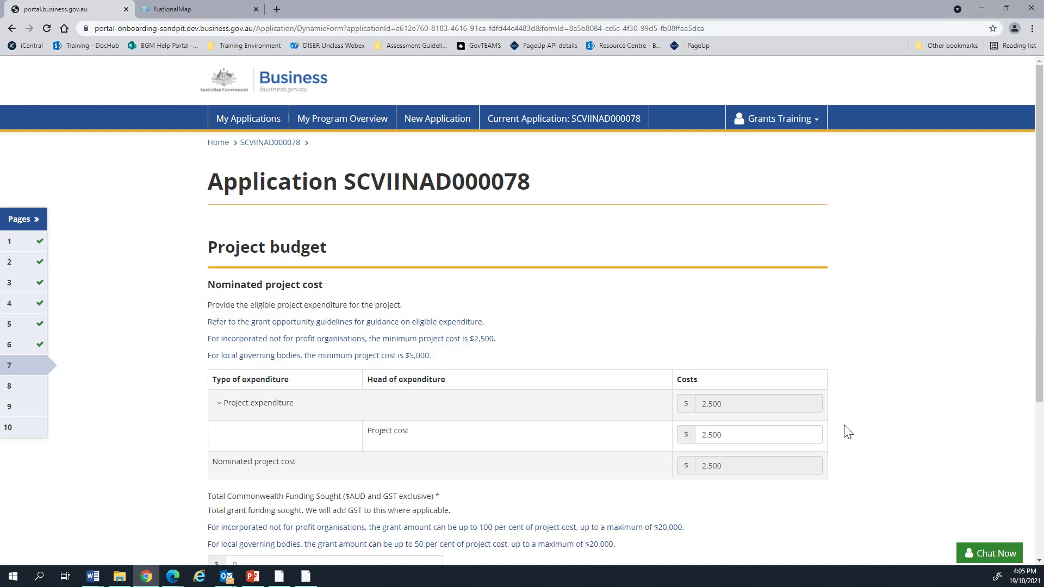
{"action": "mouse_move", "coordinate": [861, 434]}
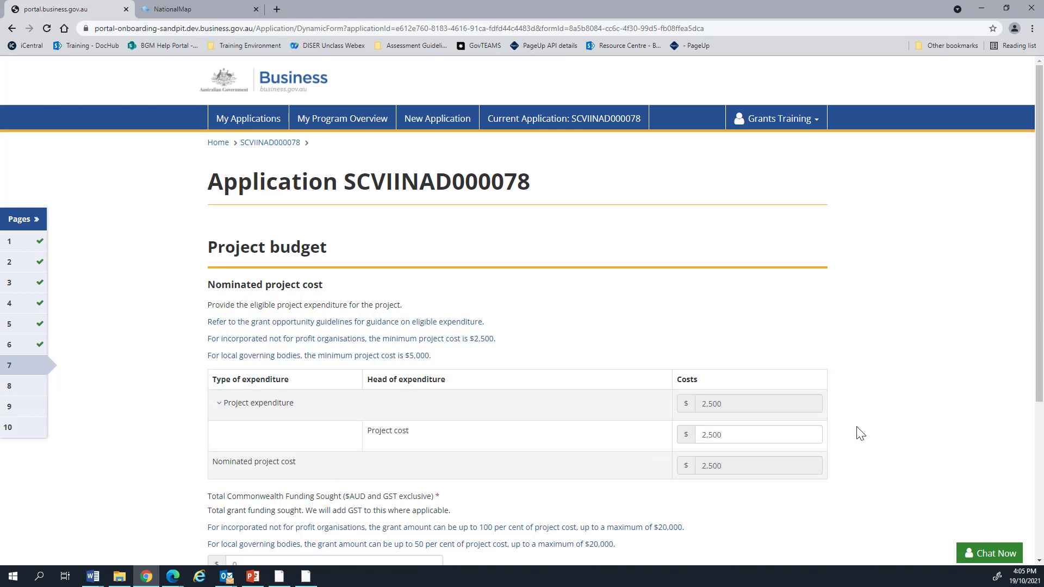
{"action": "mouse_move", "coordinate": [806, 465]}
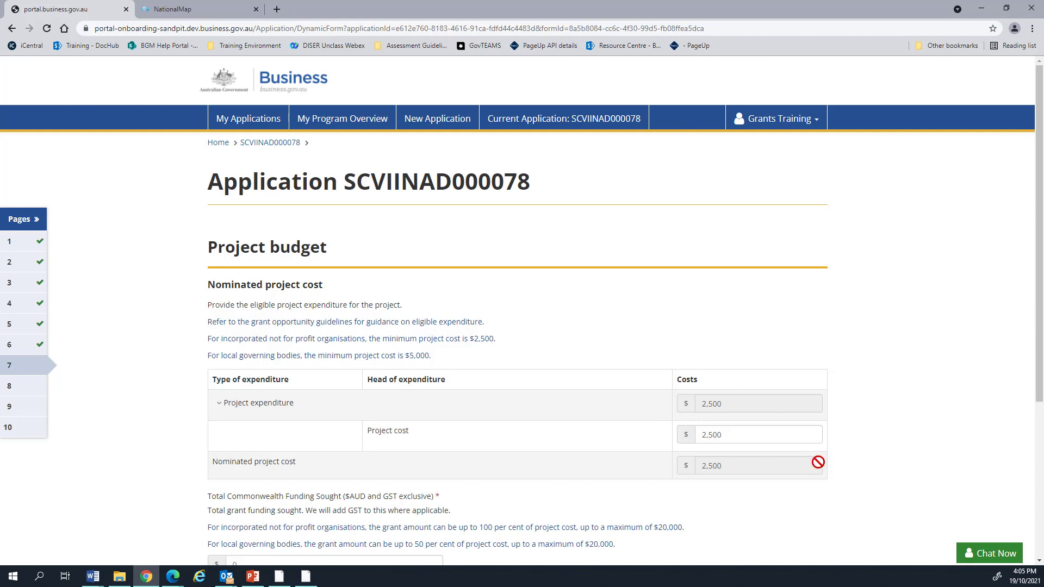
{"action": "mouse_move", "coordinate": [843, 476]}
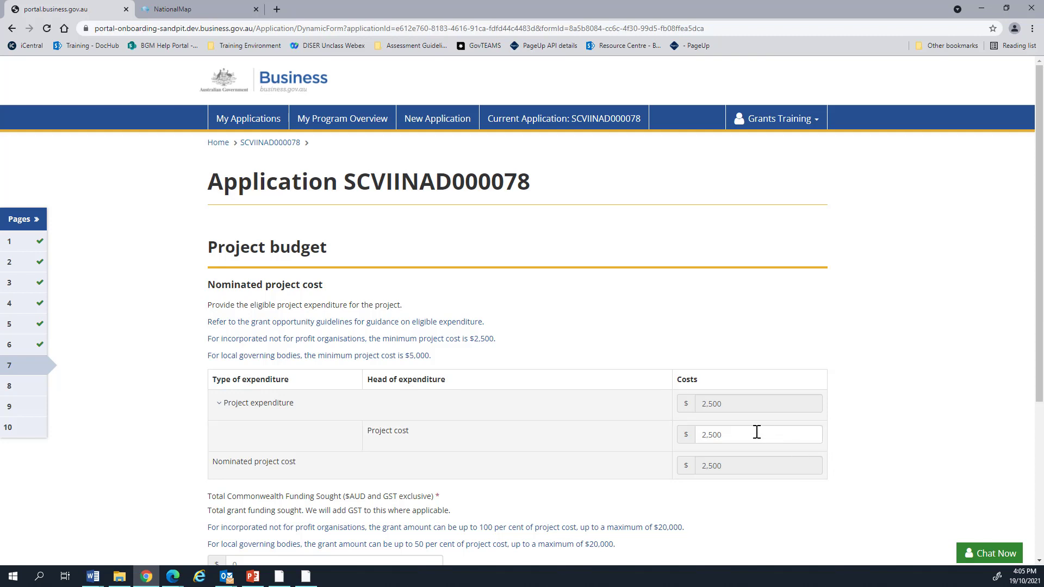
{"action": "mouse_move", "coordinate": [746, 433]}
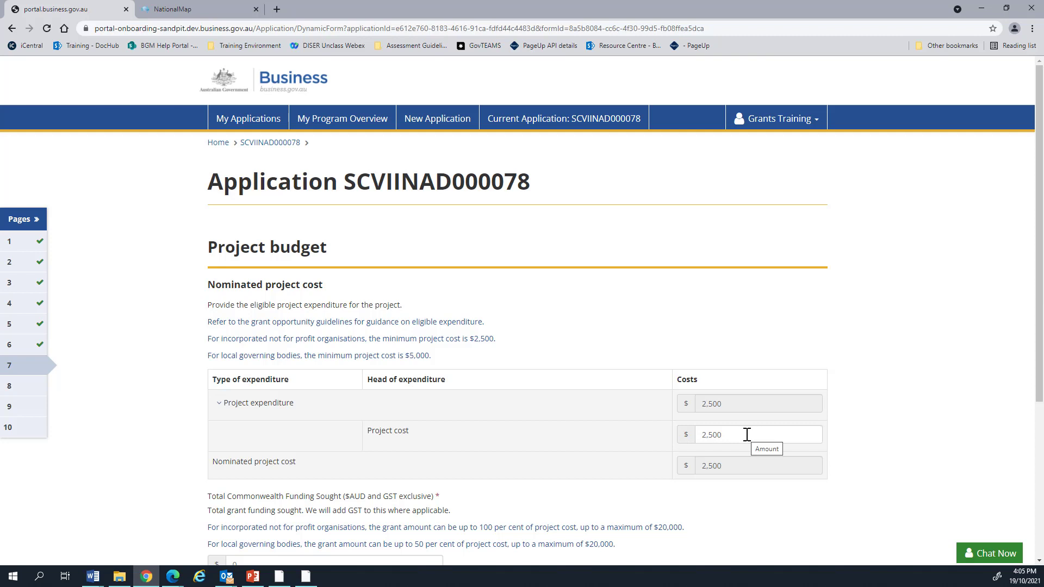
{"action": "scroll", "scroll_direction": "down", "scroll_amount": 3}
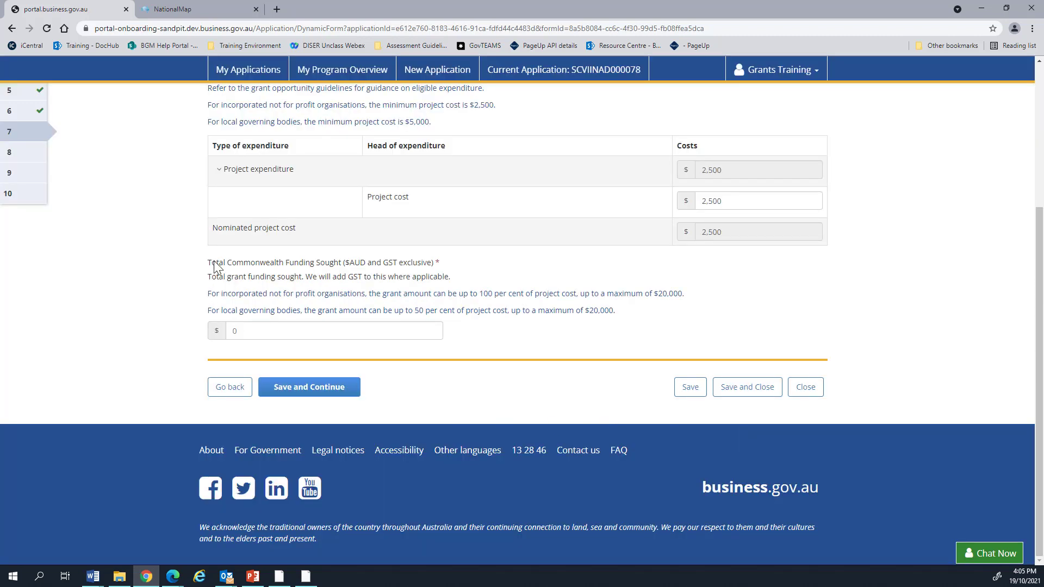
{"action": "mouse_move", "coordinate": [339, 269]}
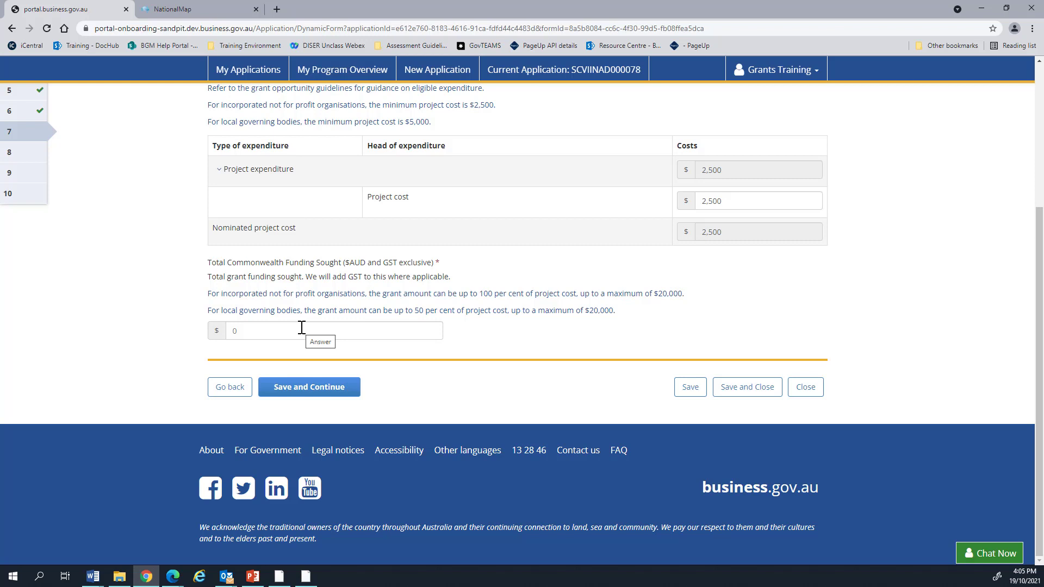
{"action": "type", "text": "5,000"}
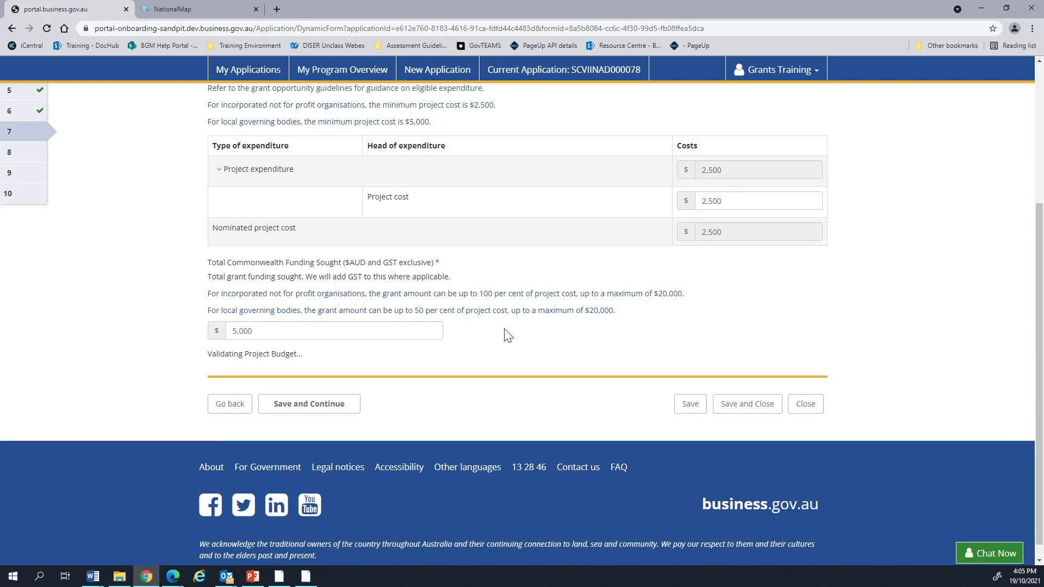
{"action": "left_click", "coordinate": [307, 403]}
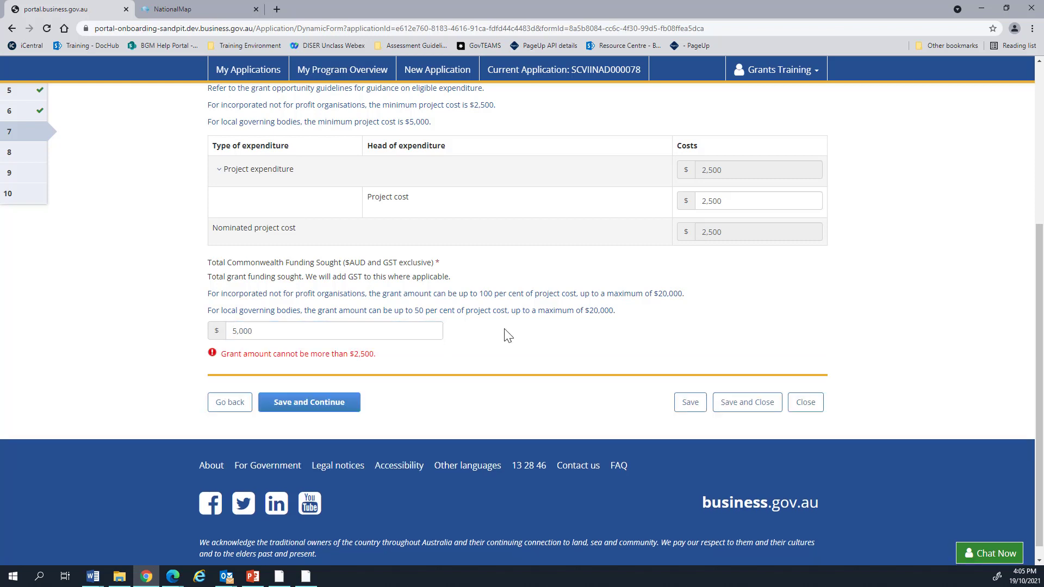
{"action": "mouse_move", "coordinate": [378, 362]}
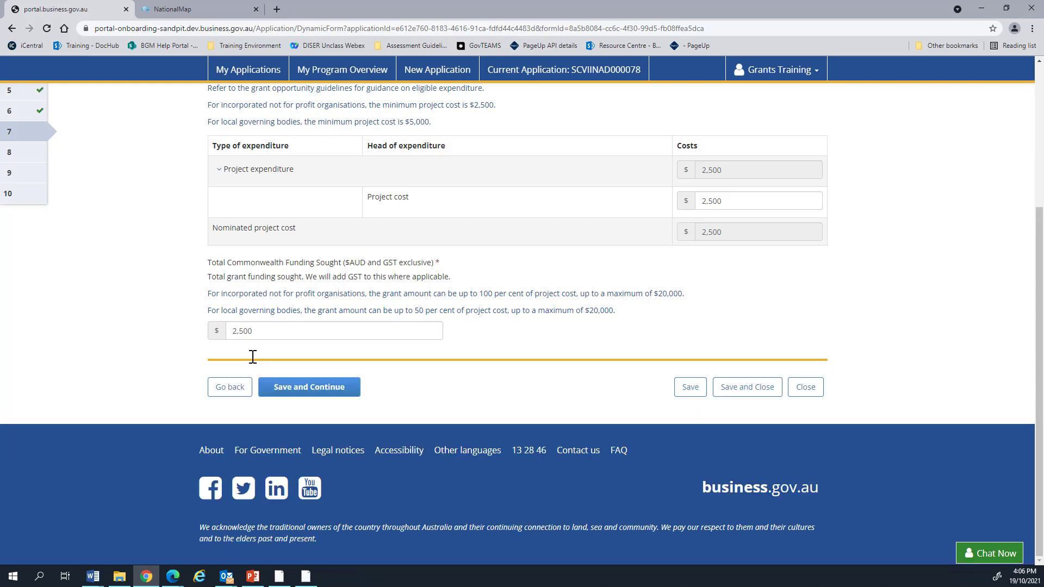
{"action": "mouse_move", "coordinate": [267, 380]}
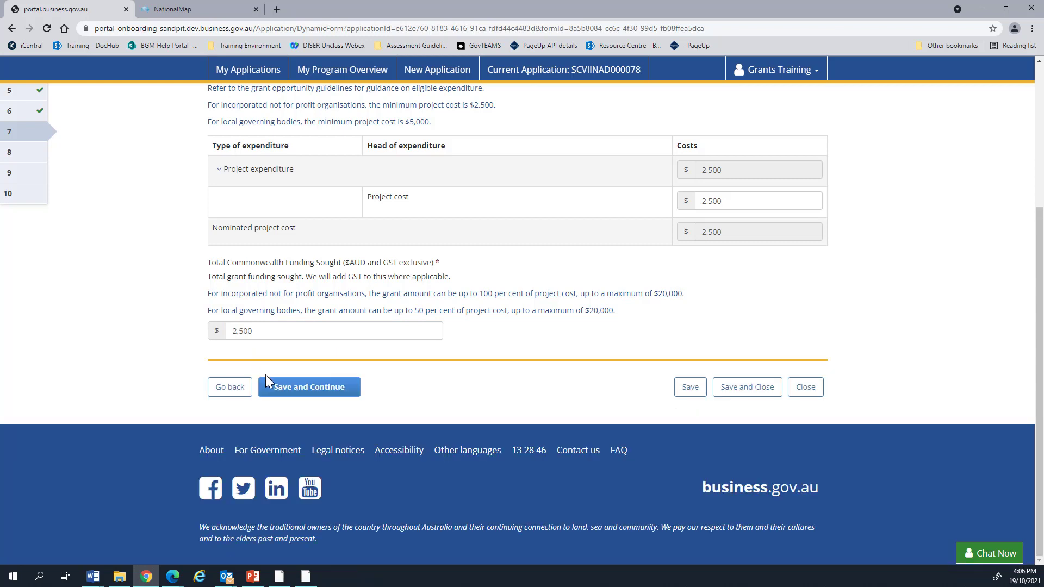
{"action": "left_click", "coordinate": [308, 387]}
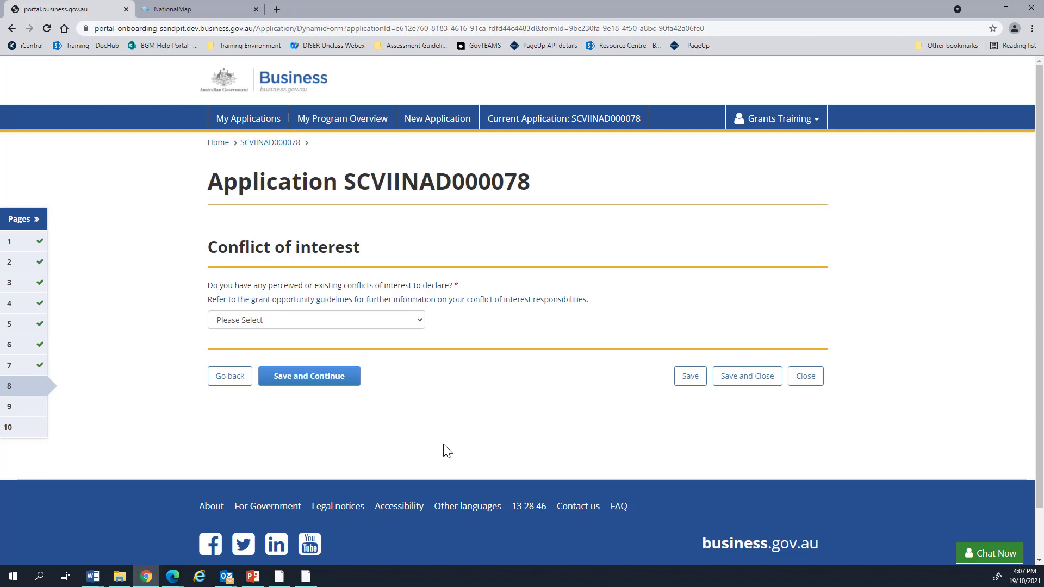
Declare that Portia's best friend works at Double Bay Sailing Club and she won't be involved, then save
{"action": "type", "text": "Portia, the project officer's best friend works at Double Bay Sailing Club"}
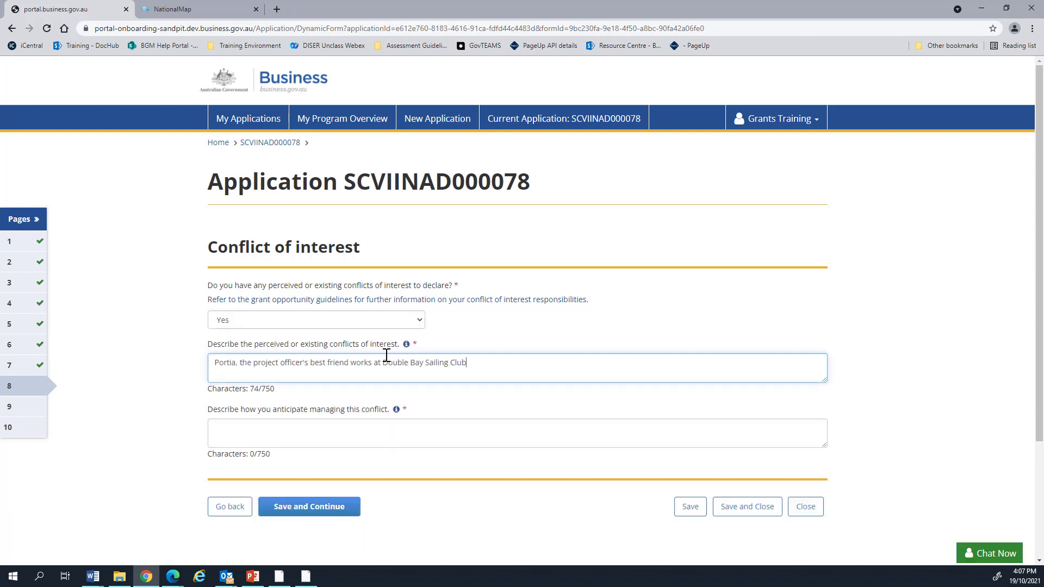
{"action": "type", "text": "Portia will not be involved in the nomination process."}
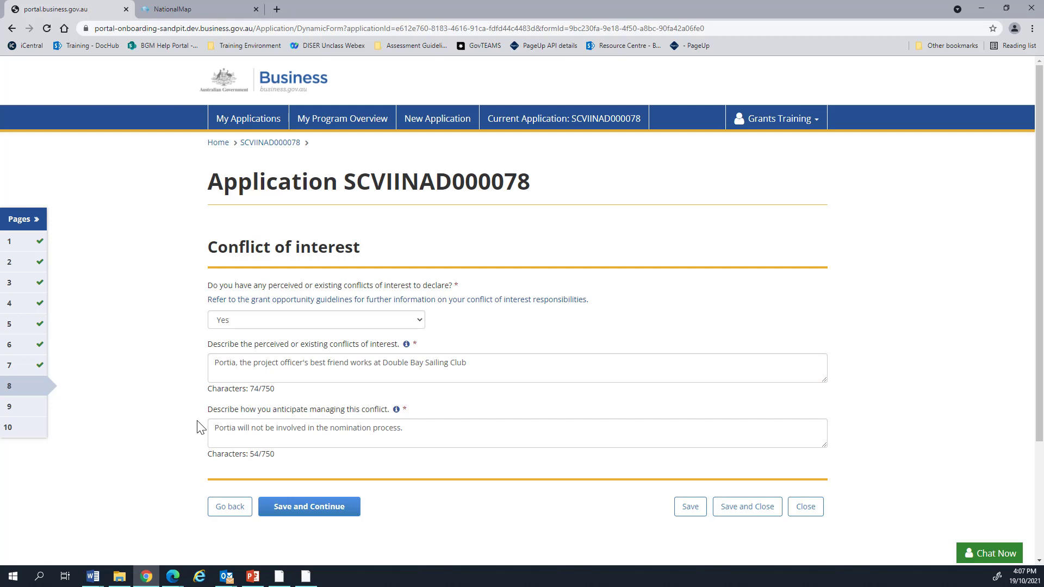
{"action": "mouse_move", "coordinate": [247, 428]}
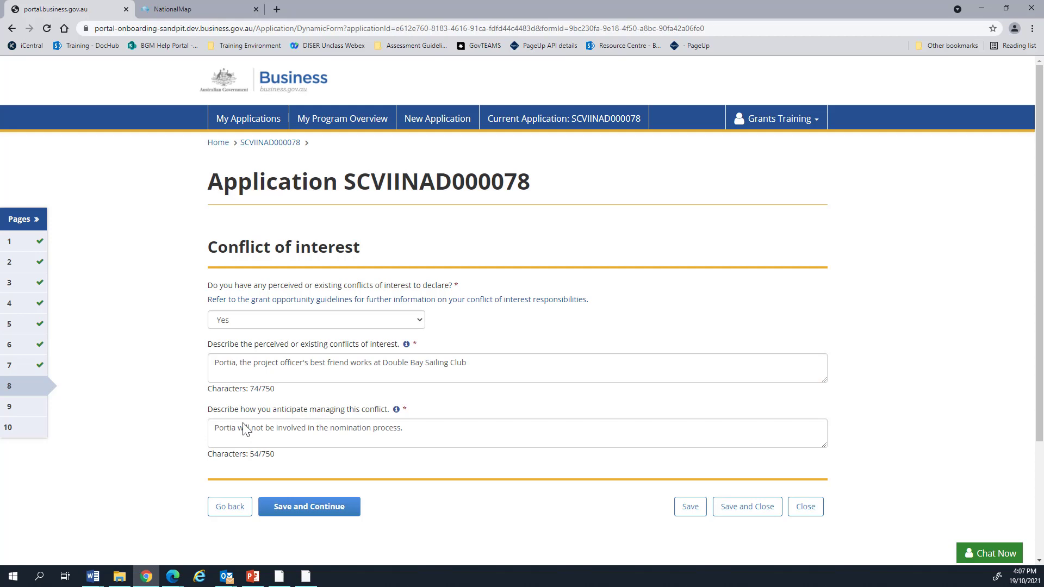
{"action": "left_click", "coordinate": [309, 506]}
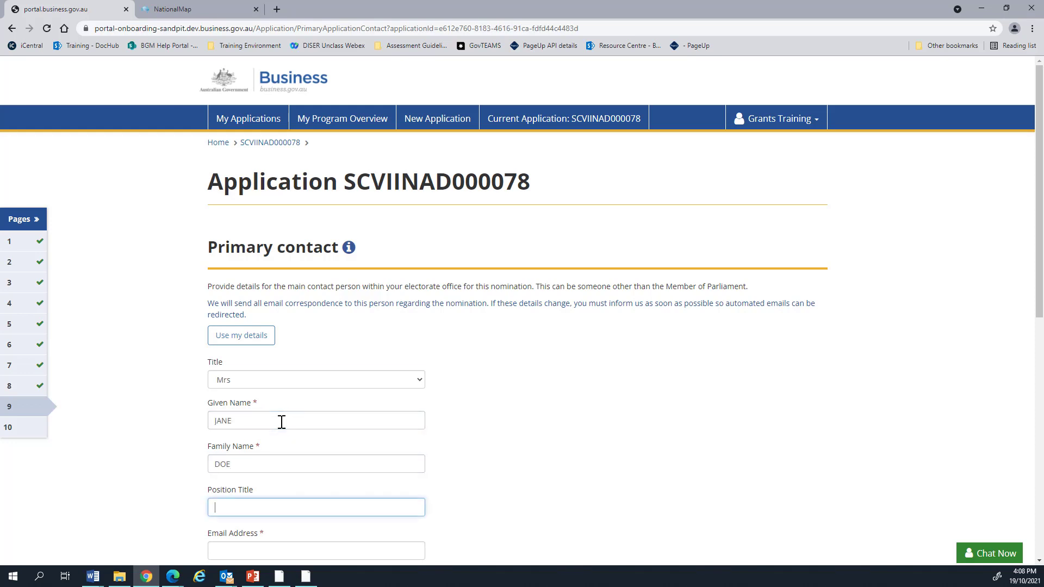
Review the Primary contact details page before saving and continuing
{"action": "scroll", "scroll_direction": "down", "scroll_amount": 3}
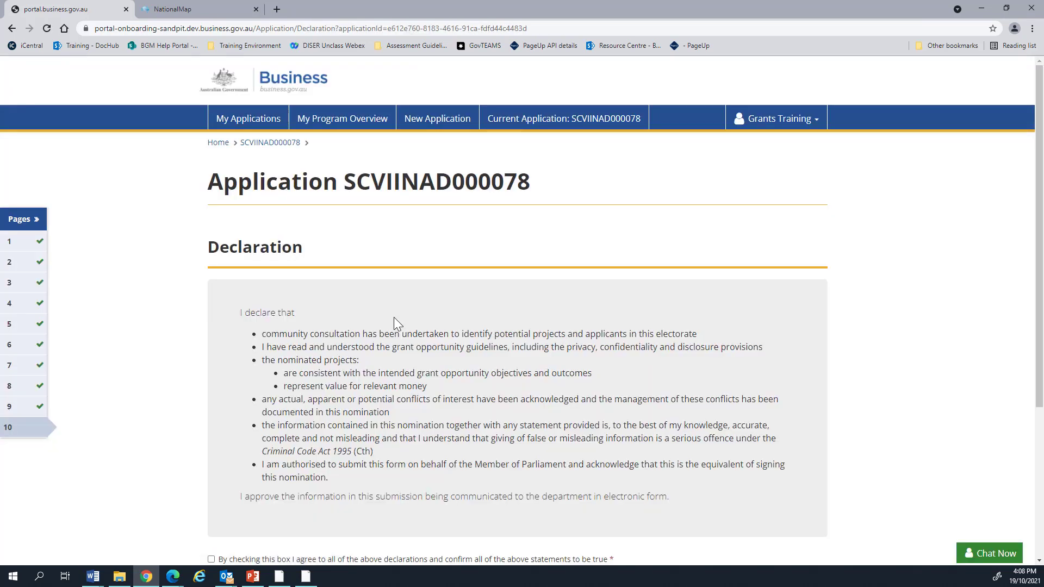
{"action": "scroll", "scroll_direction": "down", "scroll_amount": 3}
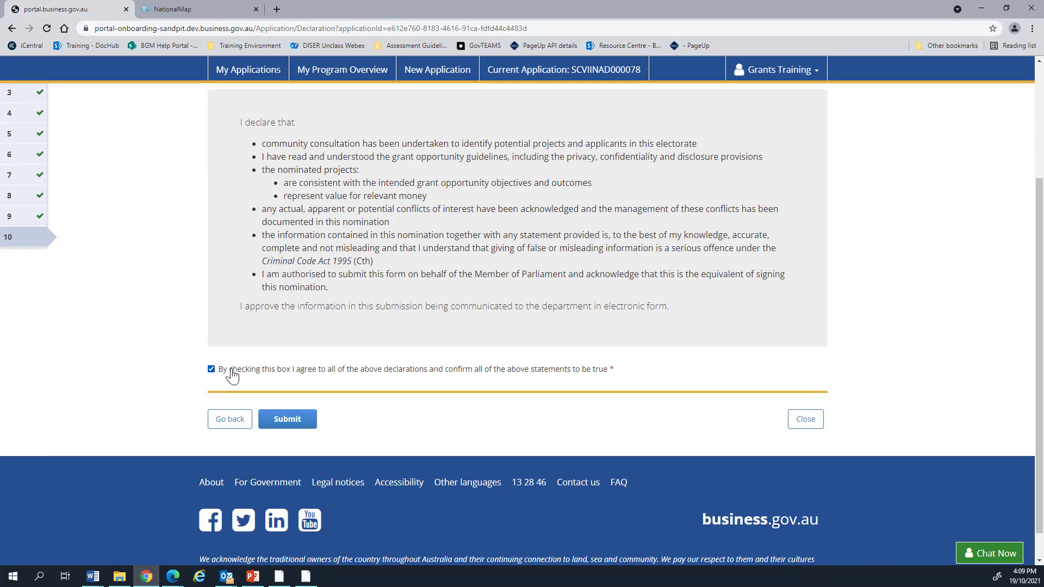
{"action": "left_click", "coordinate": [286, 419]}
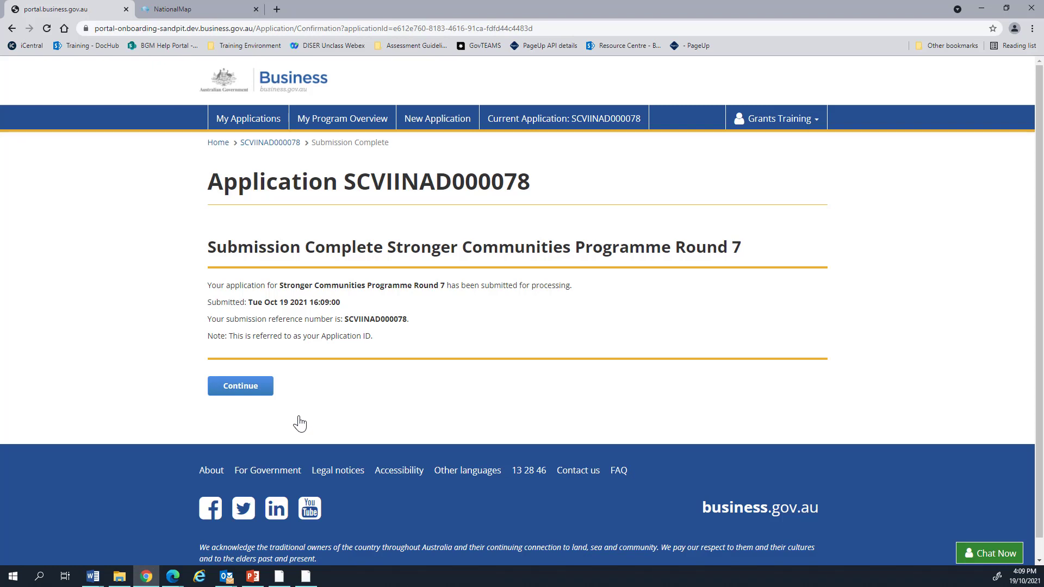
{"action": "mouse_move", "coordinate": [277, 308]}
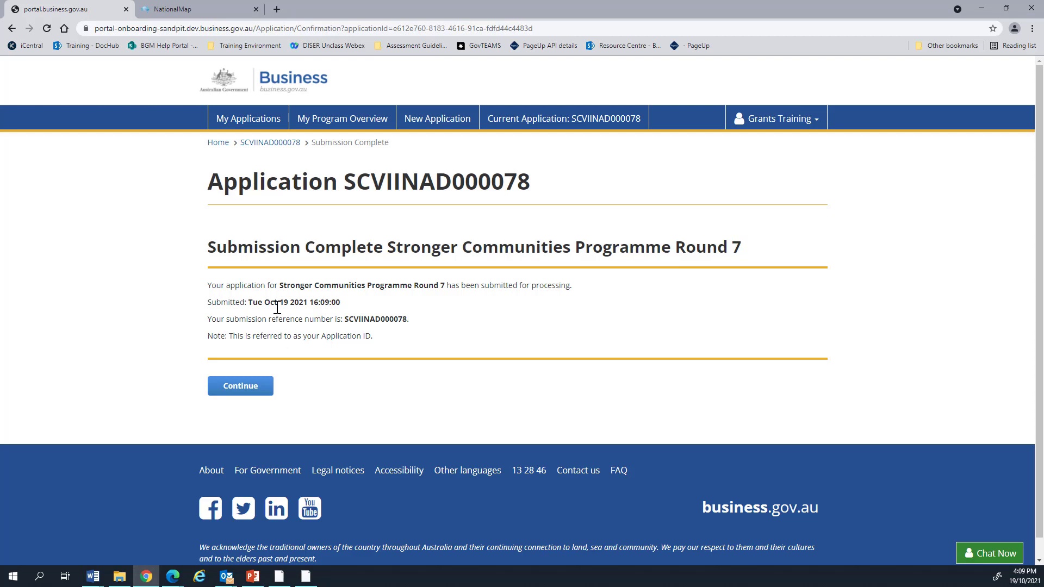
{"action": "mouse_move", "coordinate": [247, 117]}
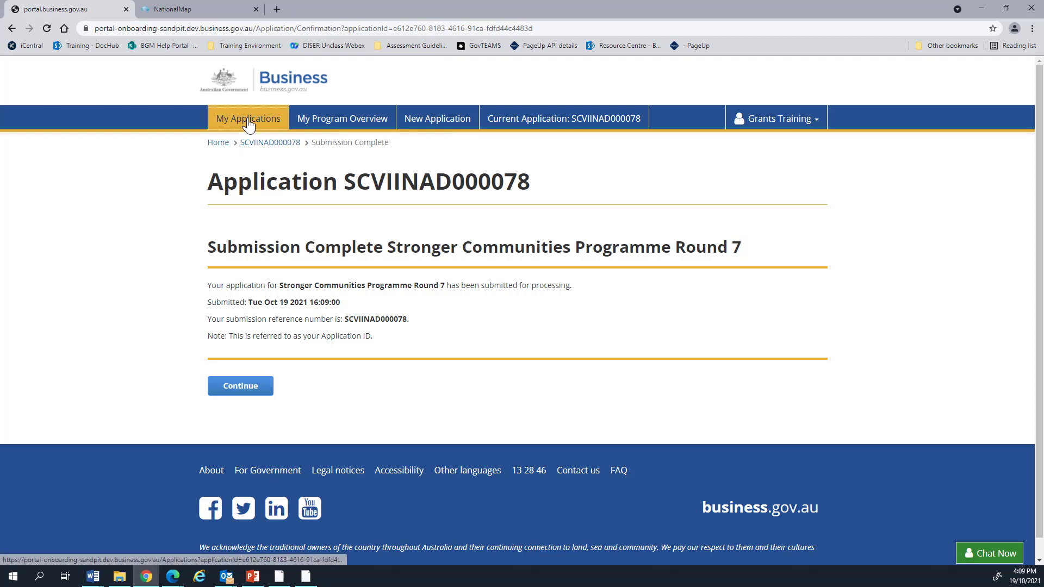
Go to My Applications from the Submission Complete page
{"action": "left_click", "coordinate": [248, 117]}
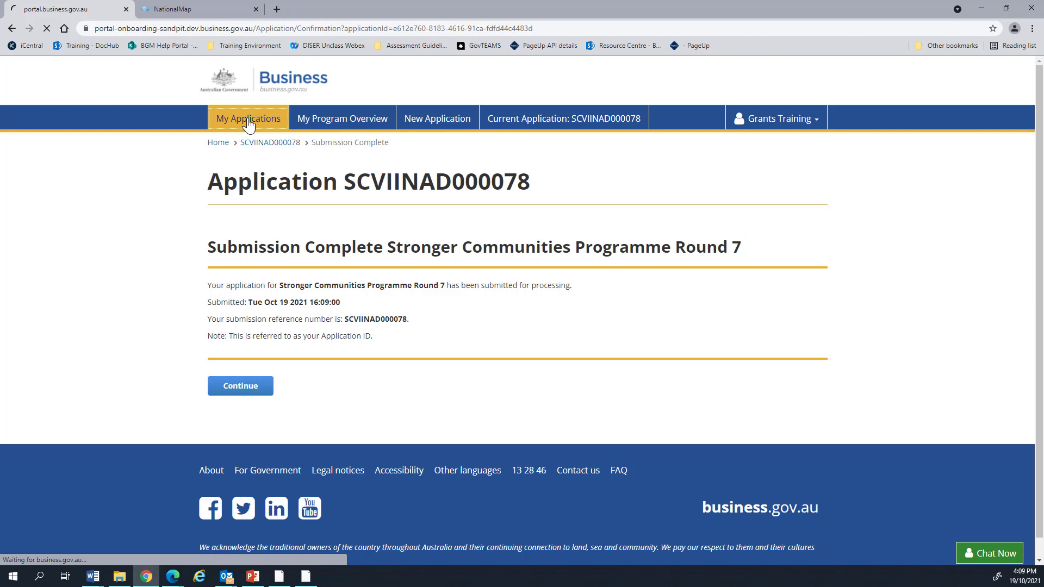
{"action": "left_click", "coordinate": [248, 118]}
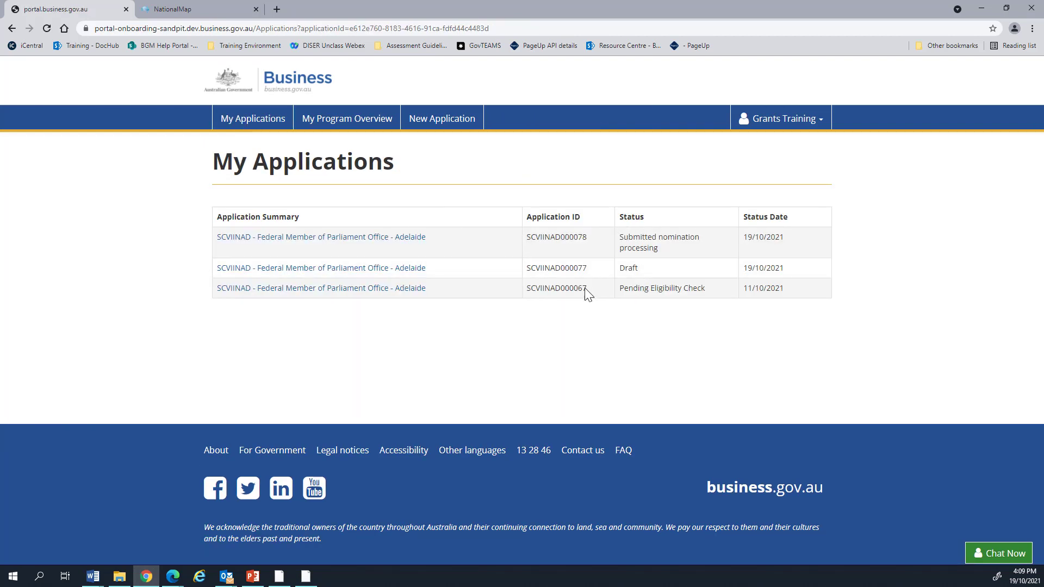
{"action": "mouse_move", "coordinate": [598, 318]}
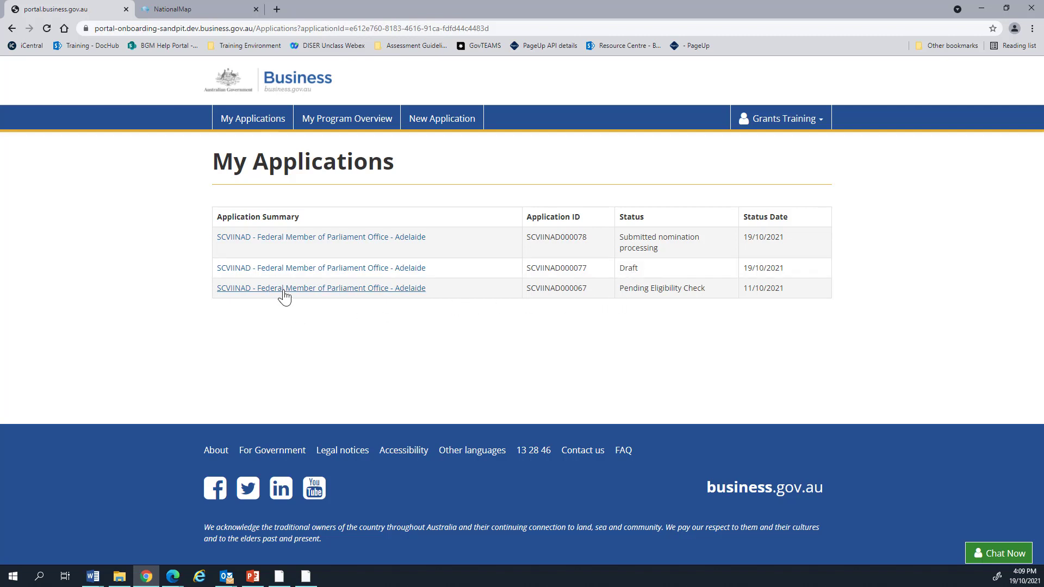
{"action": "mouse_move", "coordinate": [381, 301]}
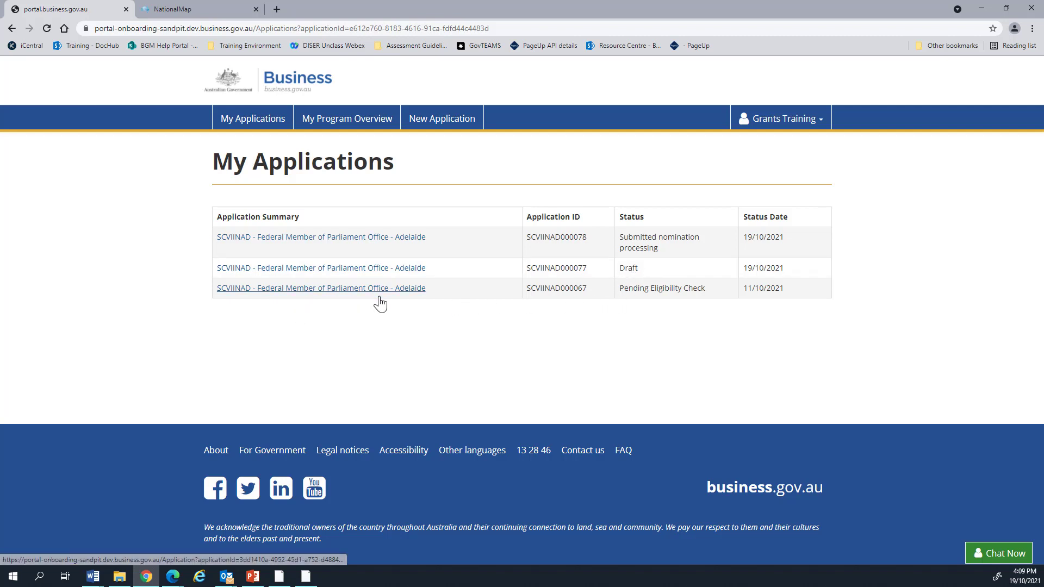
{"action": "mouse_move", "coordinate": [395, 332]}
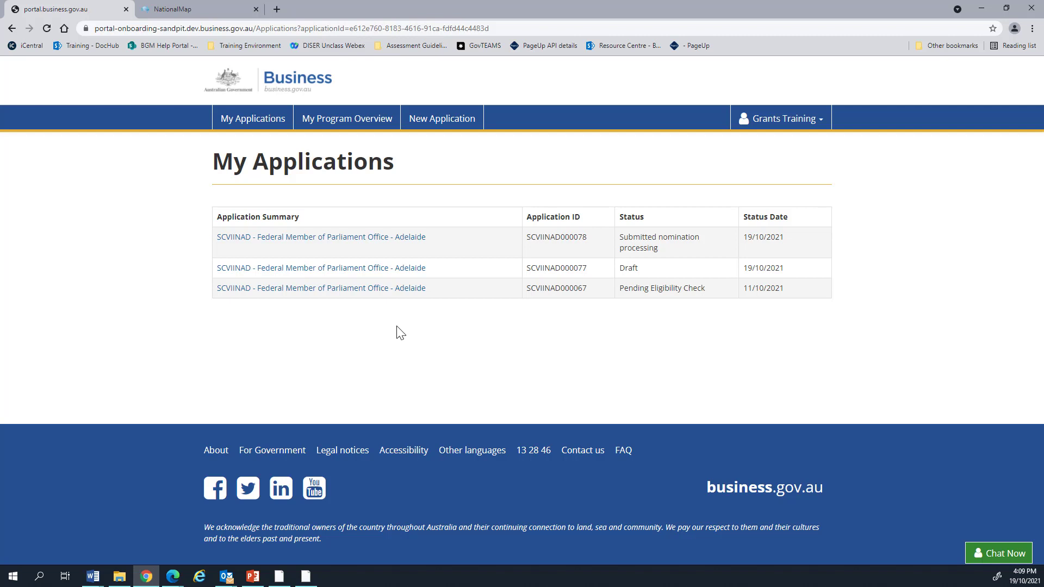
{"action": "left_click", "coordinate": [252, 118]}
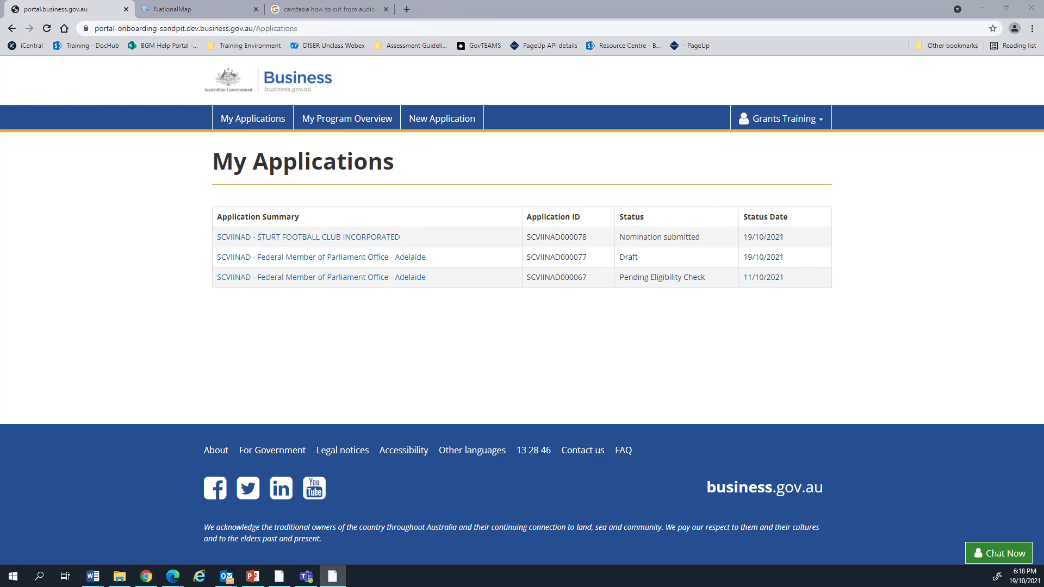
{"action": "mouse_move", "coordinate": [449, 355]}
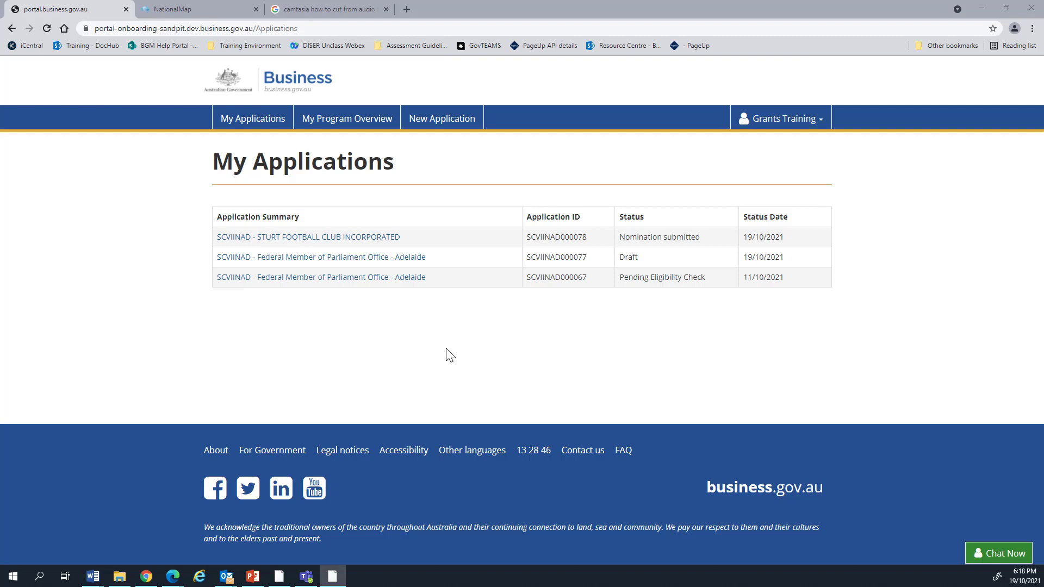
{"action": "mouse_move", "coordinate": [360, 118]}
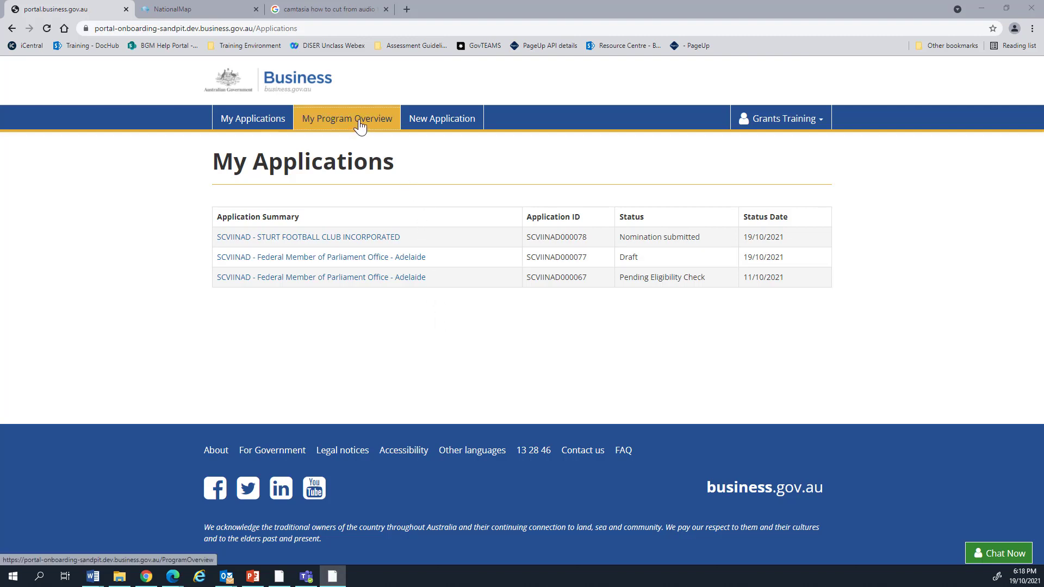
Load the My Program Overview summary for Stronger Communities Programme Round 7
{"action": "left_click", "coordinate": [346, 118]}
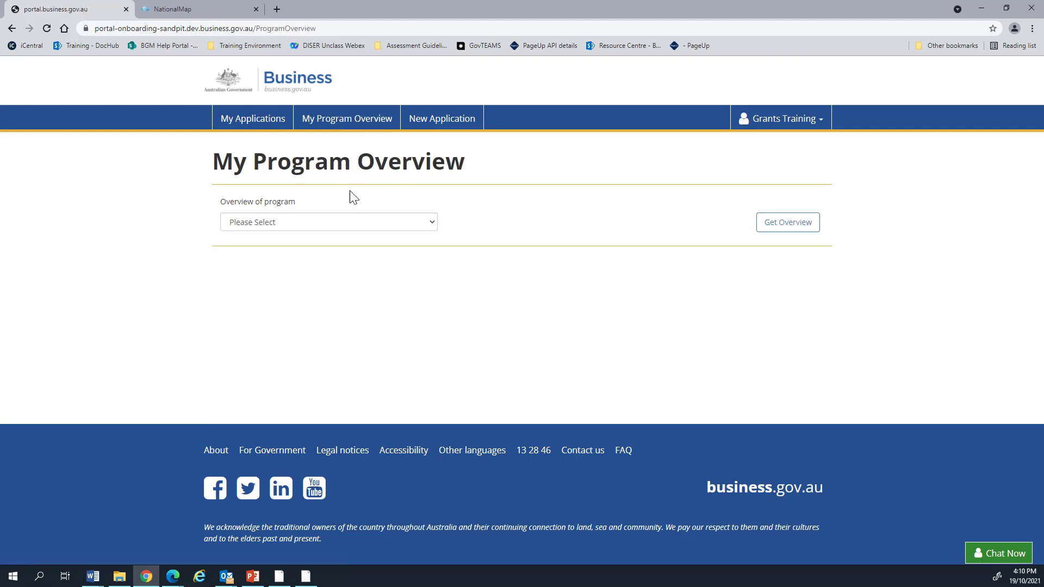
{"action": "left_click", "coordinate": [328, 222]}
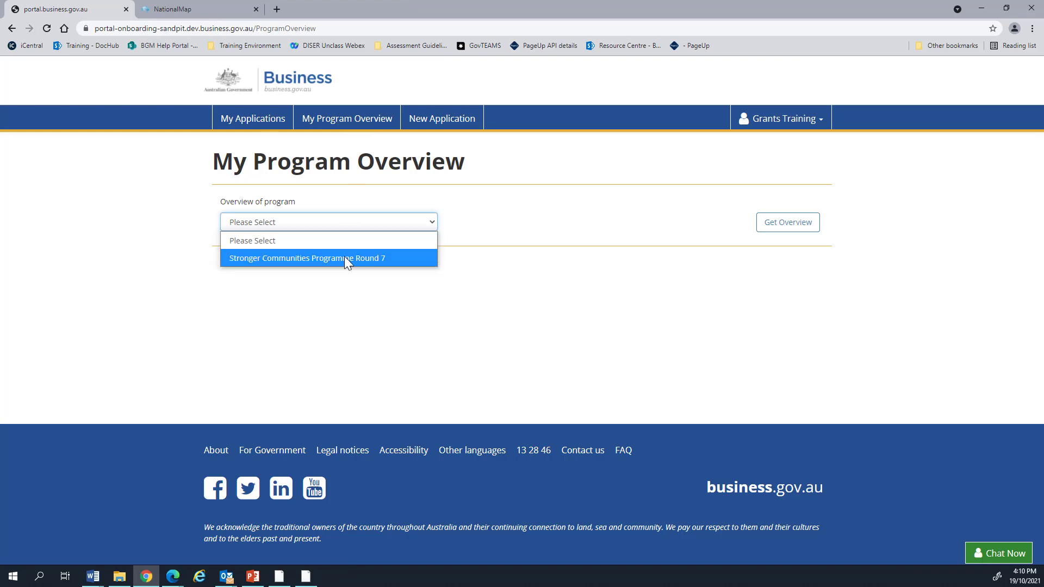
{"action": "left_click", "coordinate": [303, 259]}
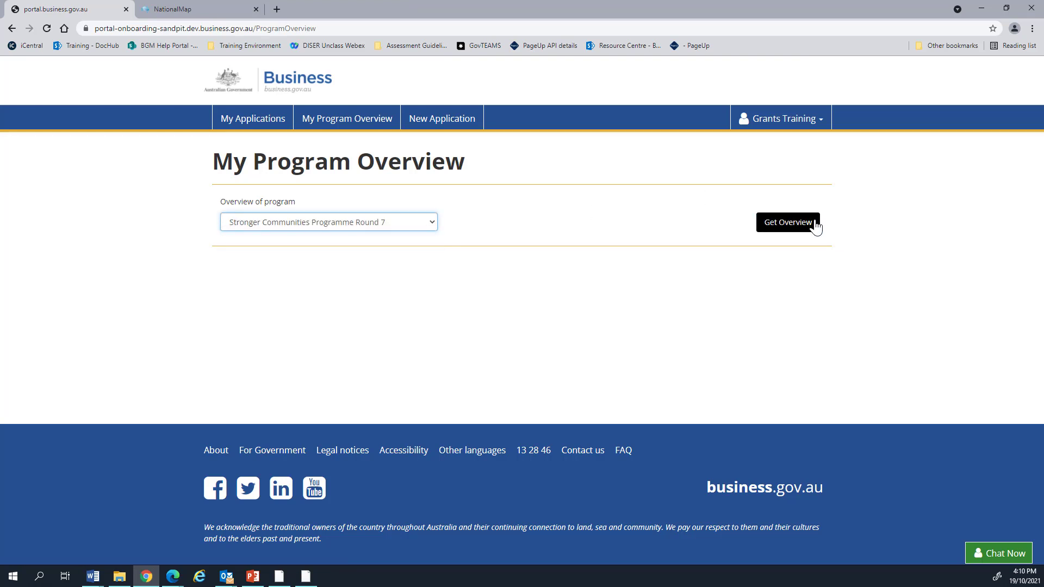
{"action": "left_click", "coordinate": [787, 222]}
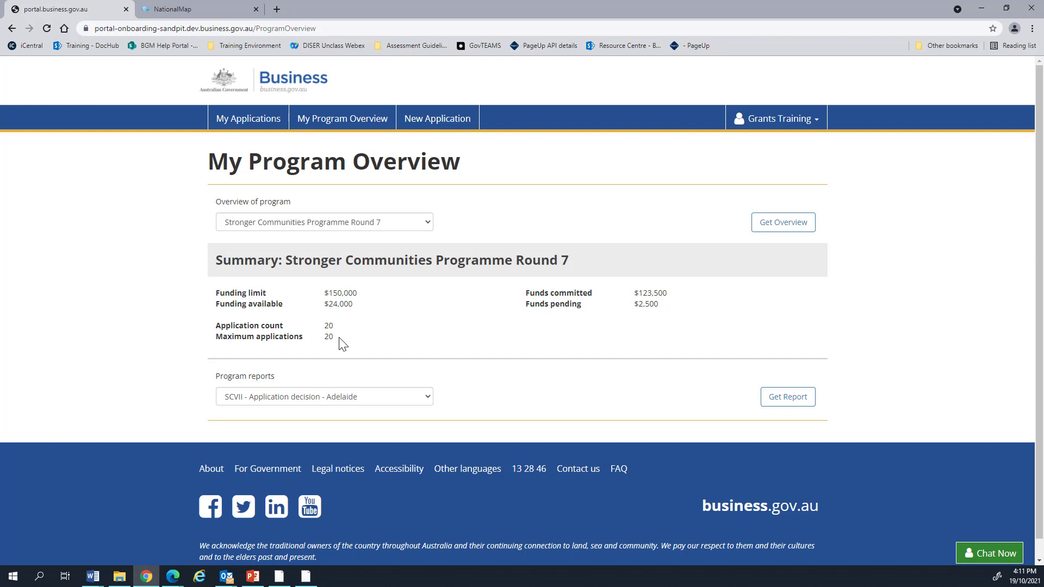
Generate and browse the SCVII - Application decision - Adelaide report of approved grants
{"action": "left_click", "coordinate": [323, 396]}
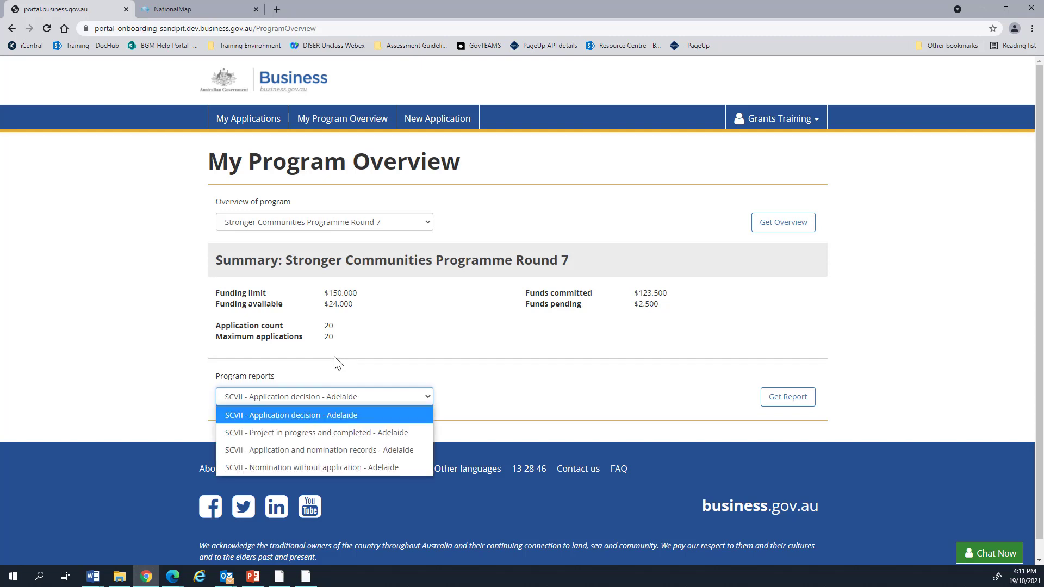
{"action": "mouse_move", "coordinate": [425, 398]}
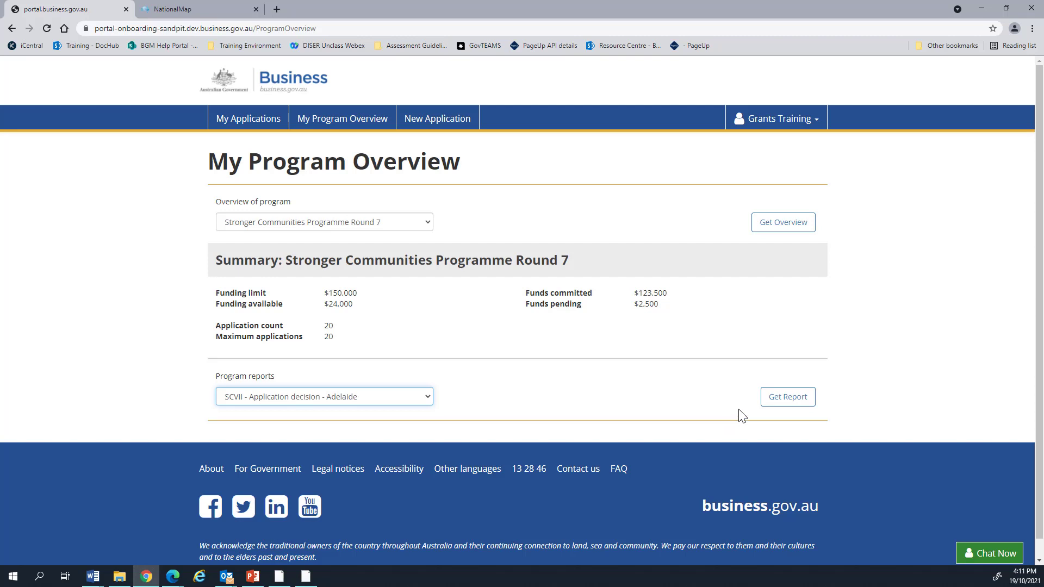
{"action": "left_click", "coordinate": [787, 397]}
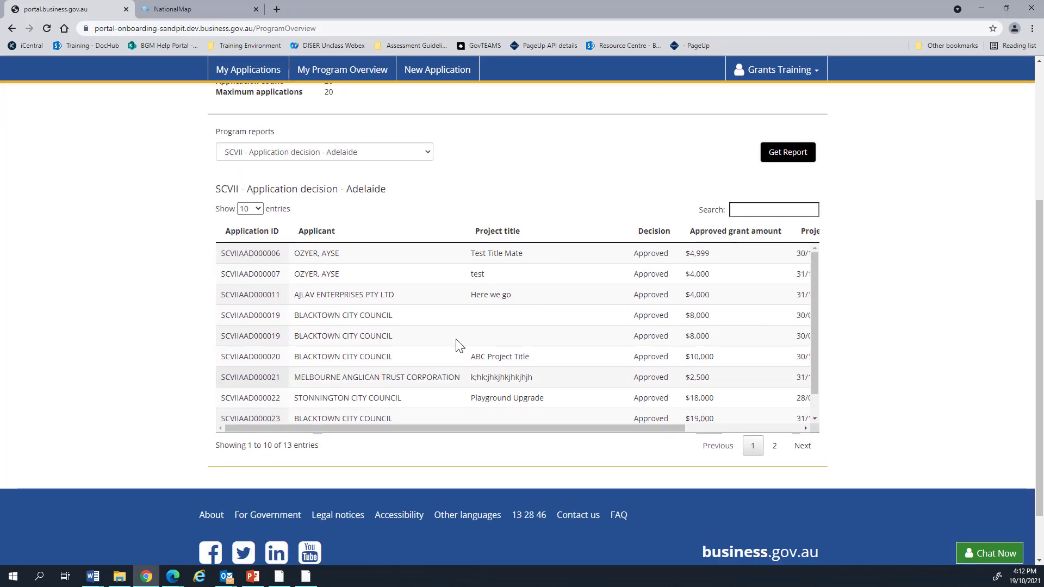
{"action": "left_click", "coordinate": [249, 209]}
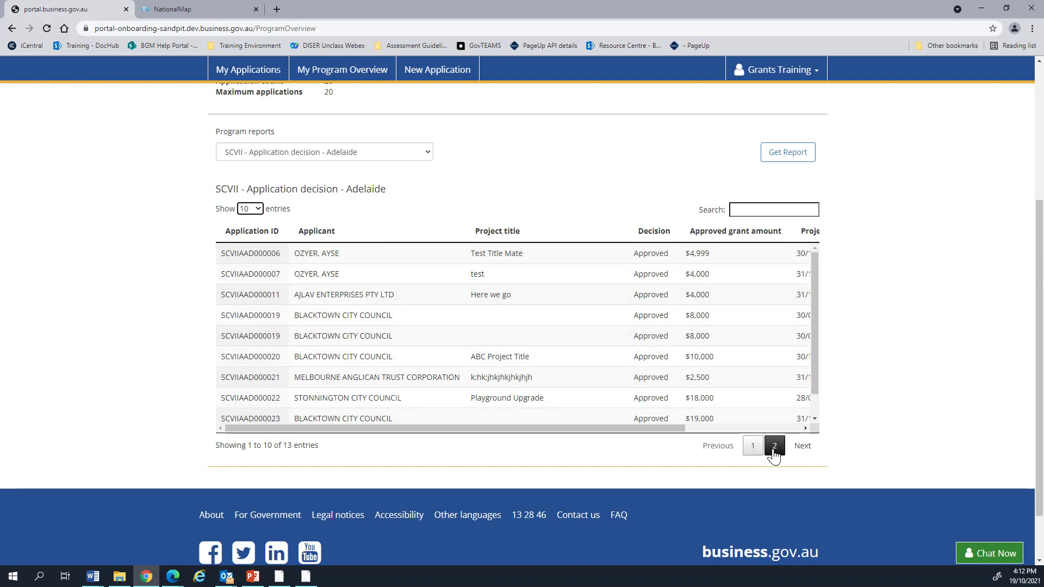
{"action": "left_click", "coordinate": [751, 446]}
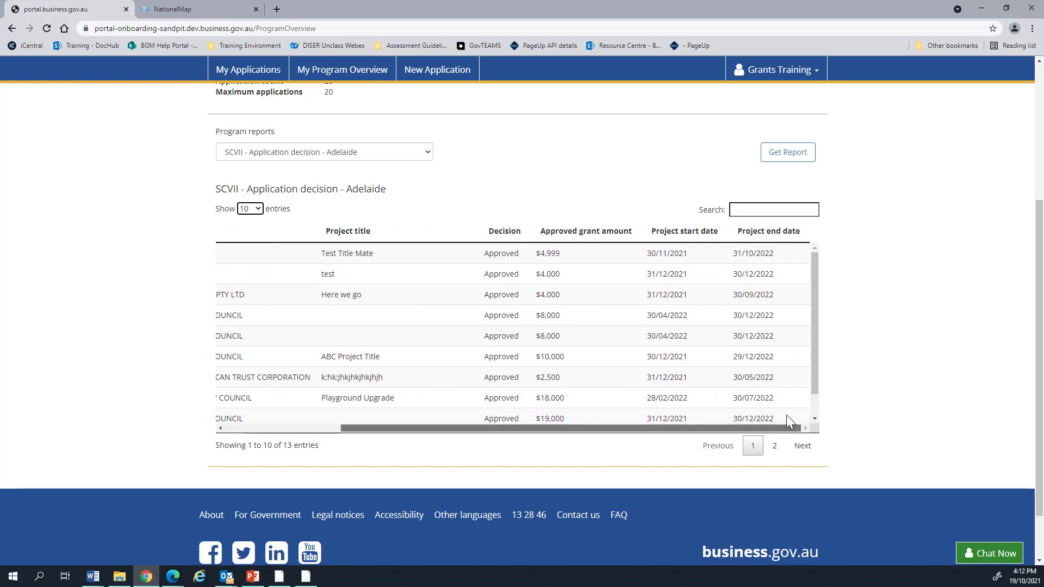
{"action": "left_click", "coordinate": [323, 152]}
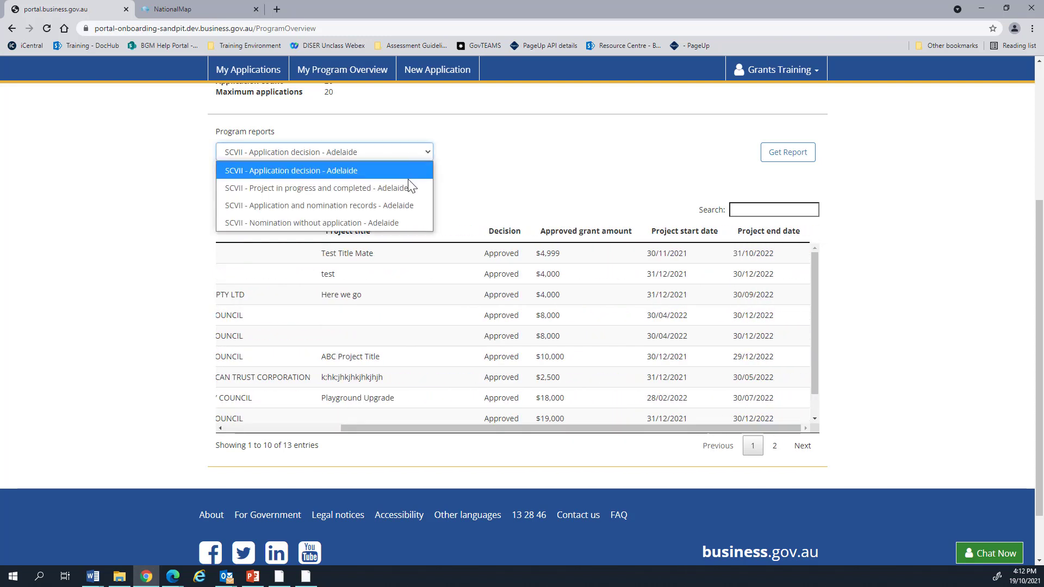
{"action": "mouse_move", "coordinate": [399, 222]}
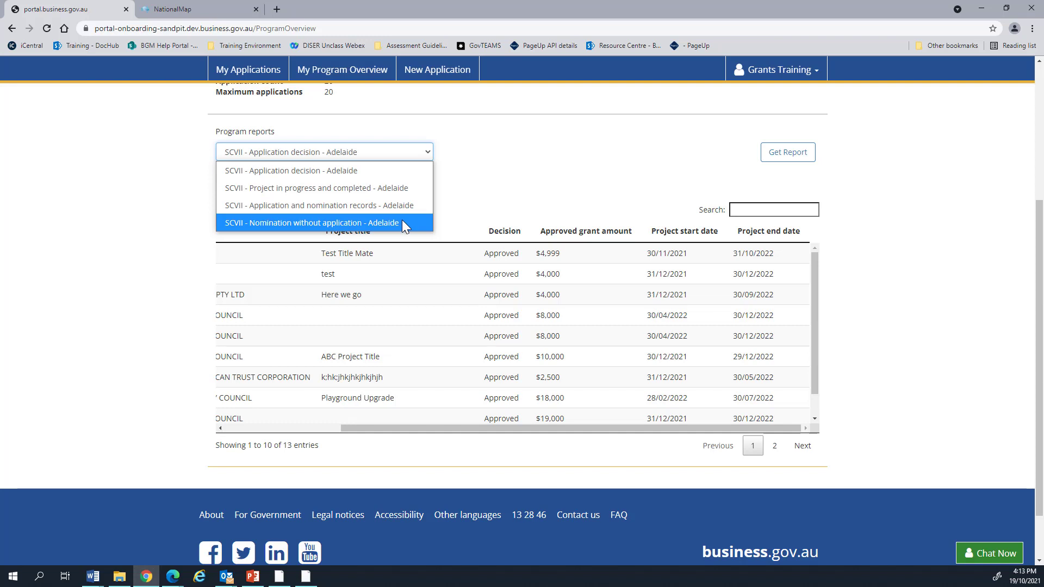
Select the SCVII - Nomination without application - Adelaide report
{"action": "left_click", "coordinate": [311, 222]}
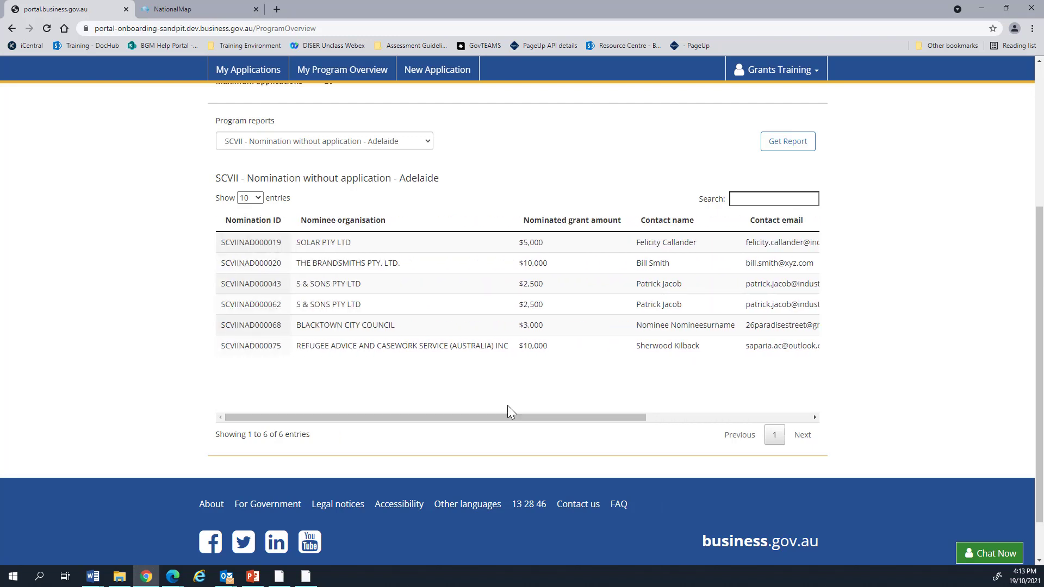
{"action": "mouse_move", "coordinate": [487, 398]}
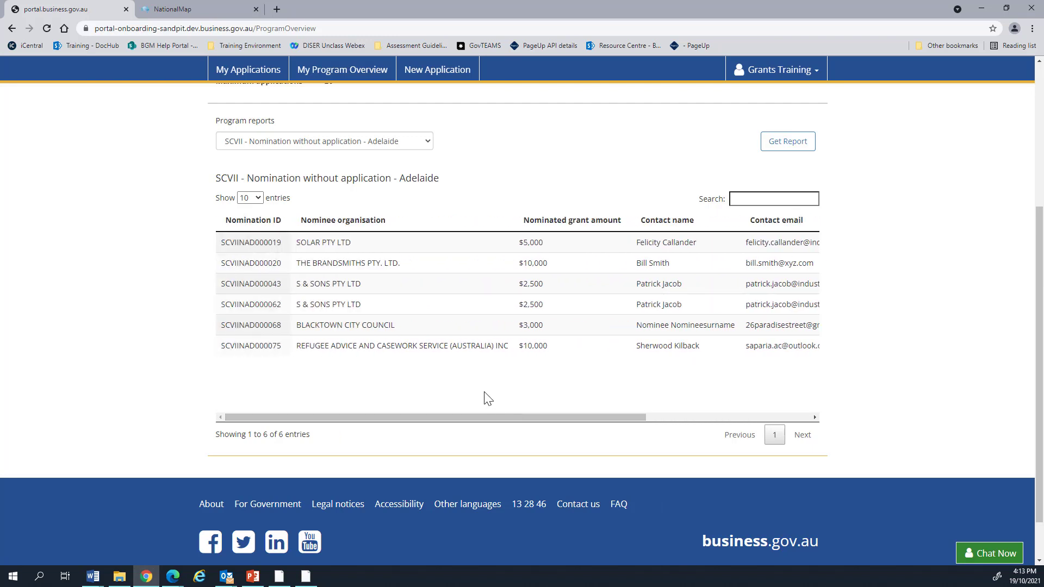
{"action": "mouse_move", "coordinate": [466, 400]}
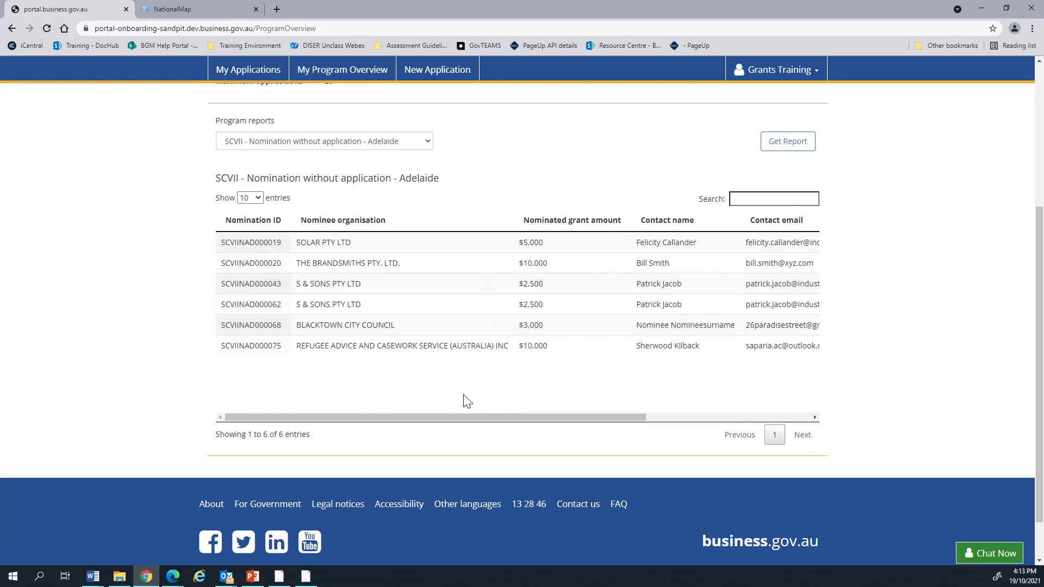